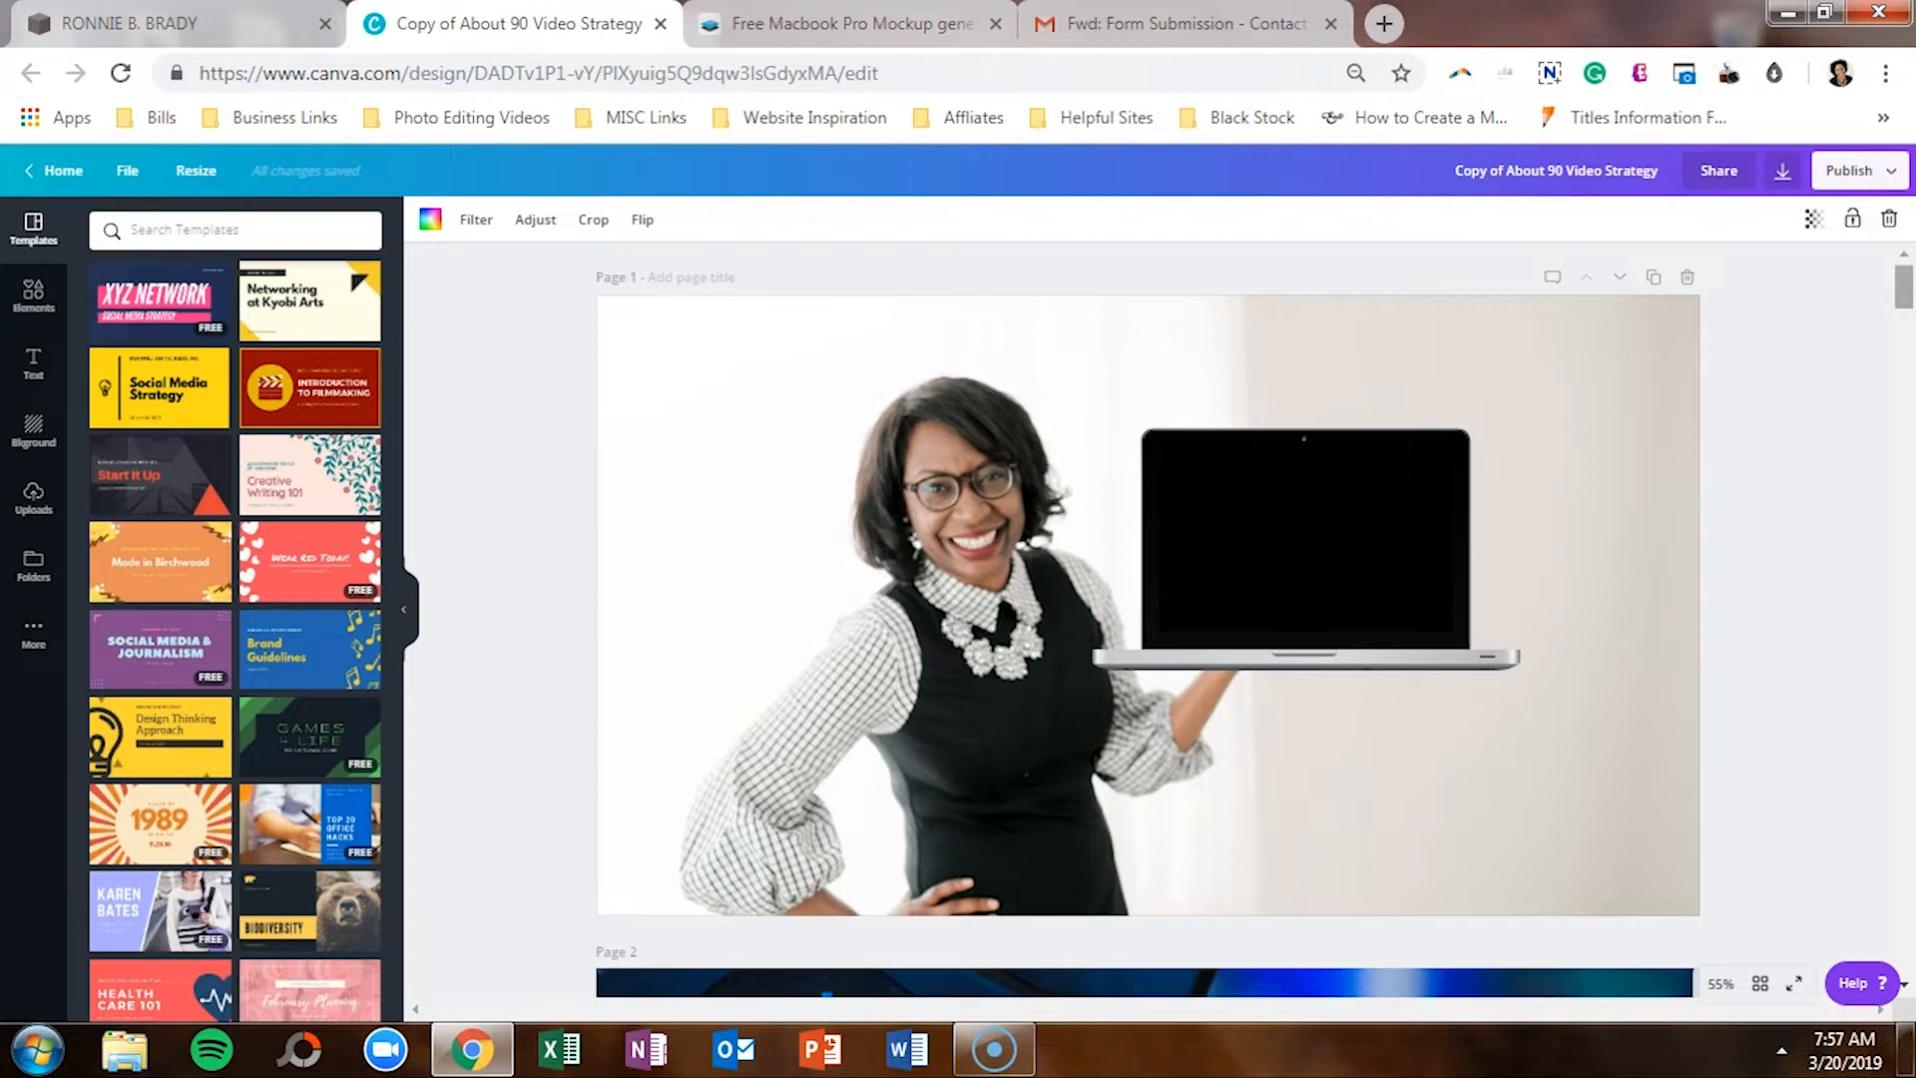
# Step: Switch from the Canva design to the Smartmockups homepage tab
pyautogui.scroll(-3)
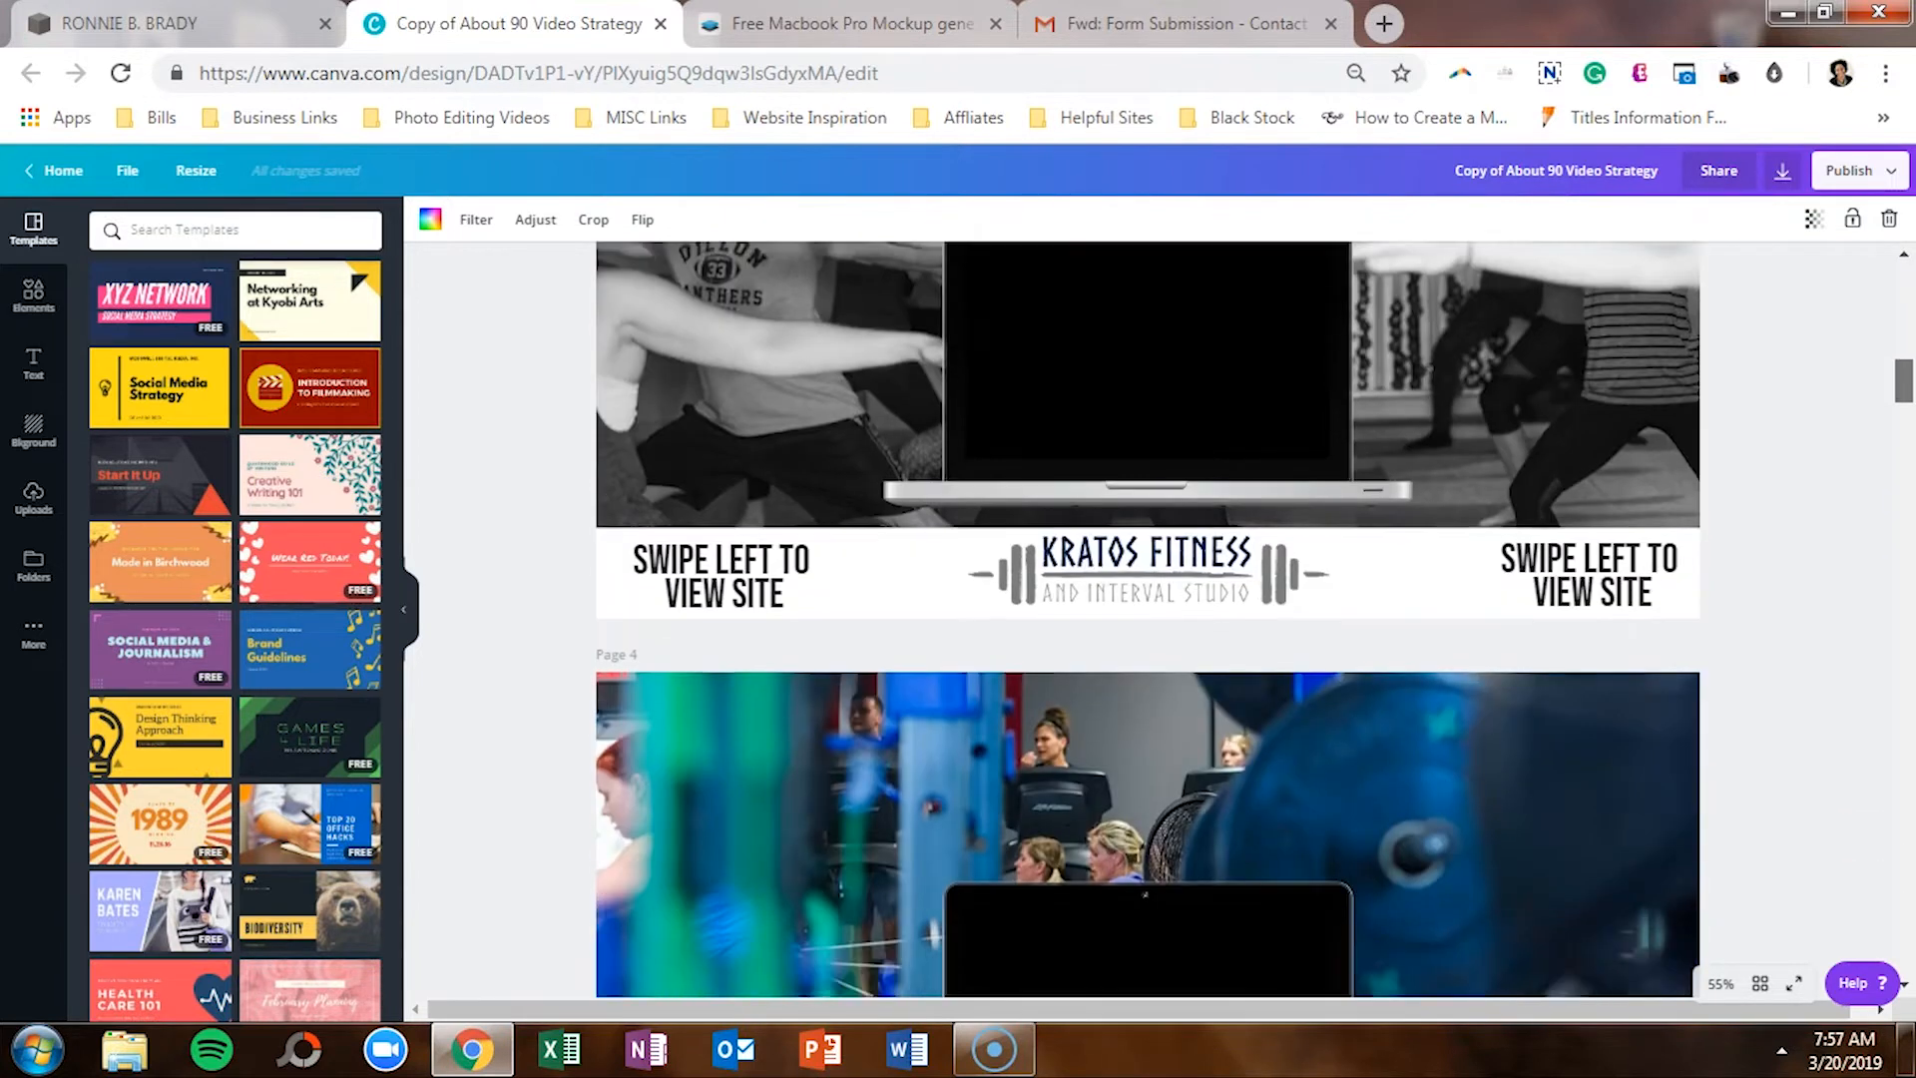
pyautogui.scroll(-3)
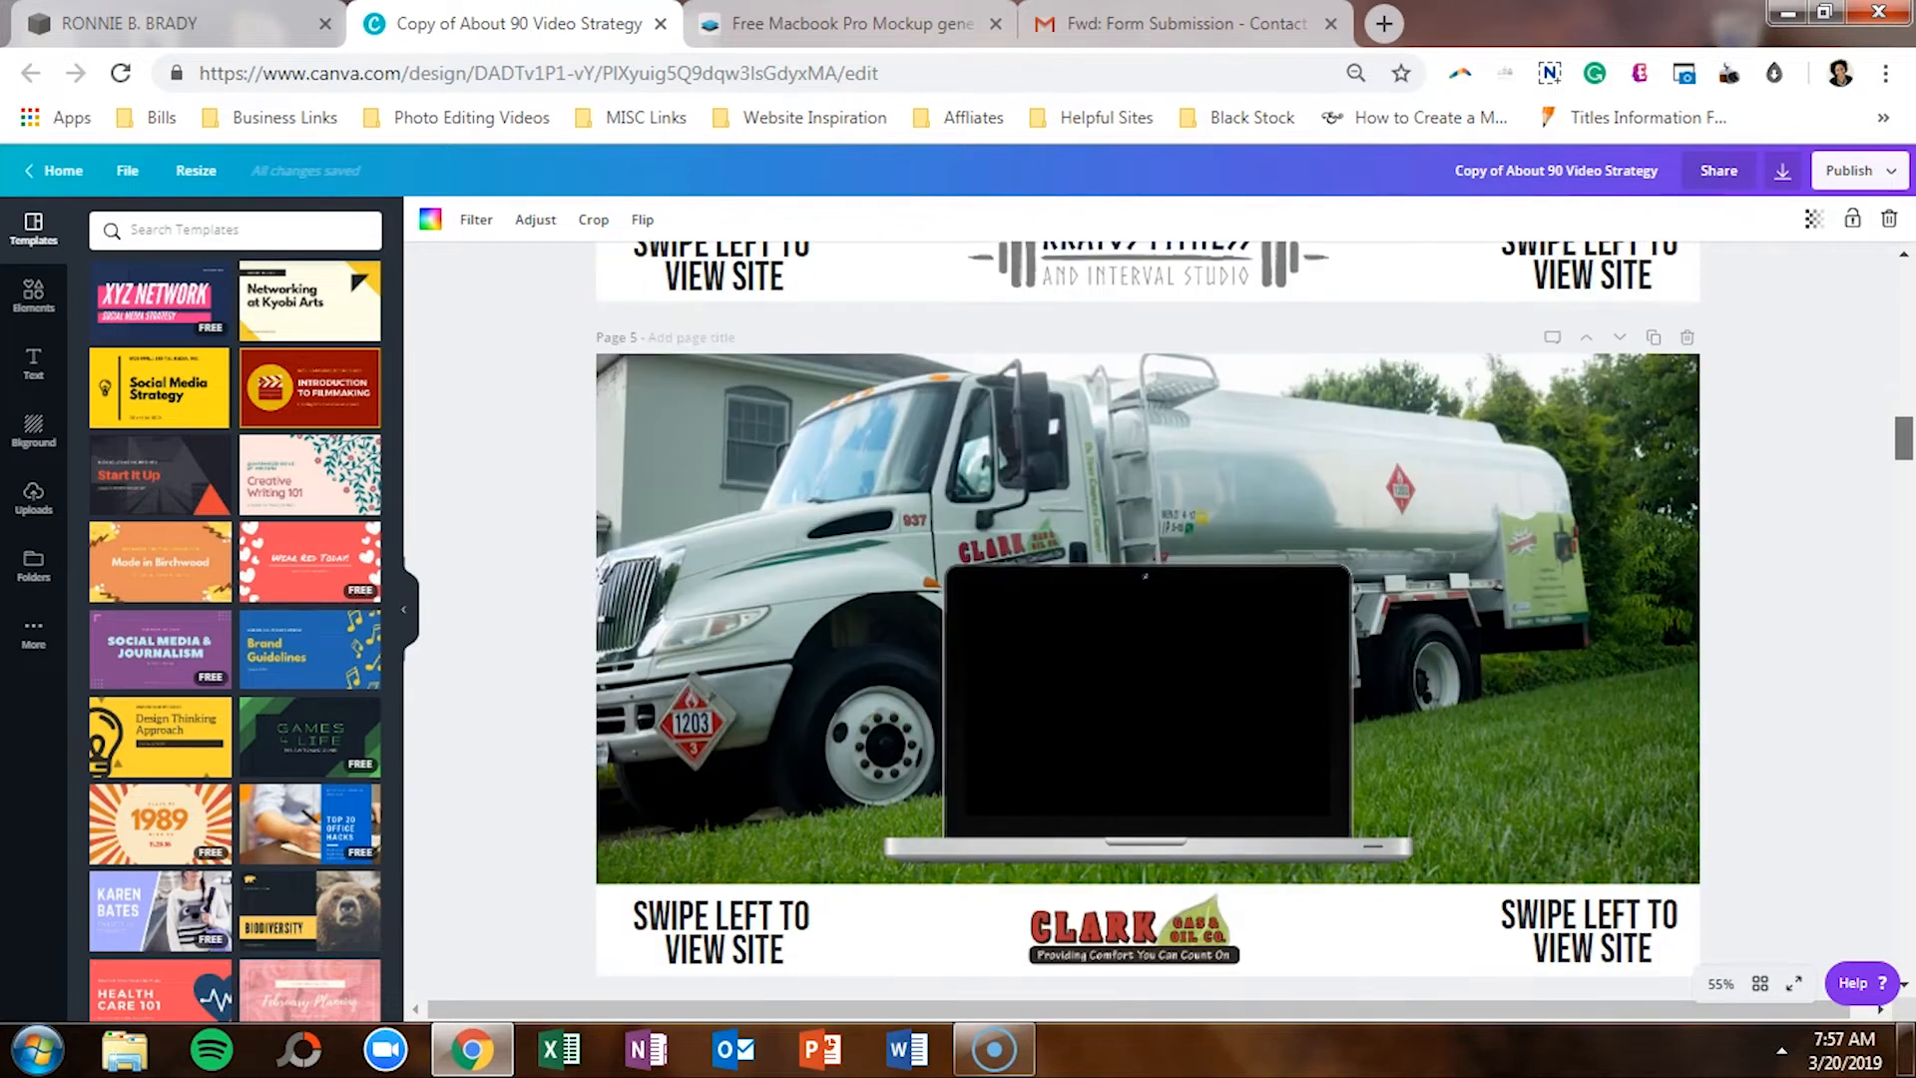
pyautogui.click(1145, 619)
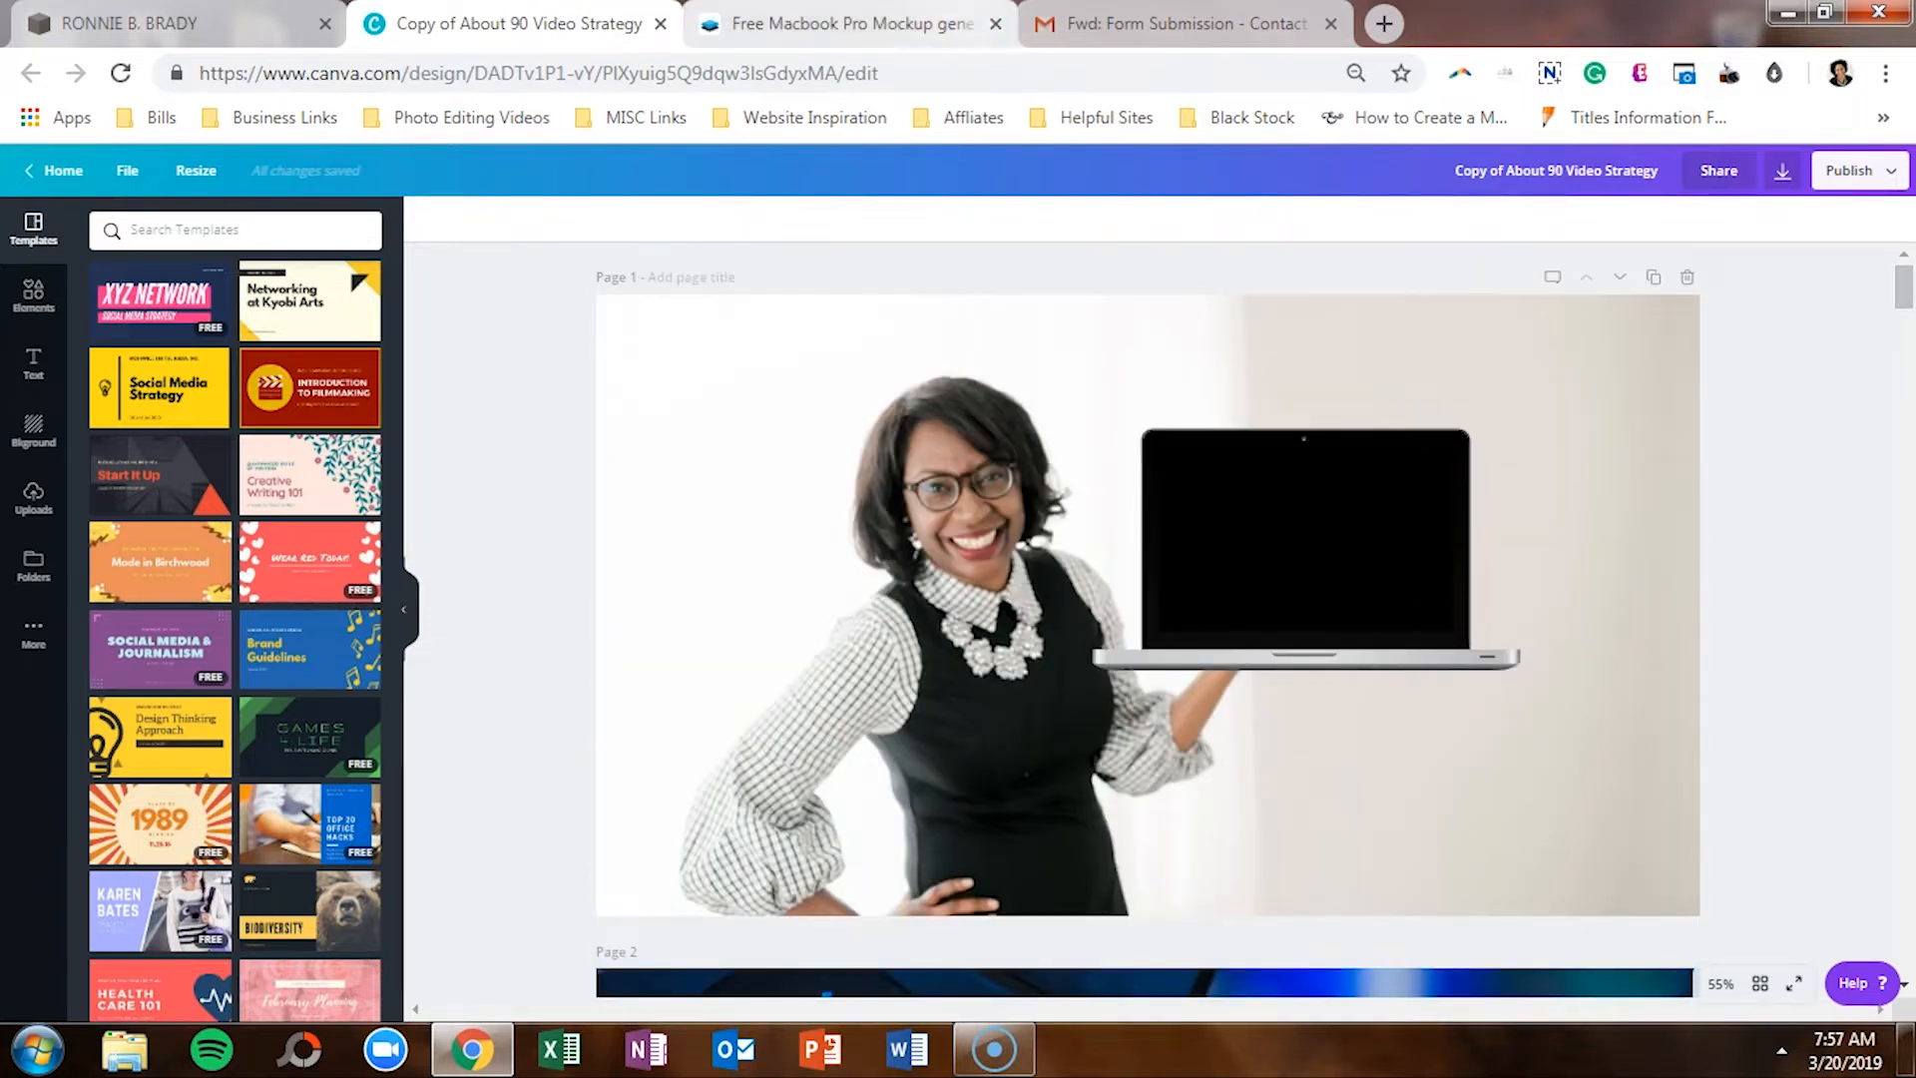
pyautogui.click(845, 24)
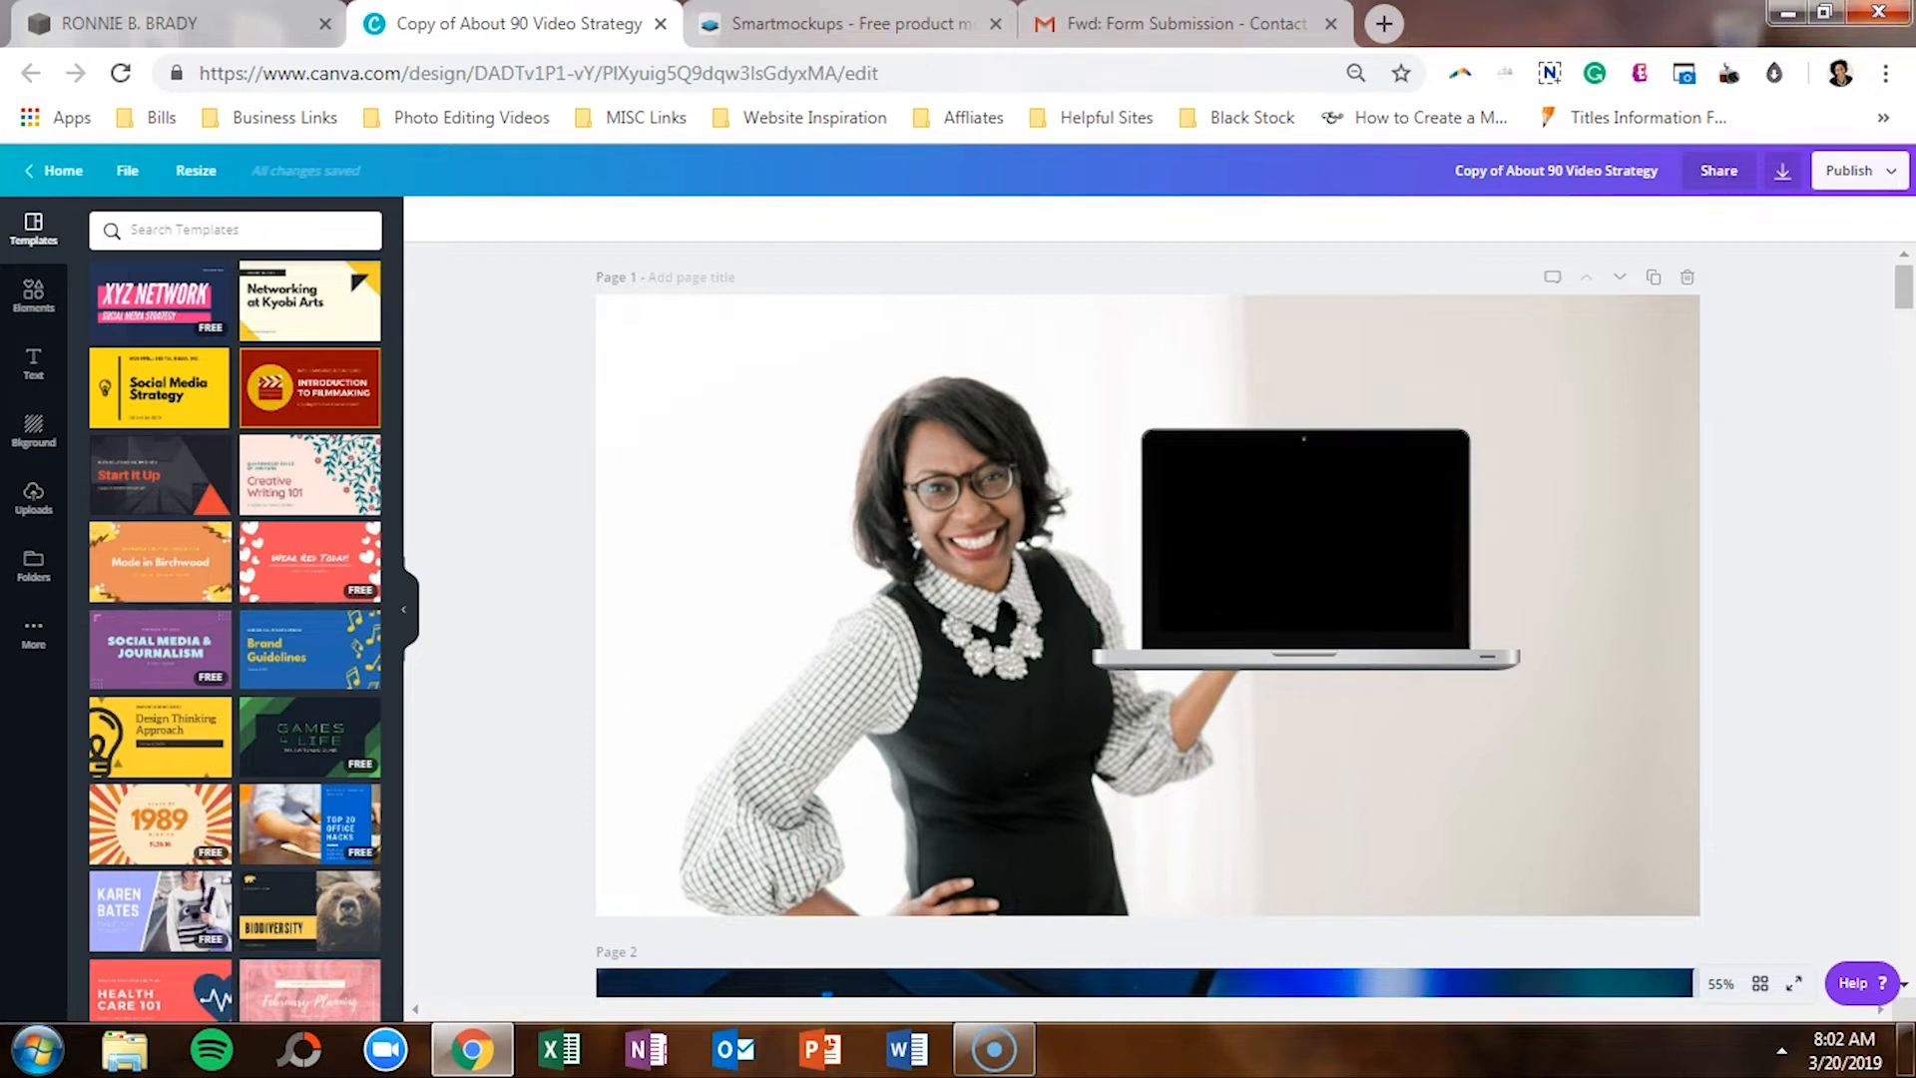
pyautogui.click(852, 23)
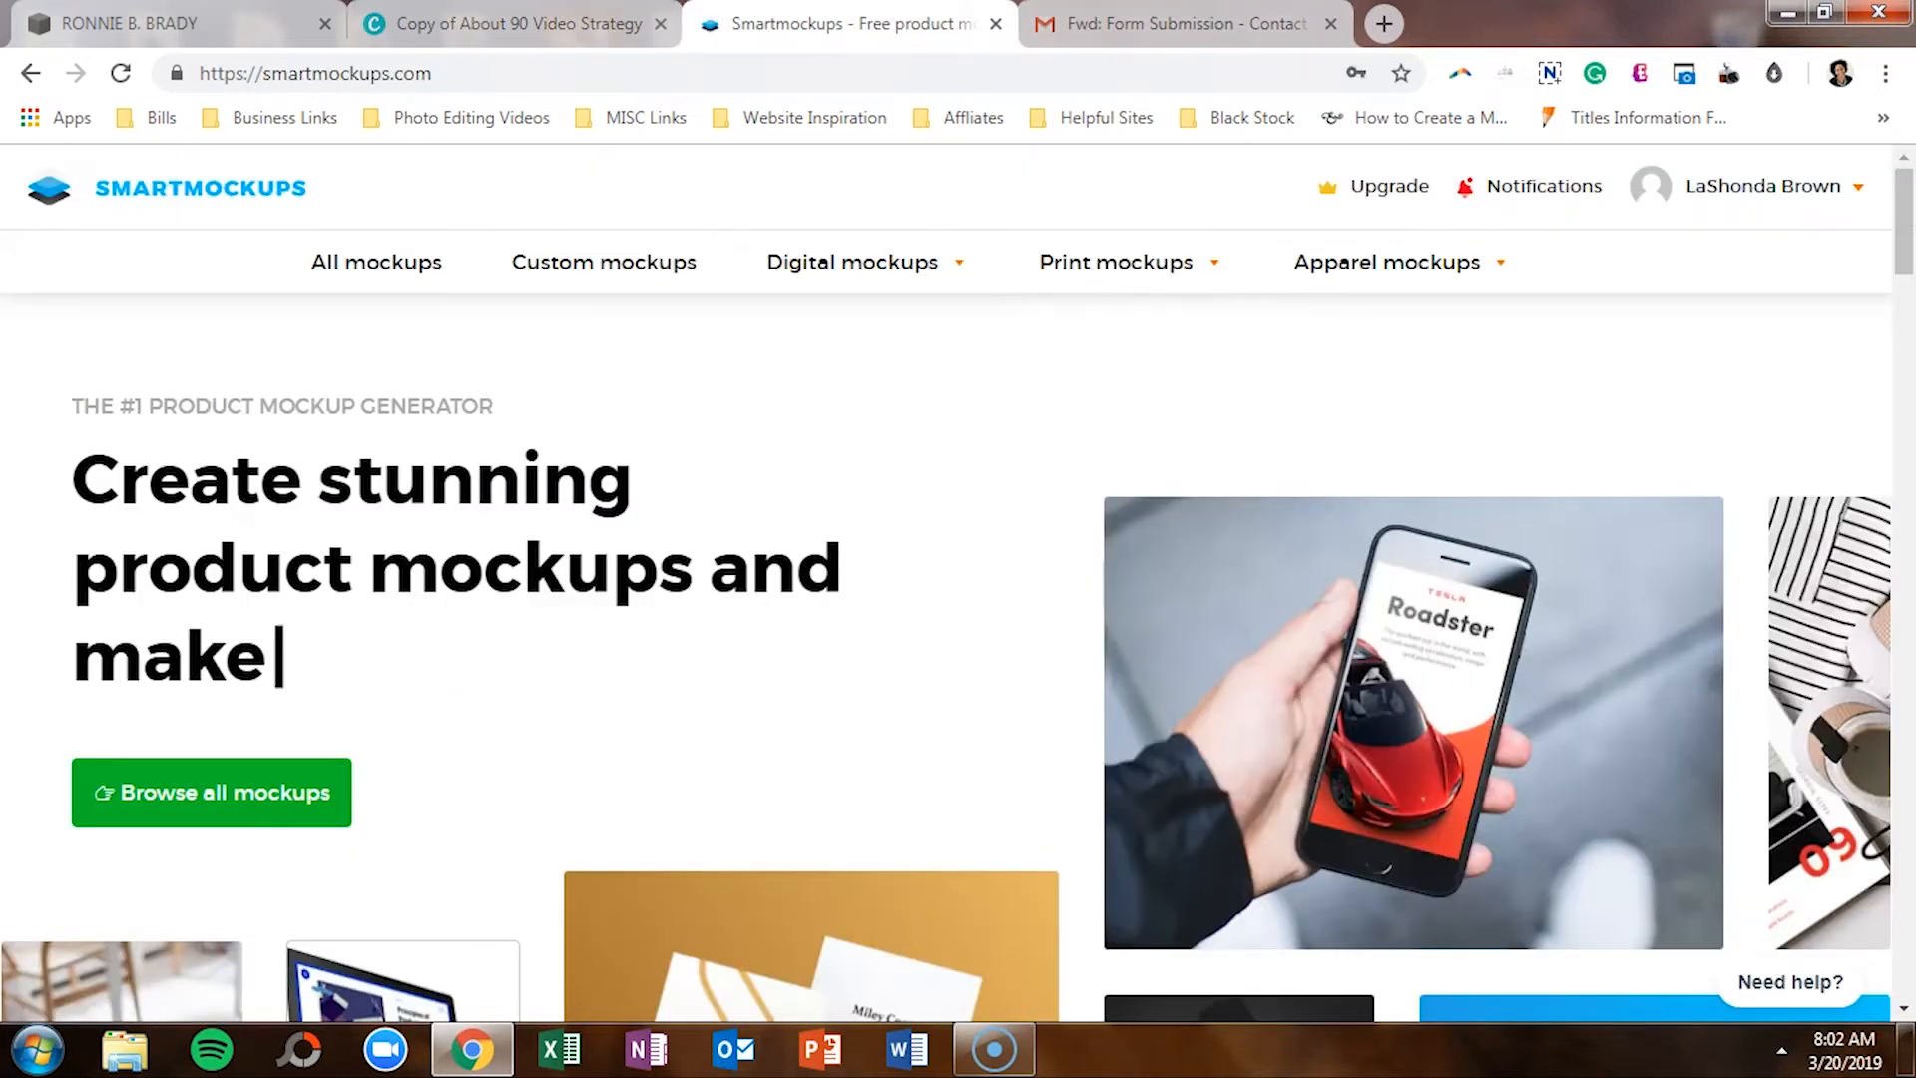
pyautogui.write('a killer keynote')
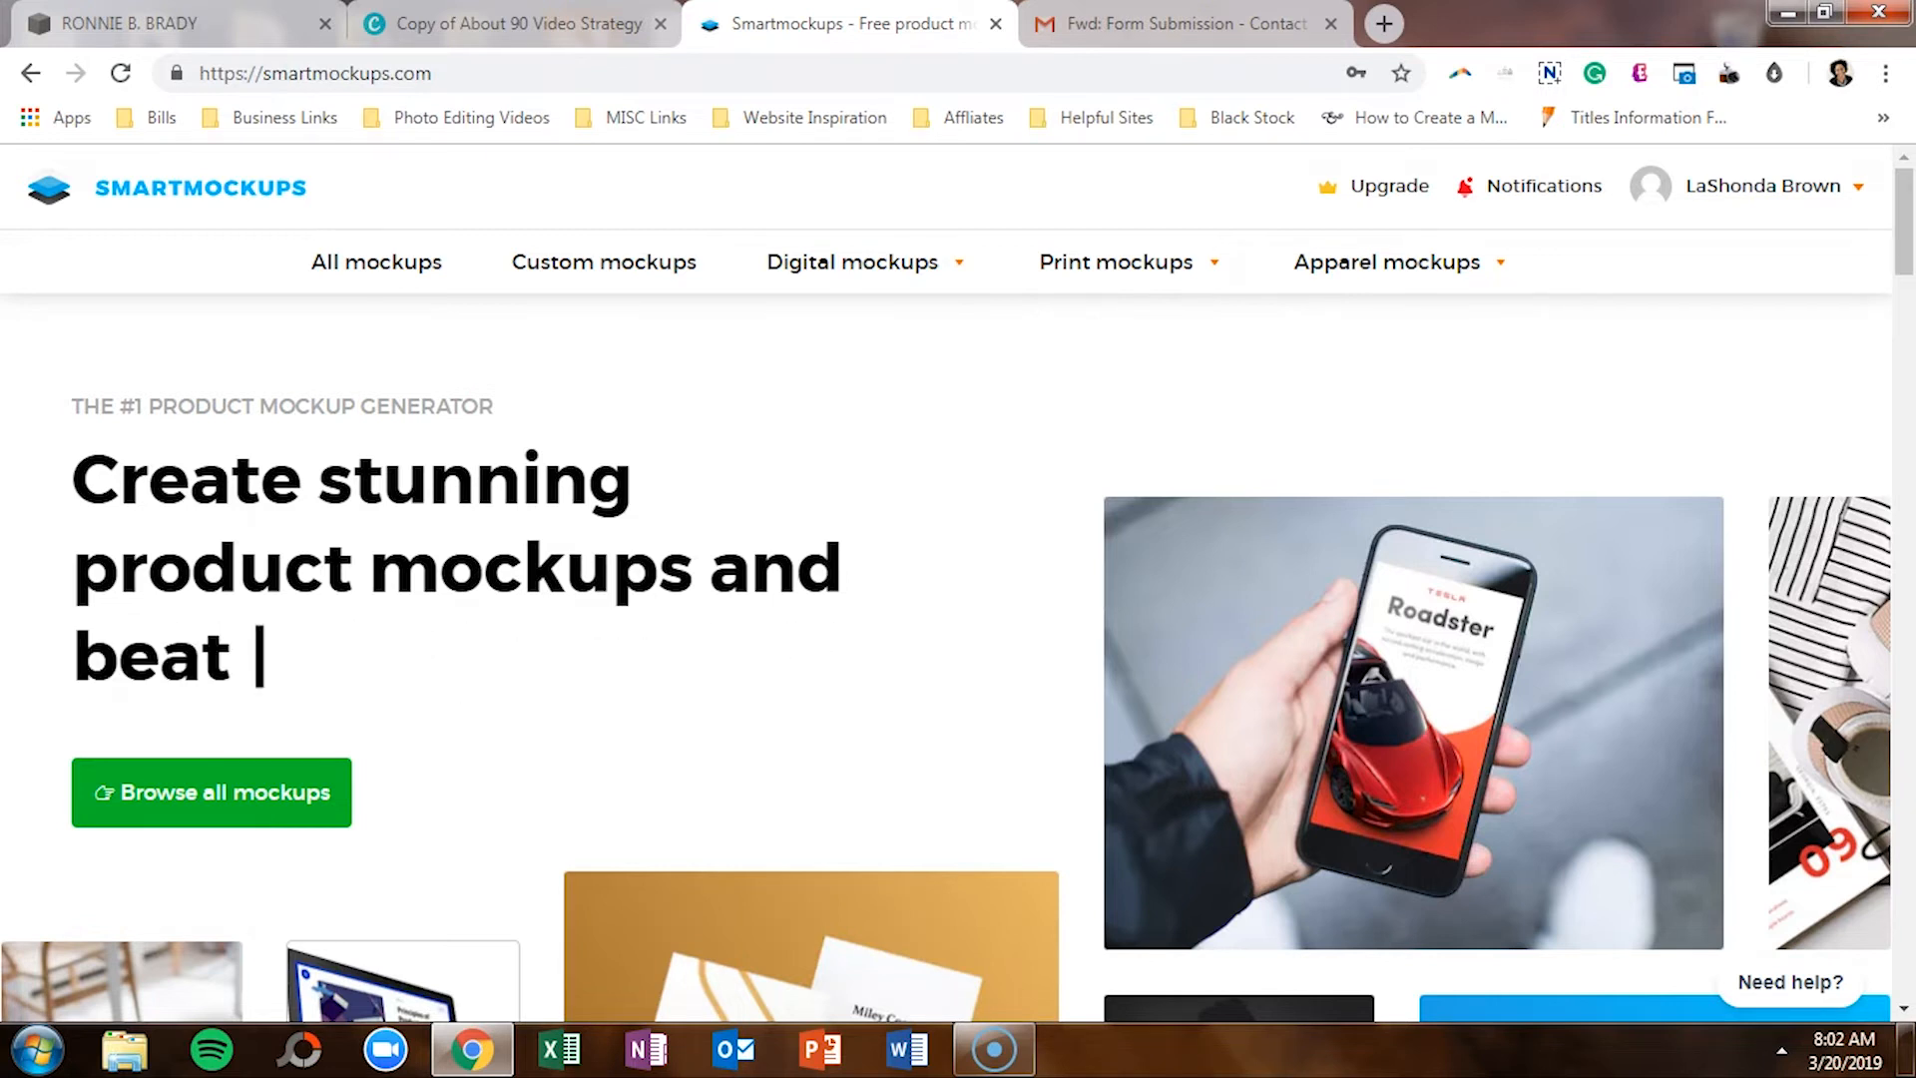
pyautogui.write('your competitors')
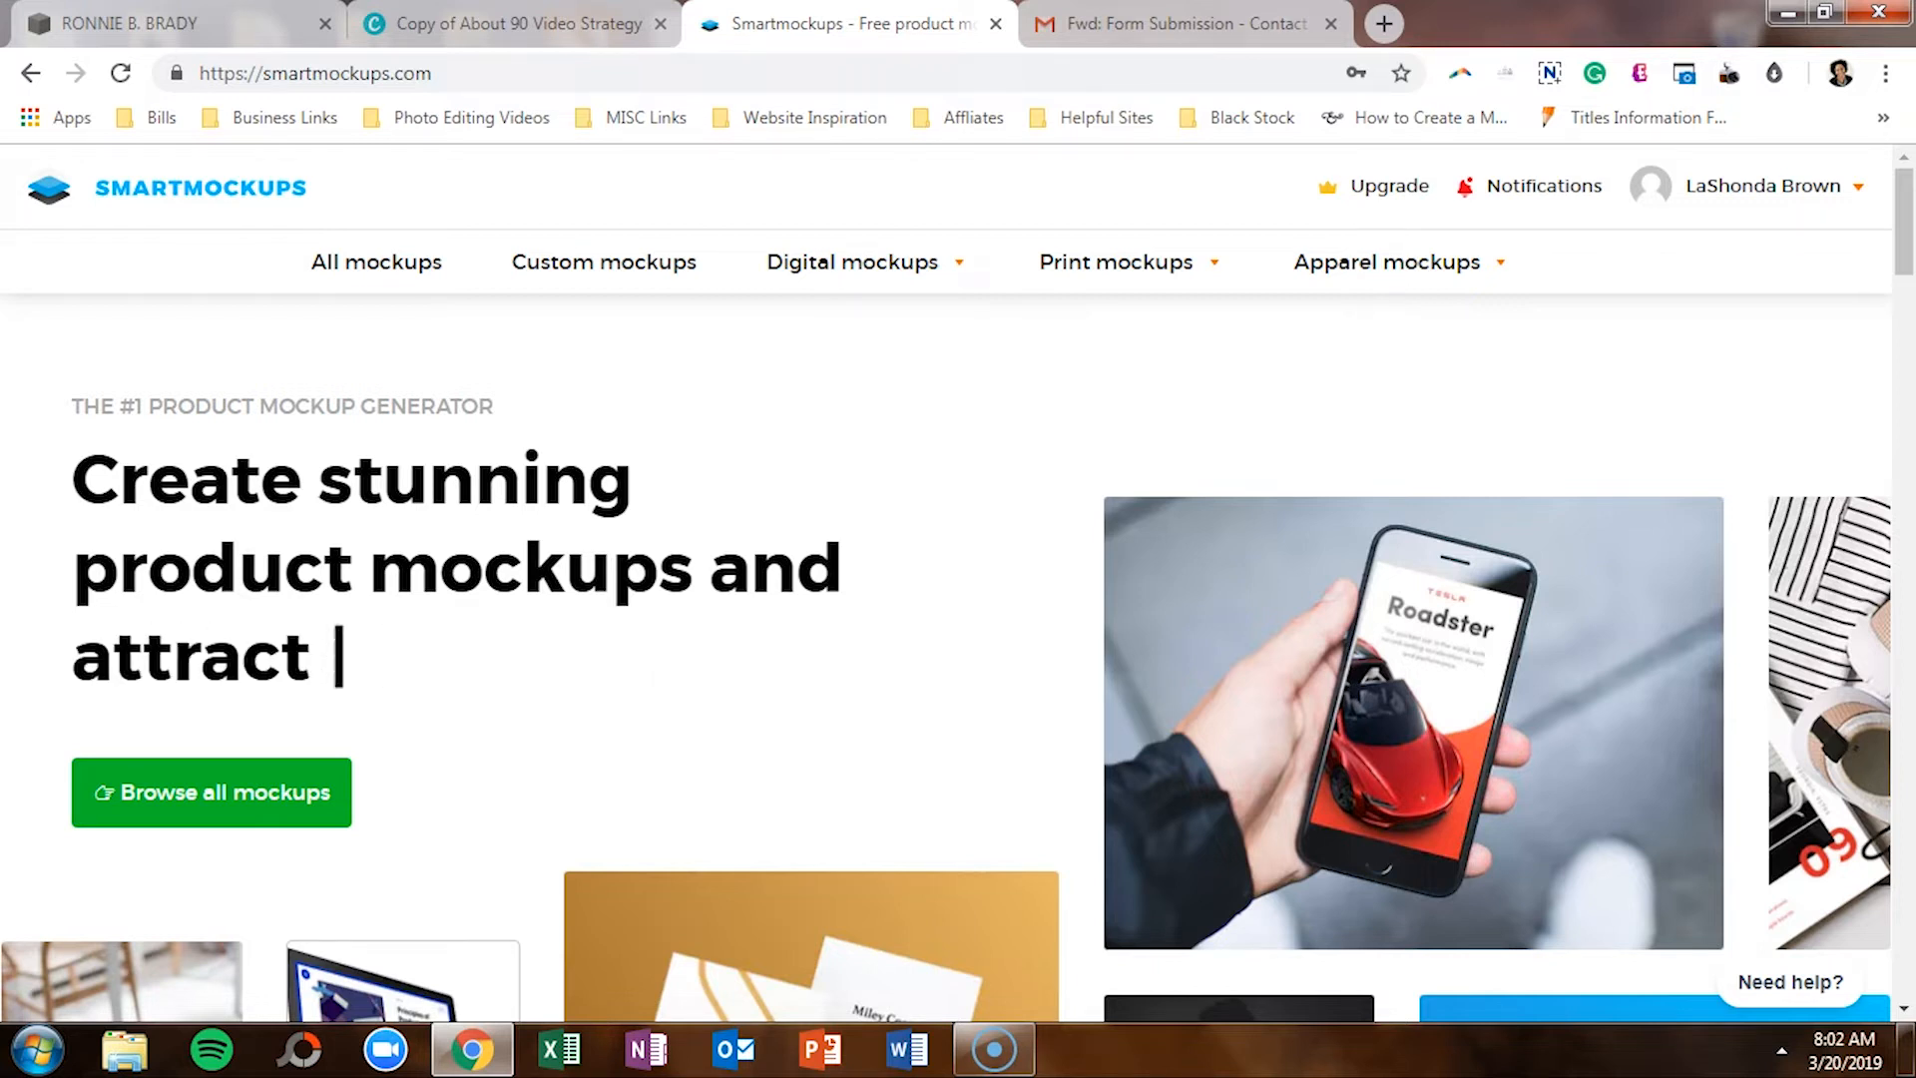
pyautogui.write('more clients')
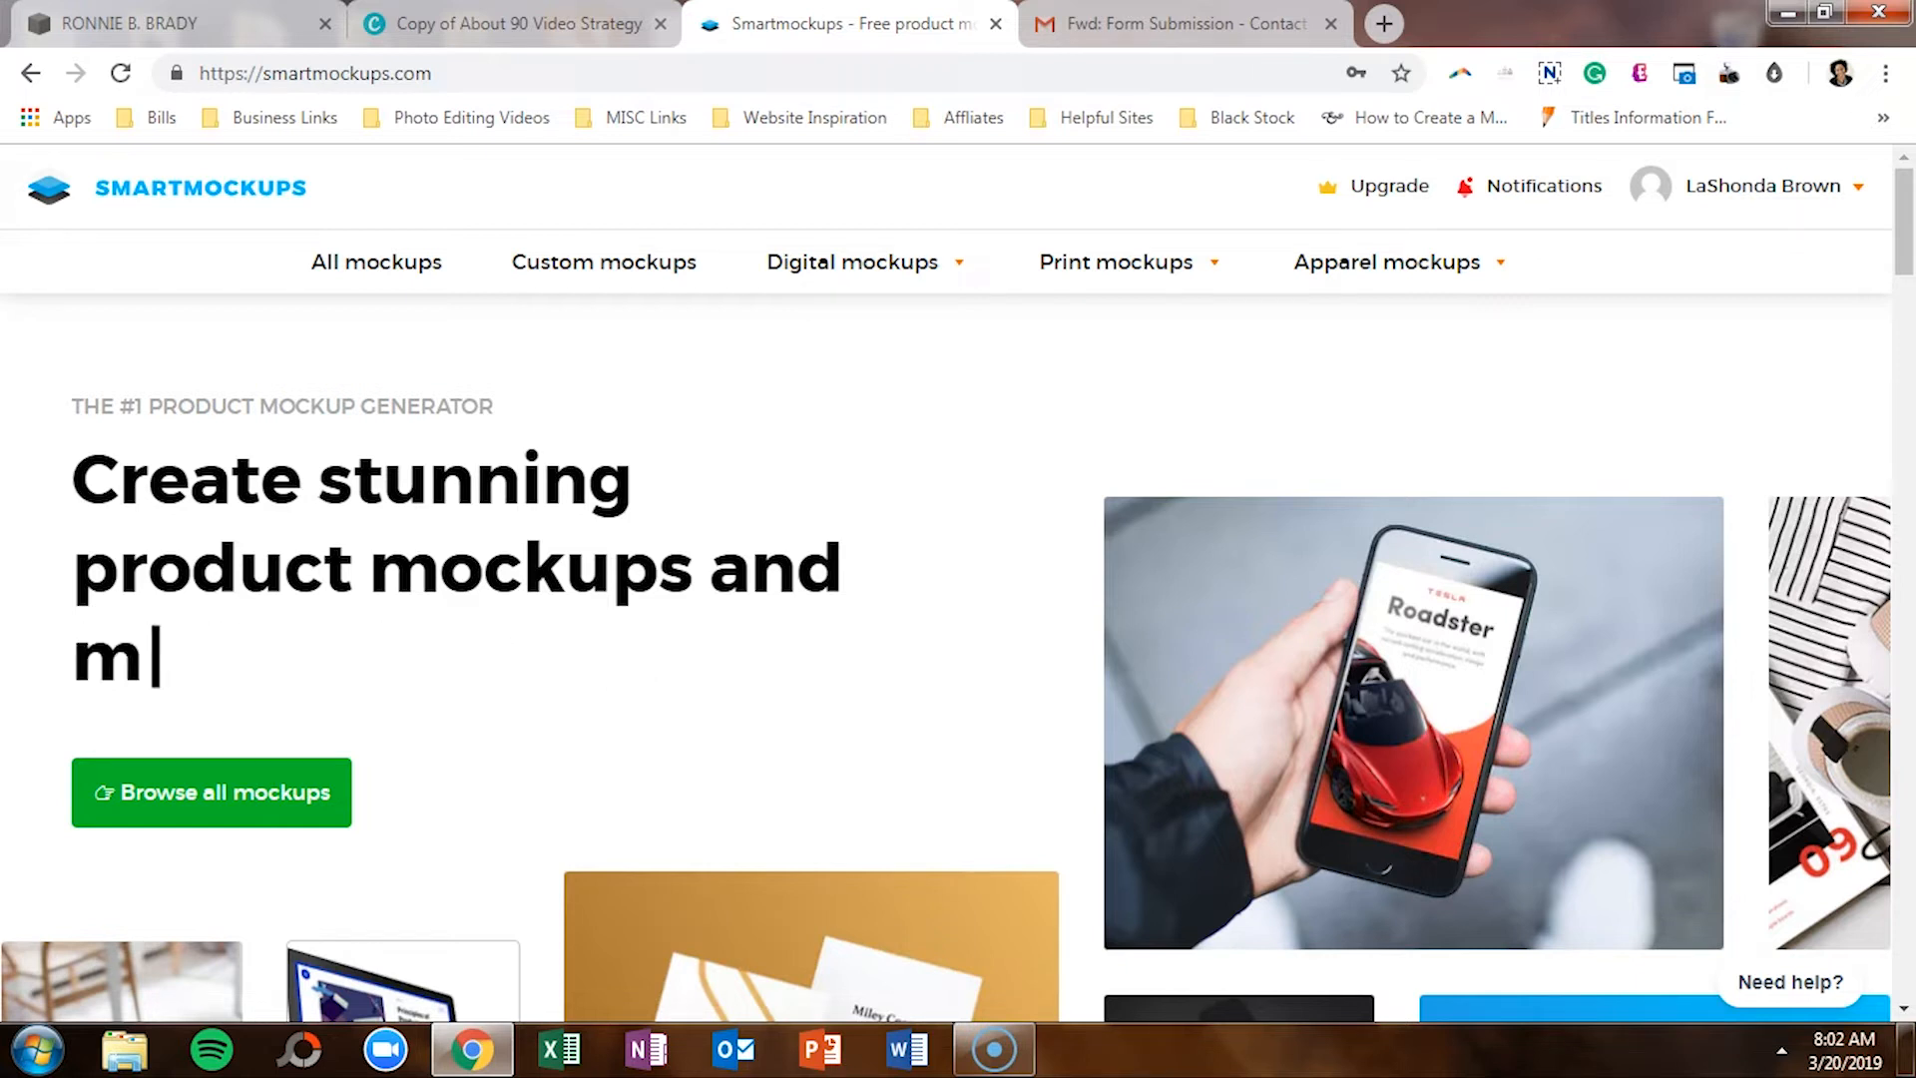
pyautogui.write('ake a killer keynote')
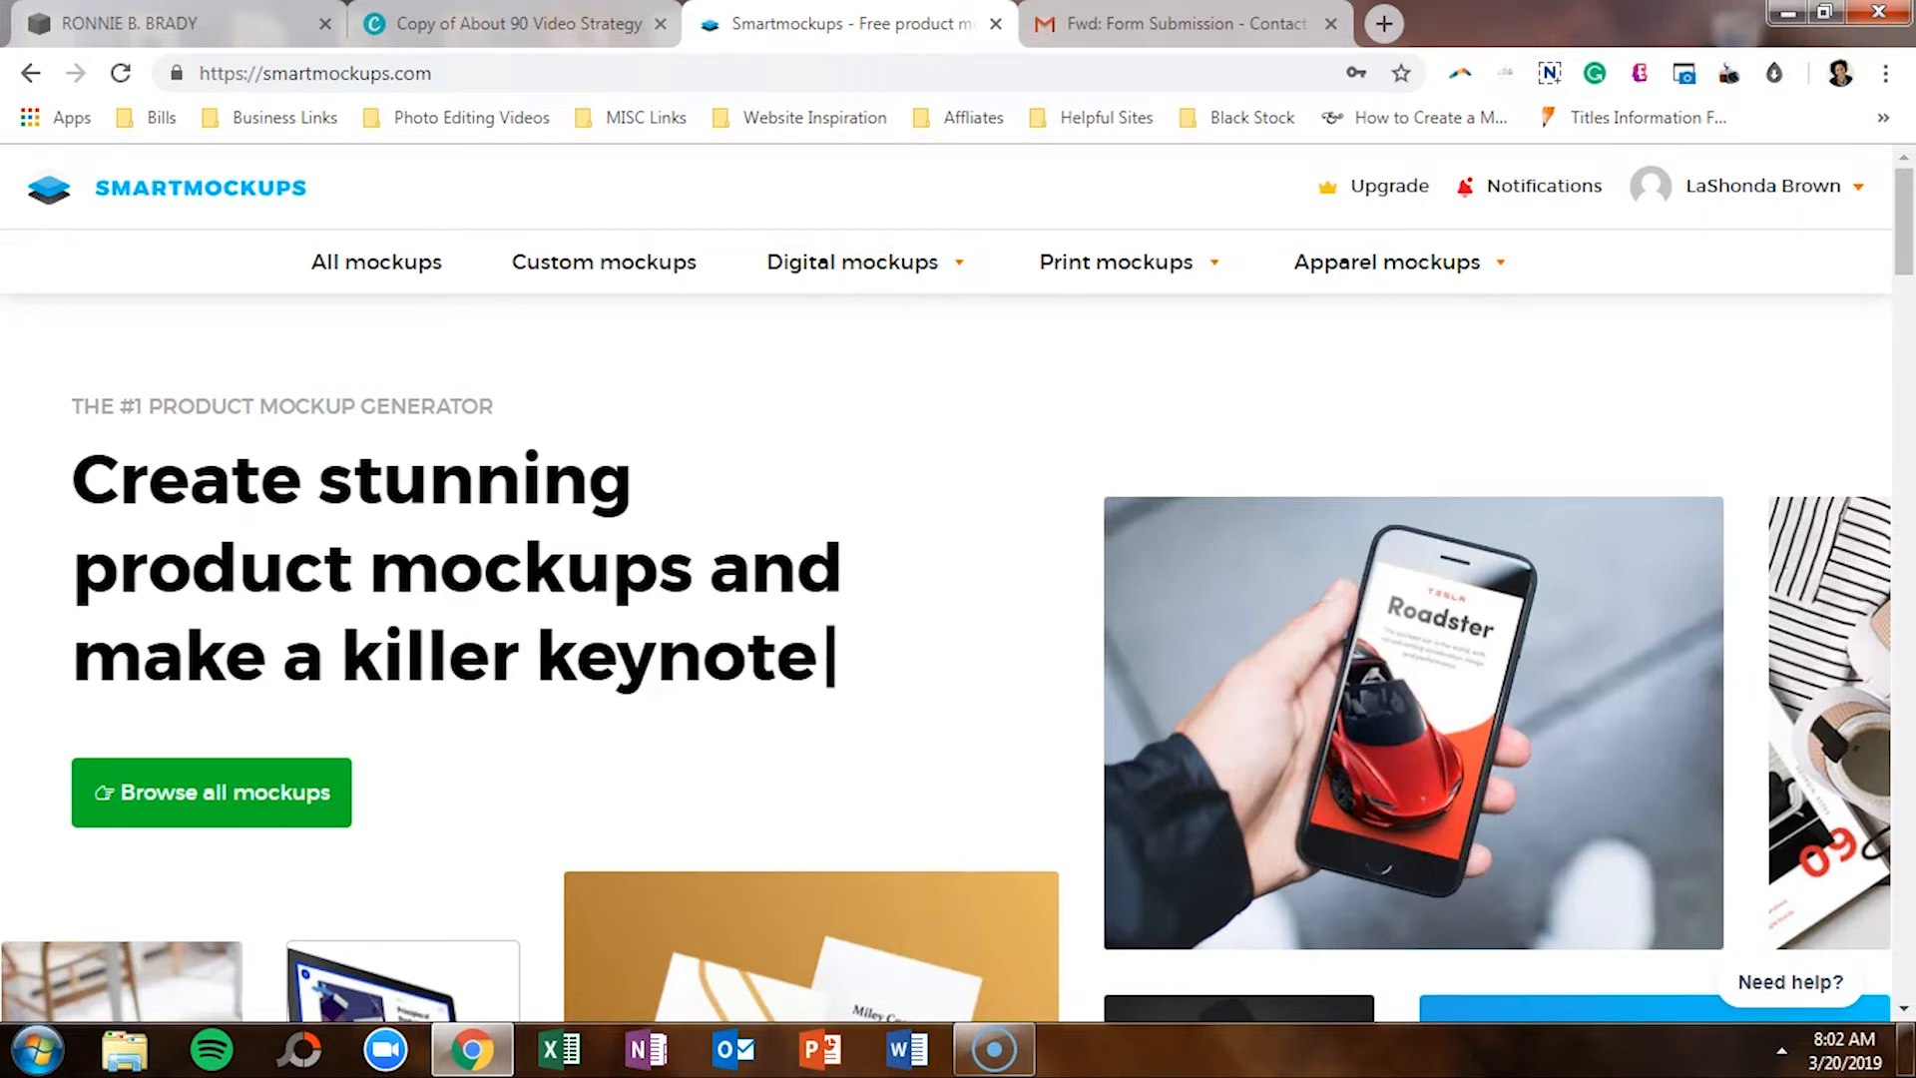
# Step: Scroll the Smartmockups homepage down to the footer and back toward the top
pyautogui.scroll(-3)
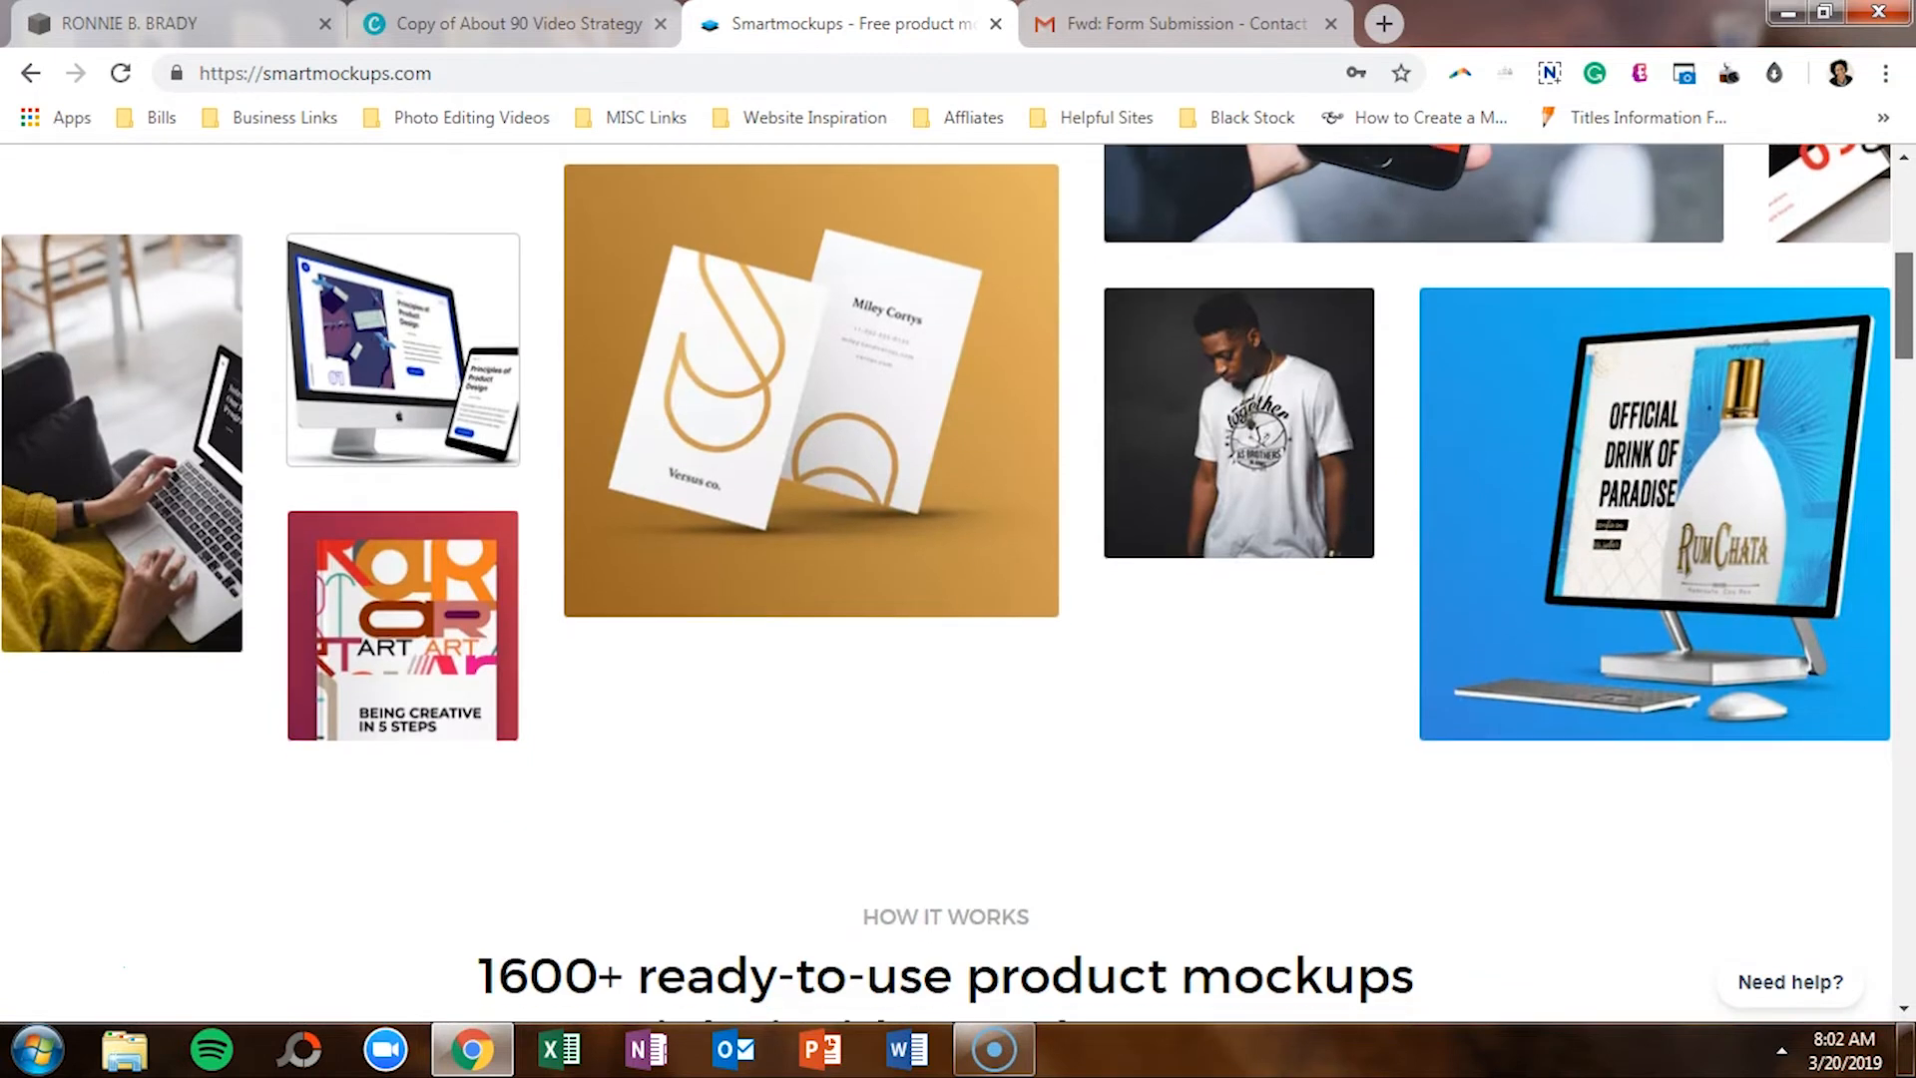
pyautogui.scroll(-3)
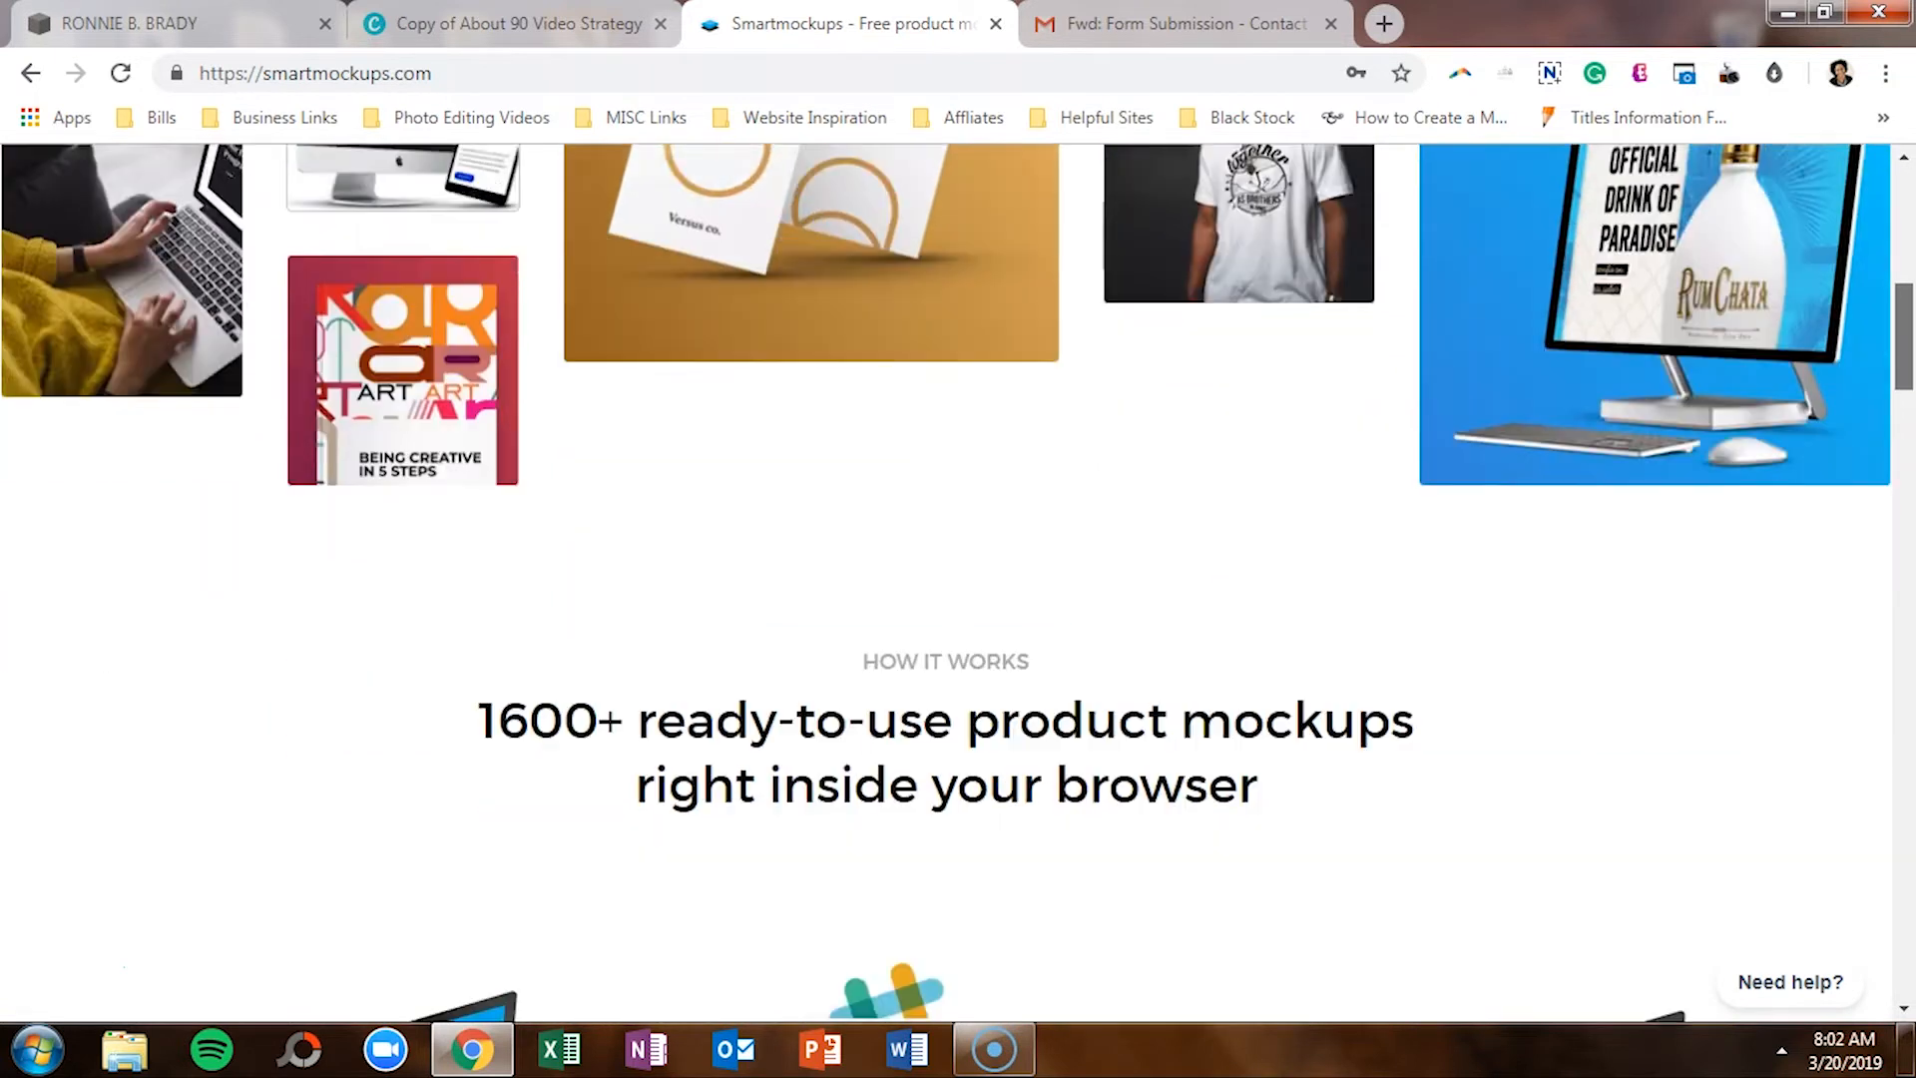
pyautogui.scroll(-3)
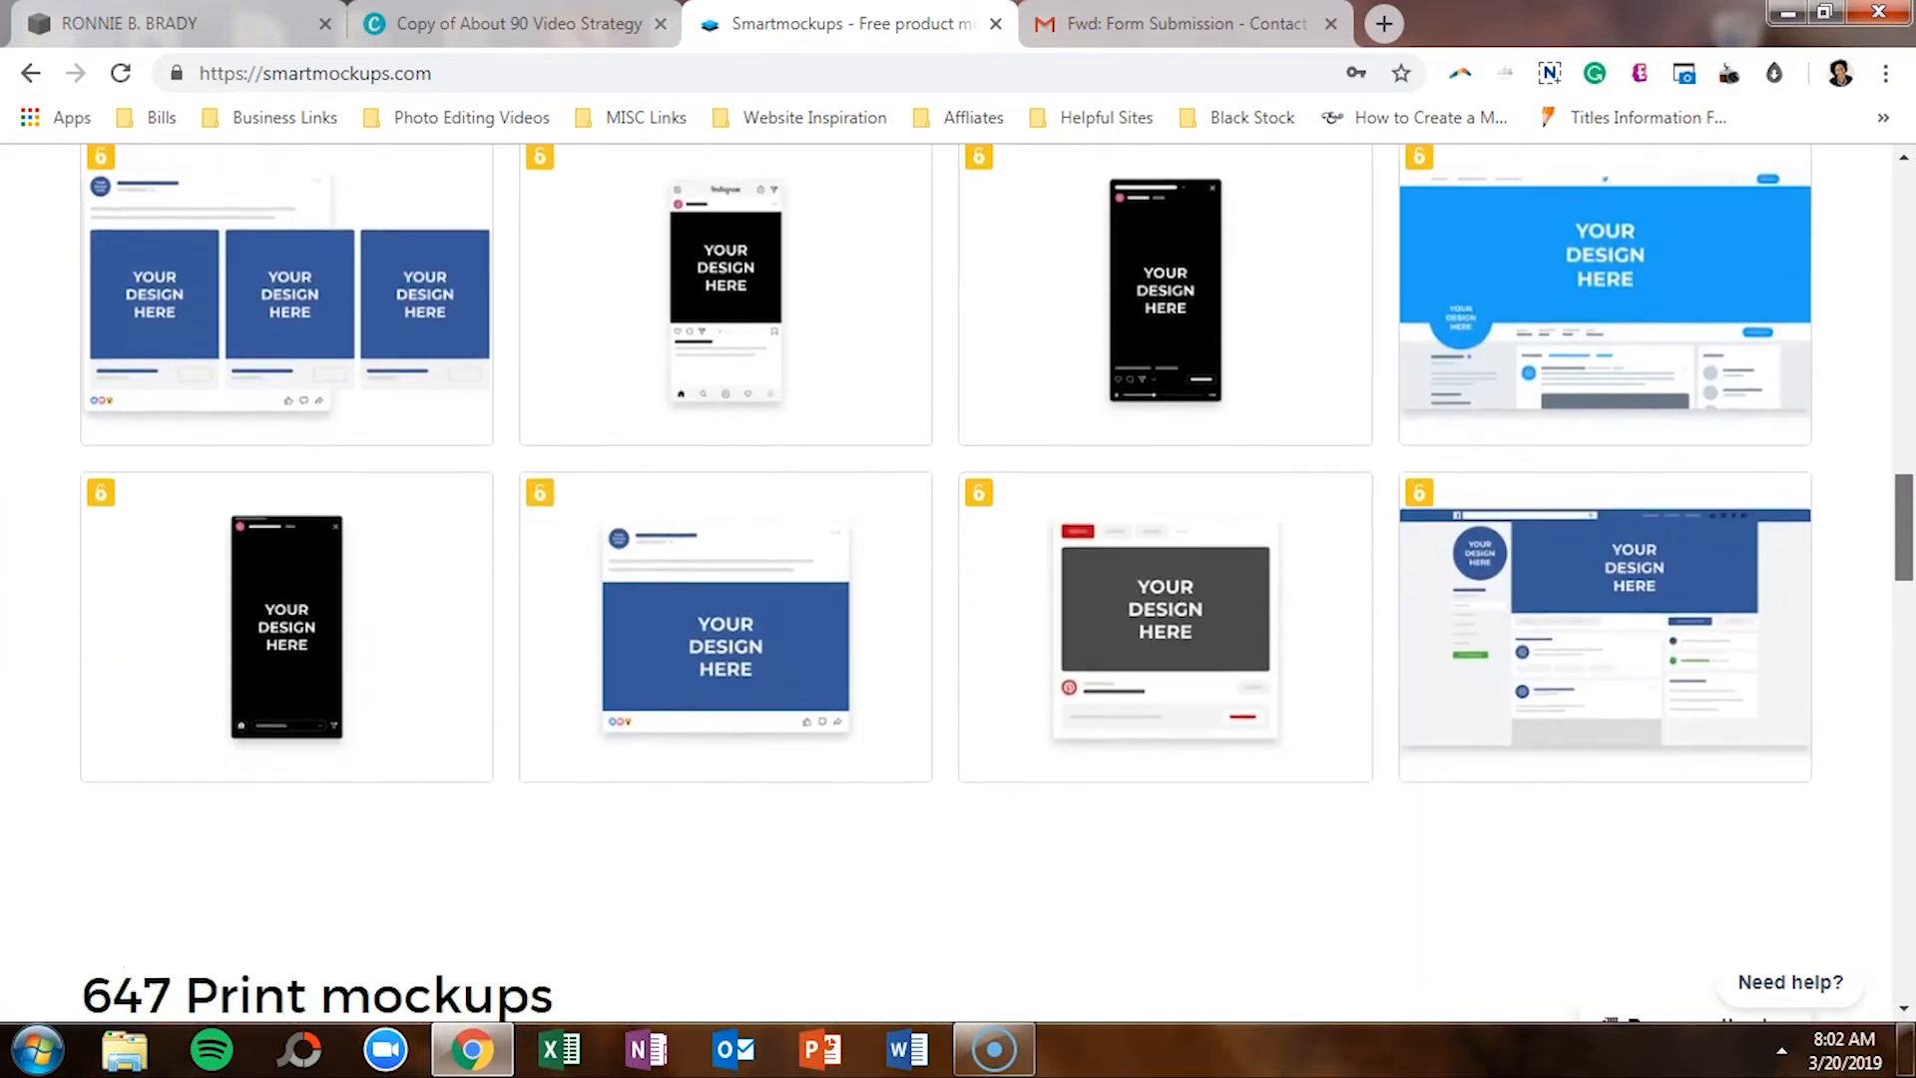
pyautogui.scroll(-3)
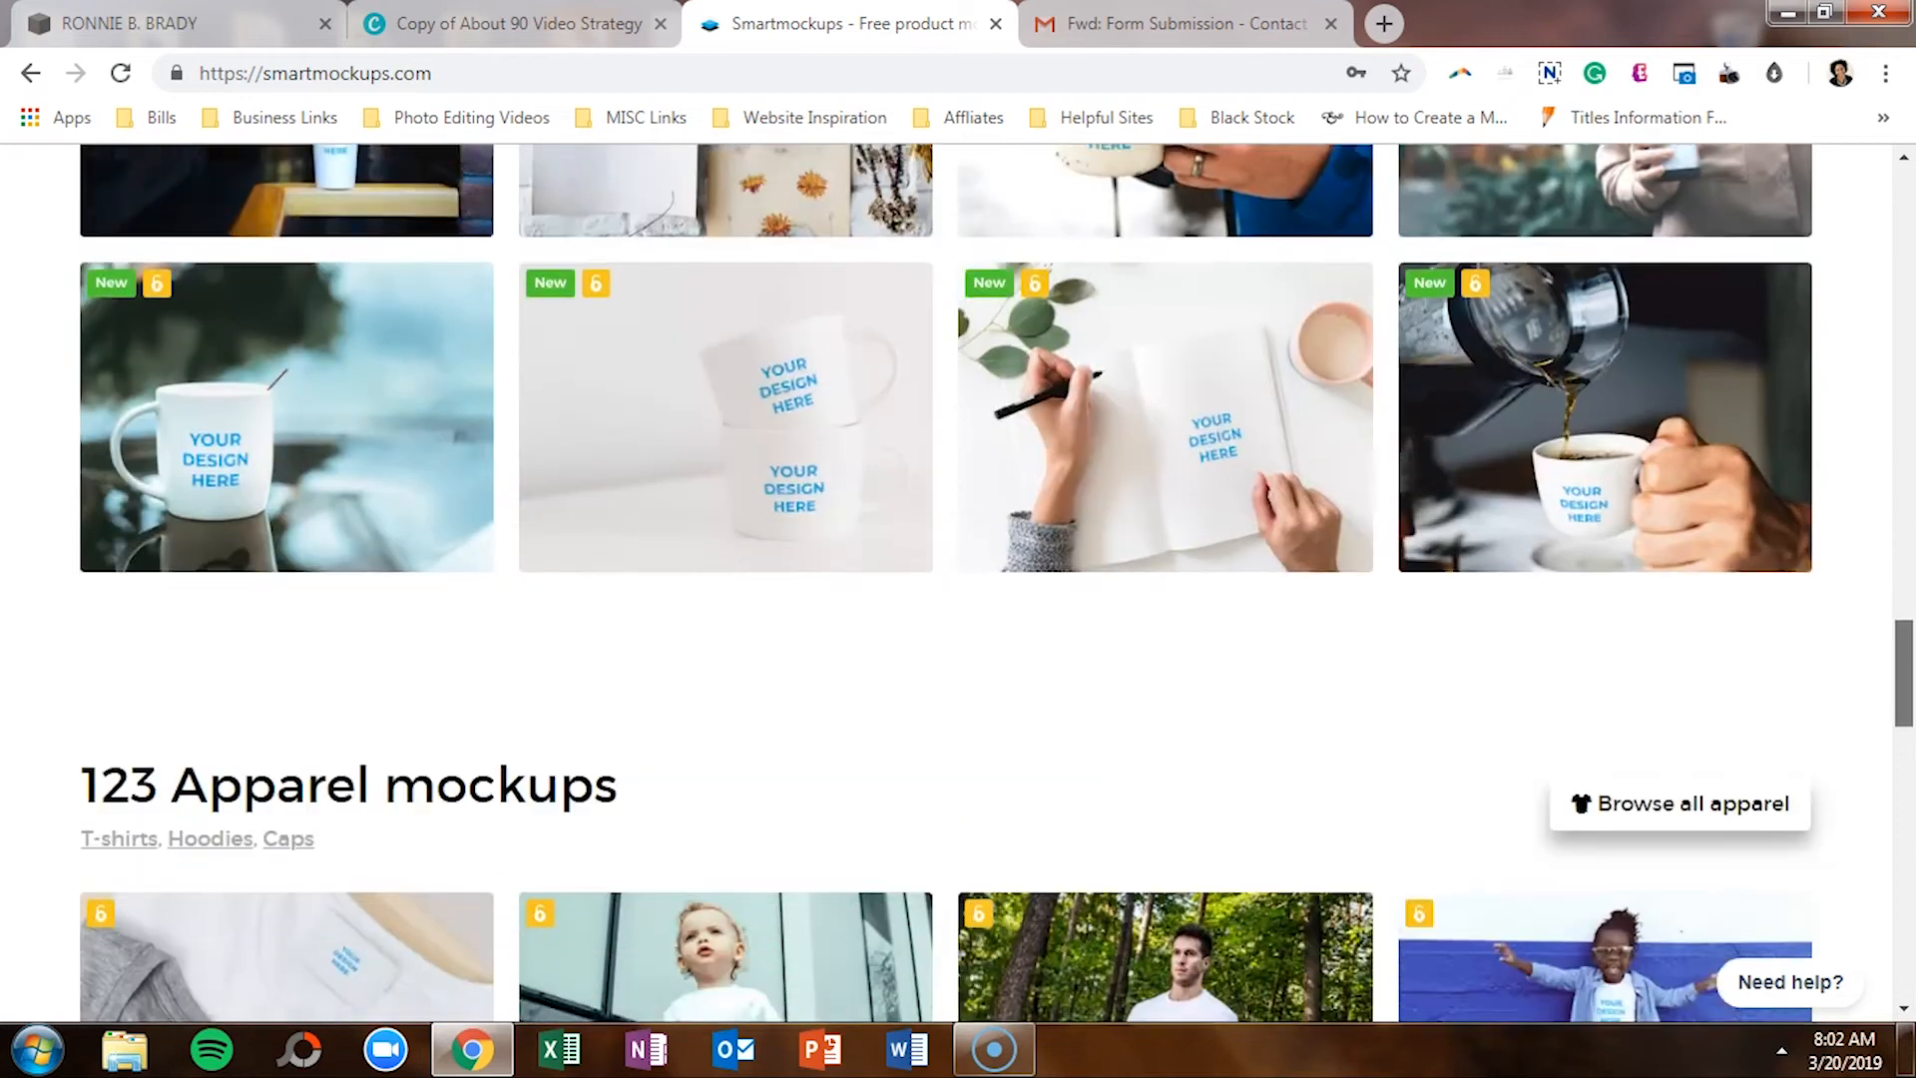
pyautogui.scroll(-3)
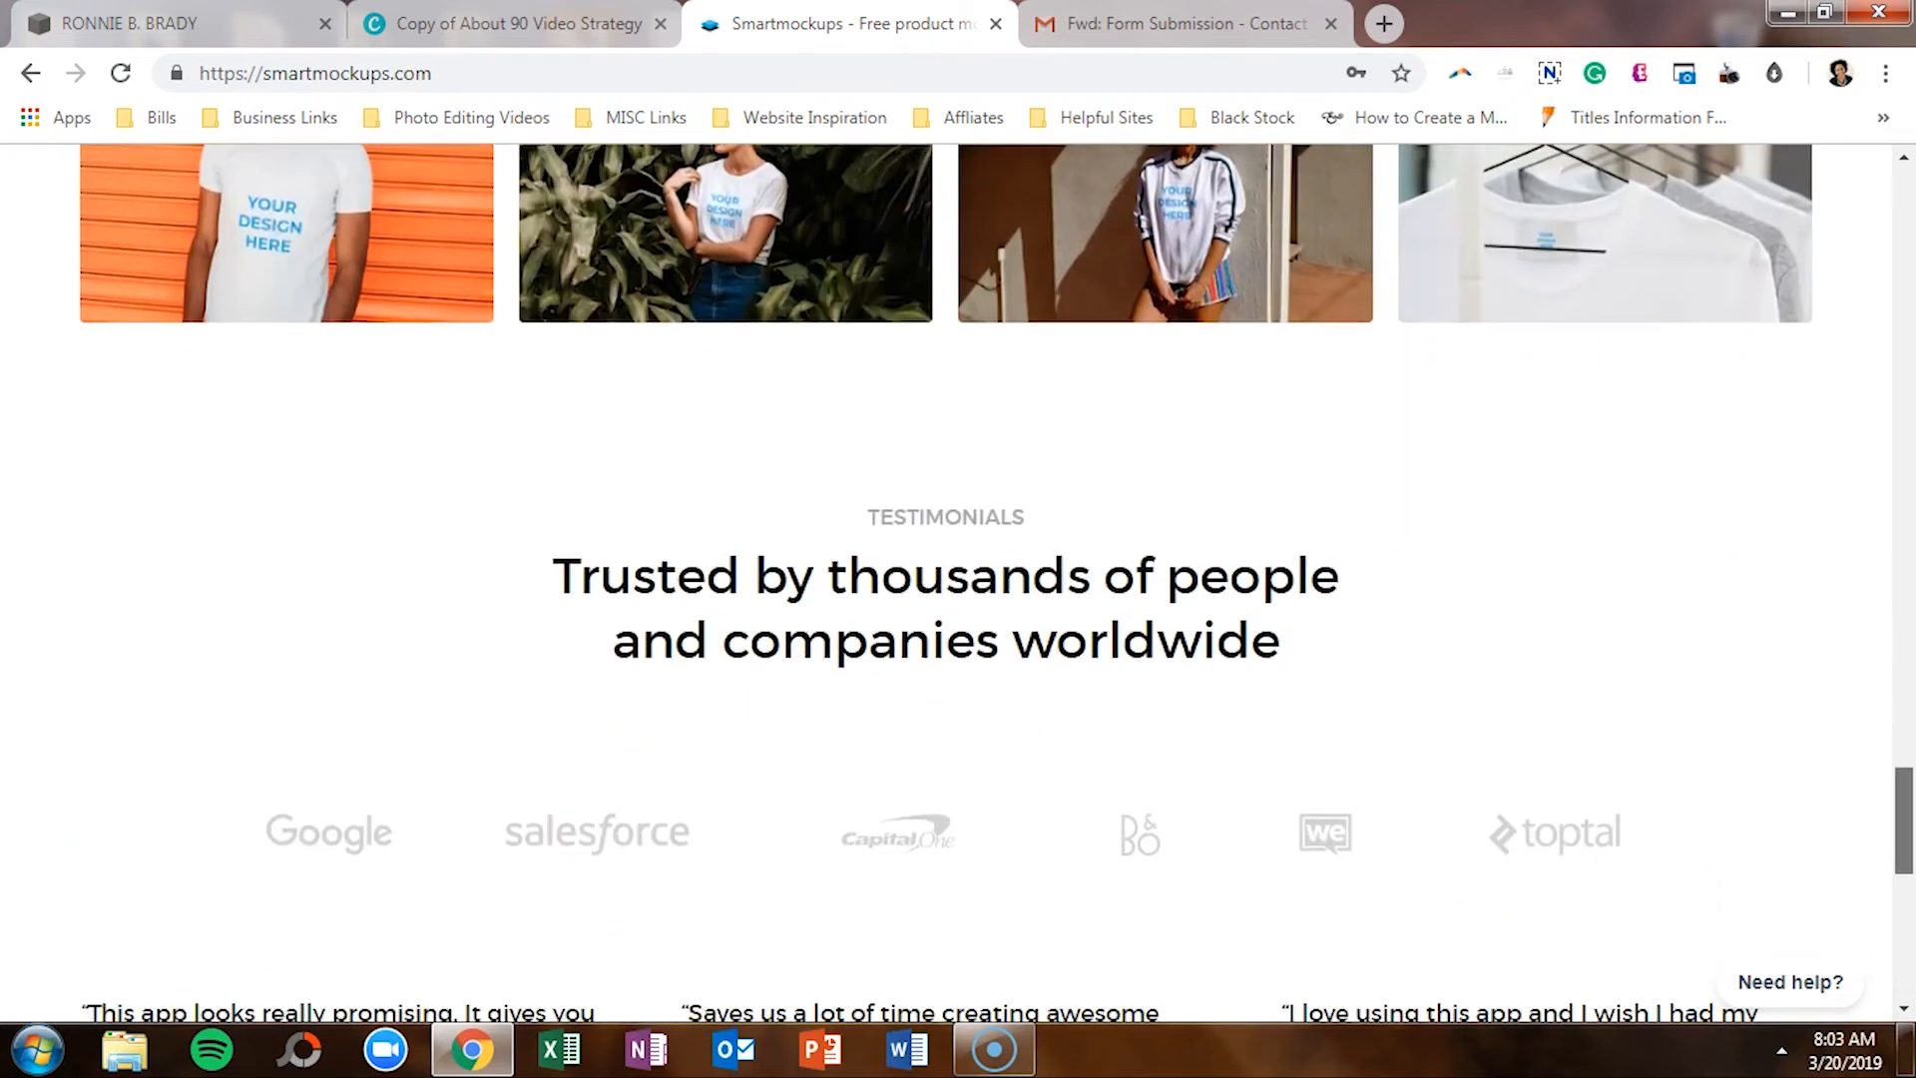
pyautogui.scroll(-3)
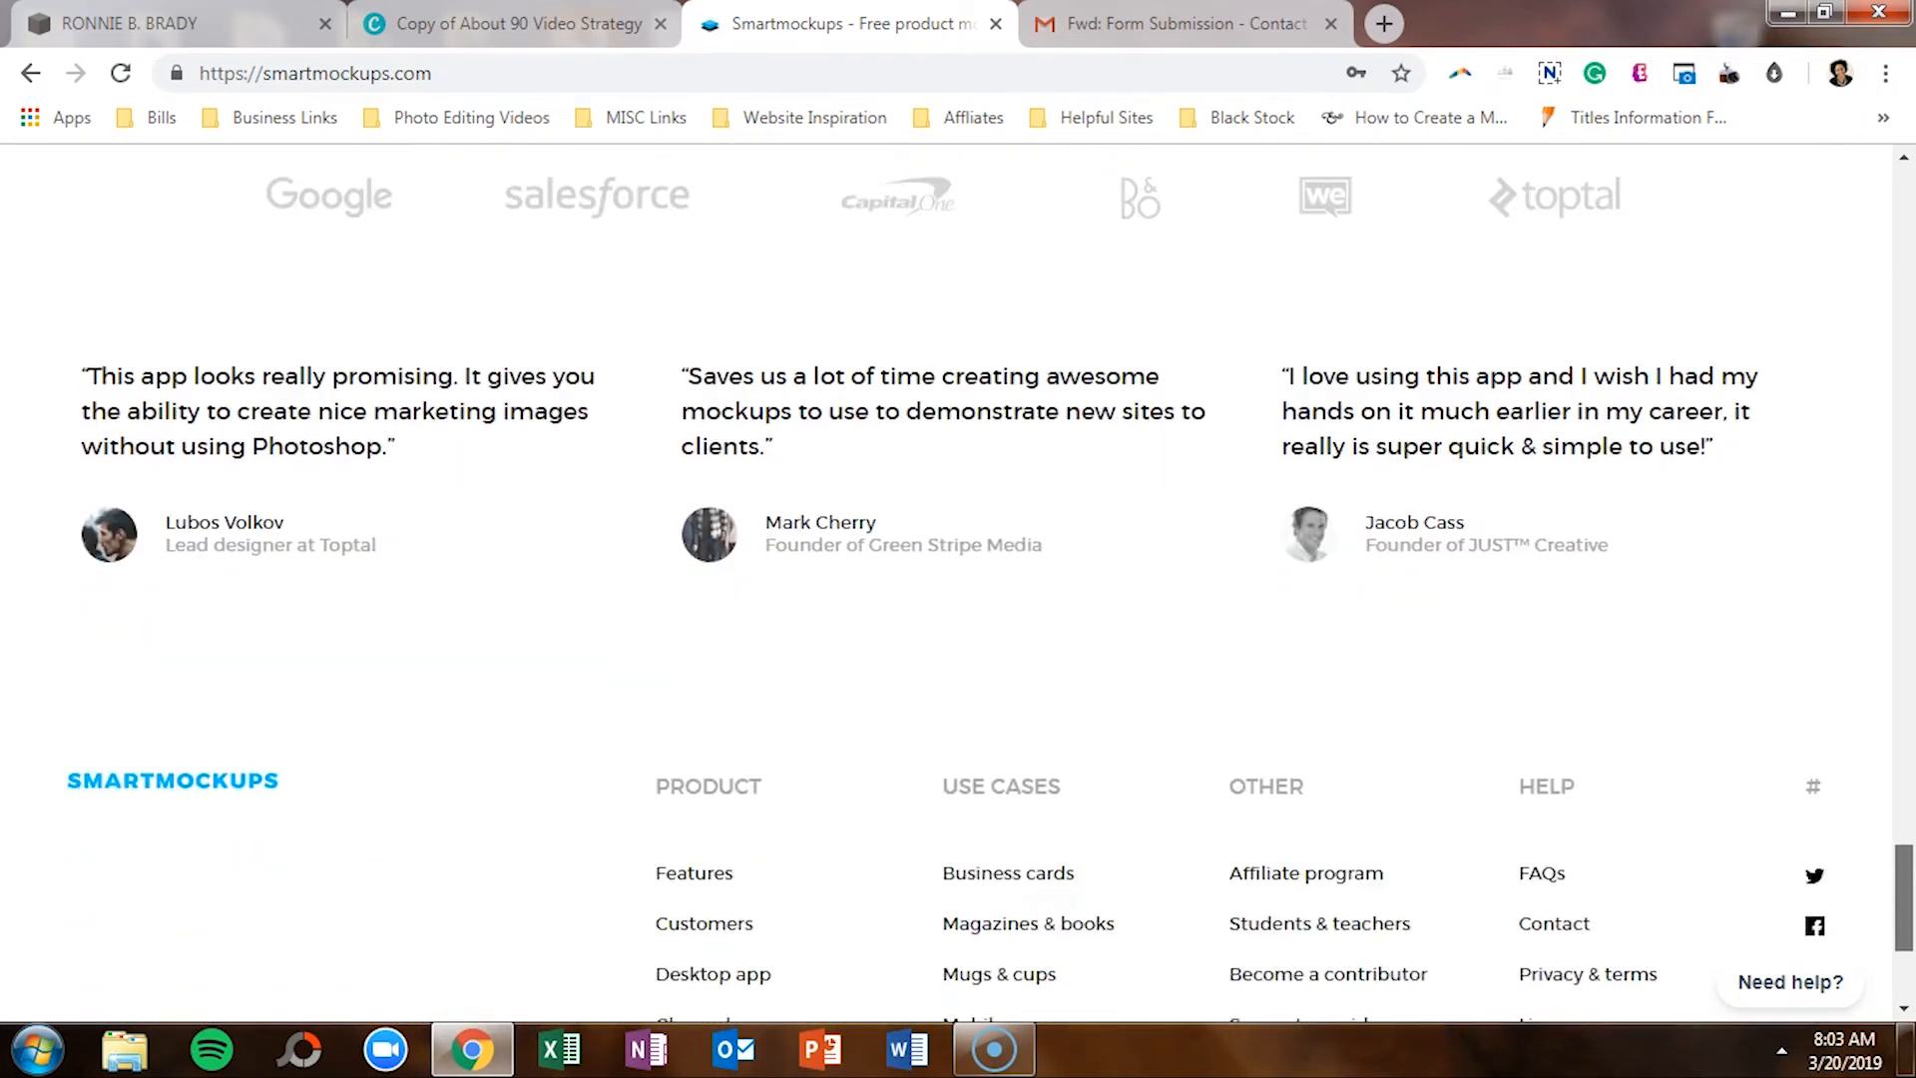
pyautogui.scroll(-3)
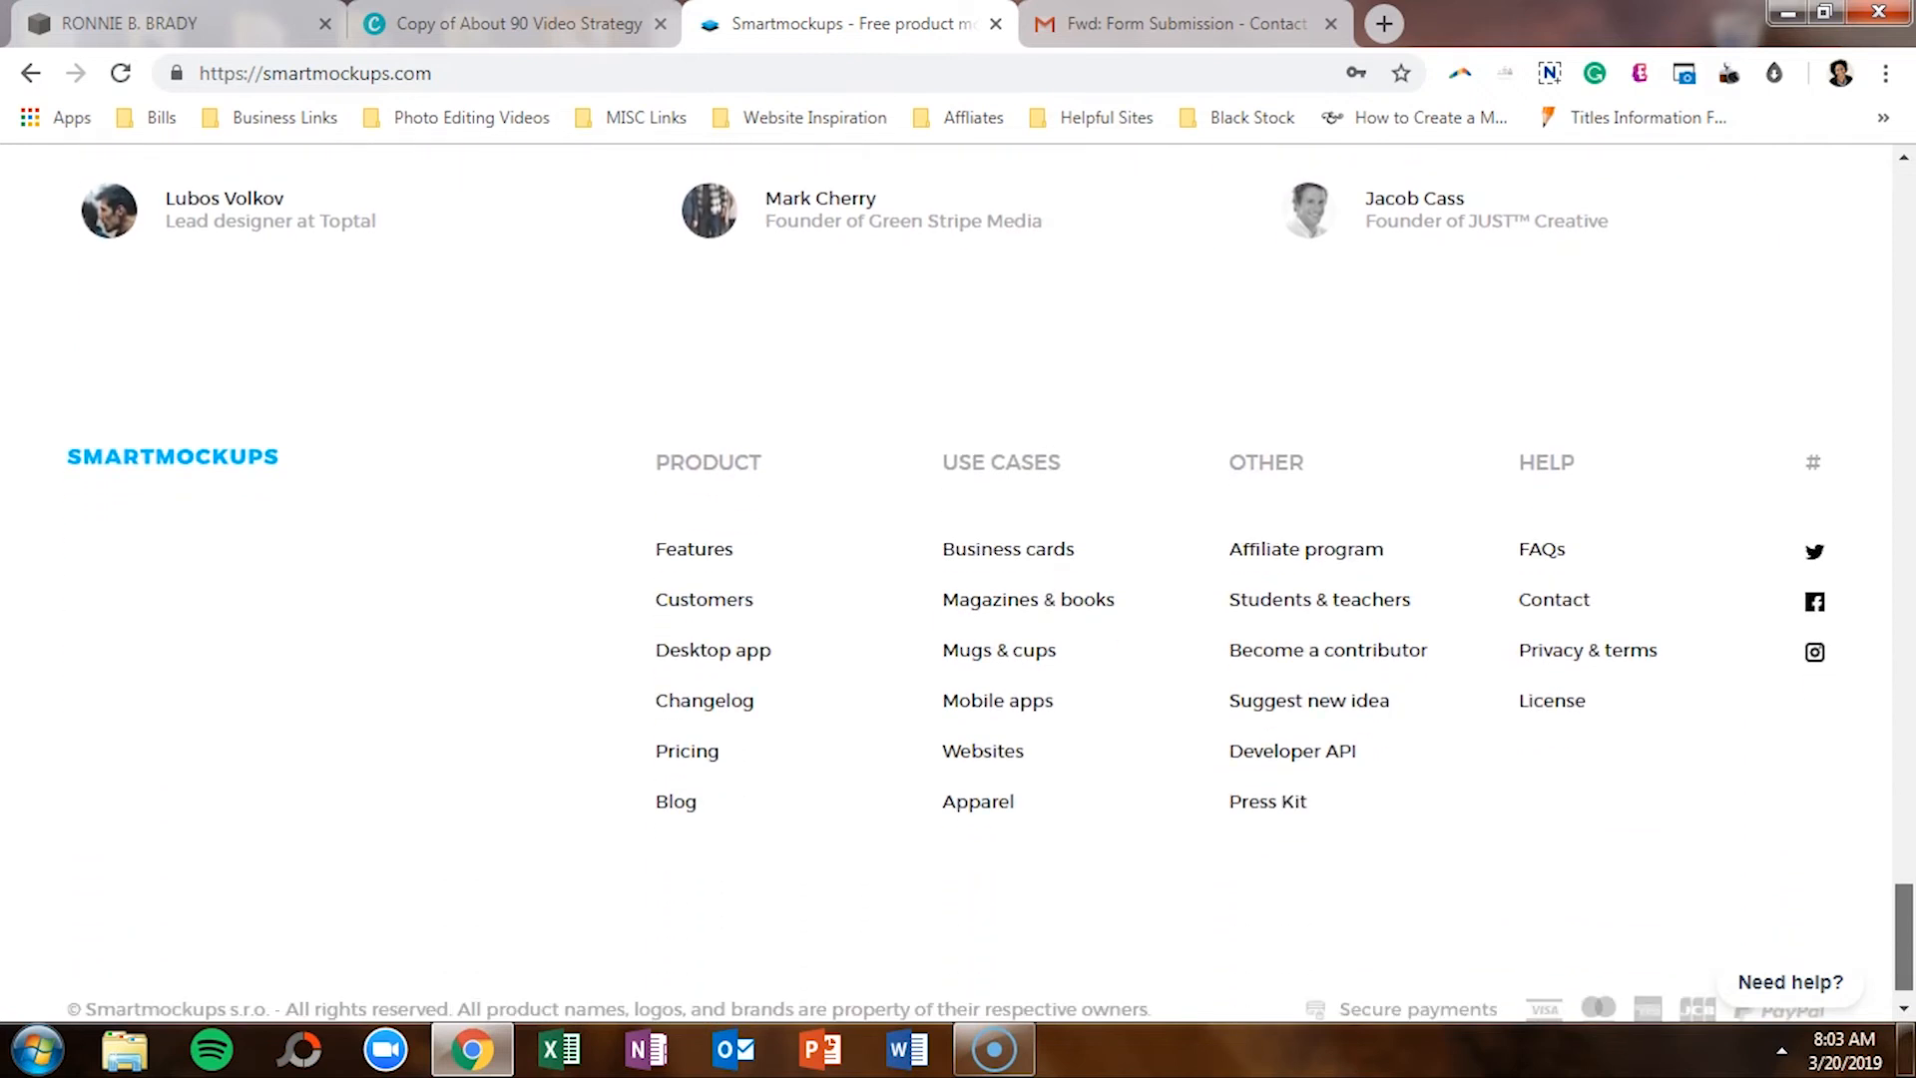
pyautogui.scroll(-3)
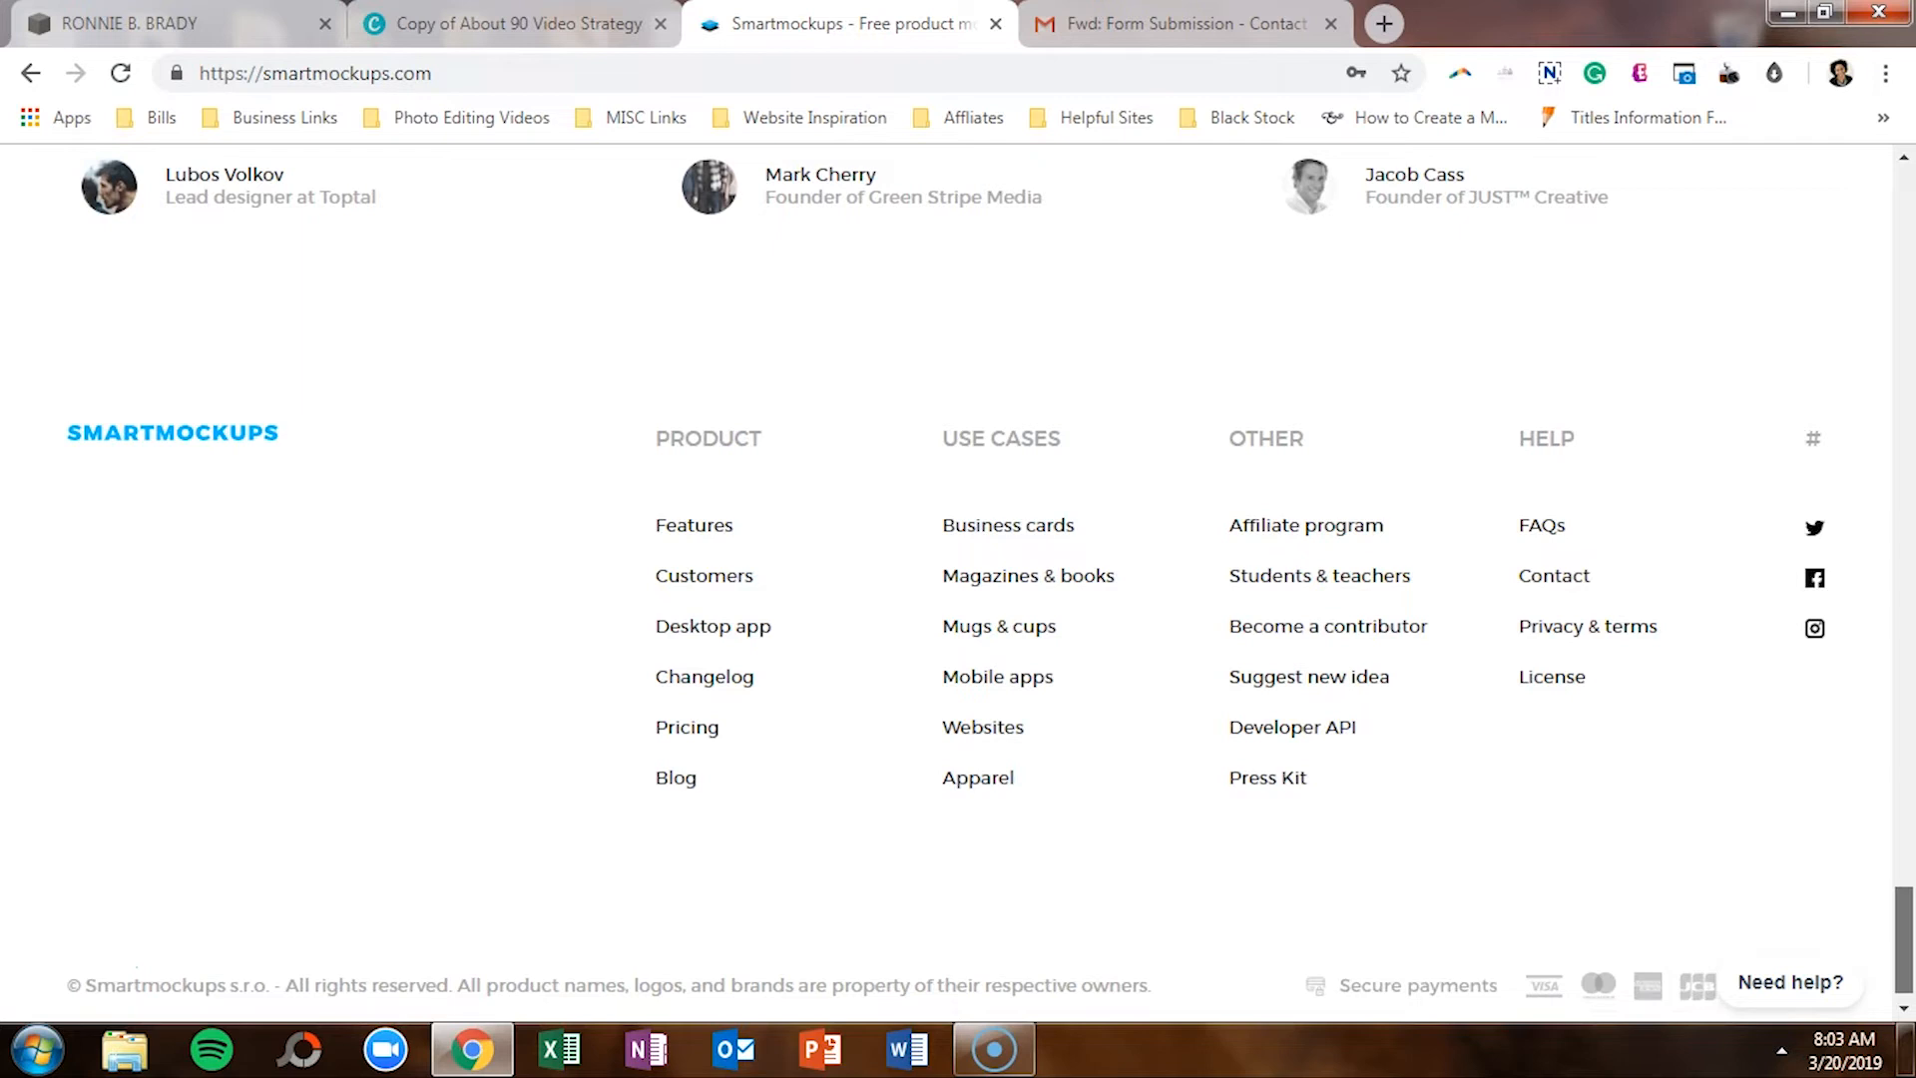
pyautogui.scroll(3)
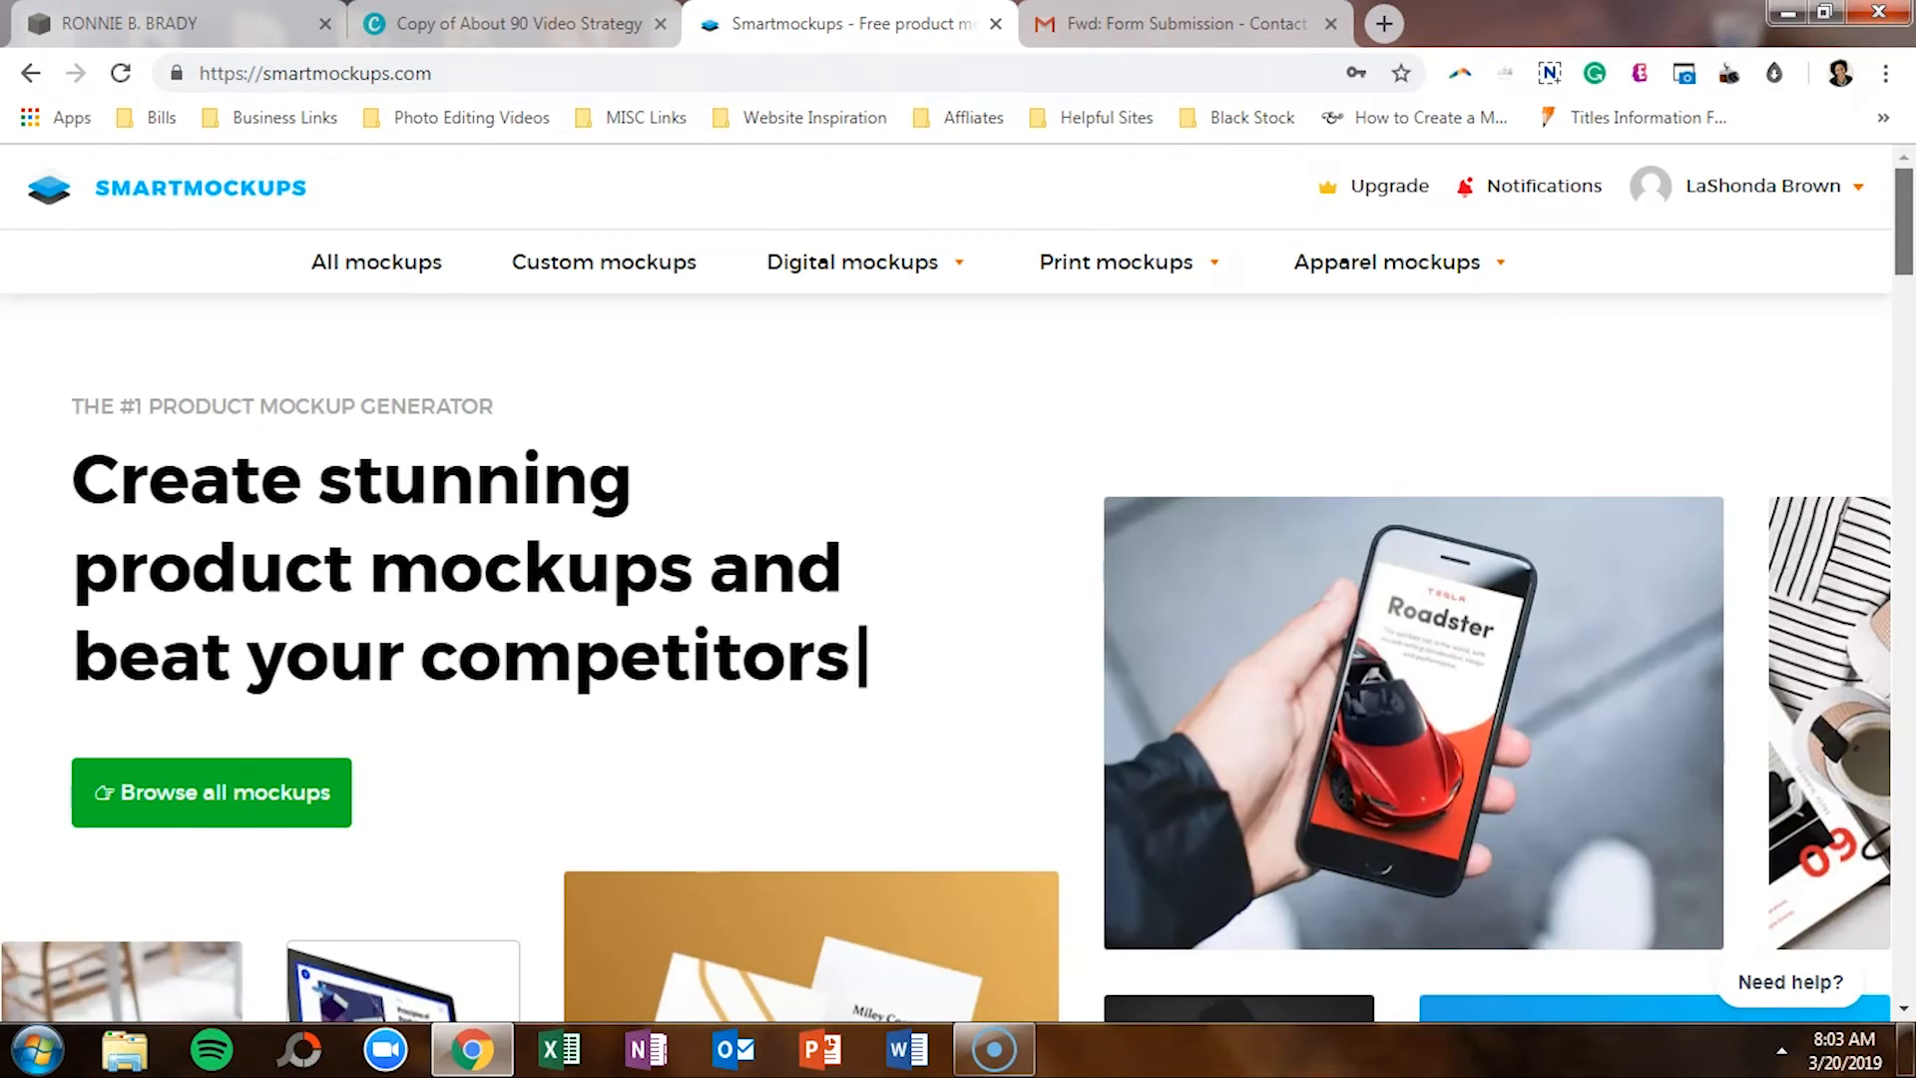
pyautogui.write('att')
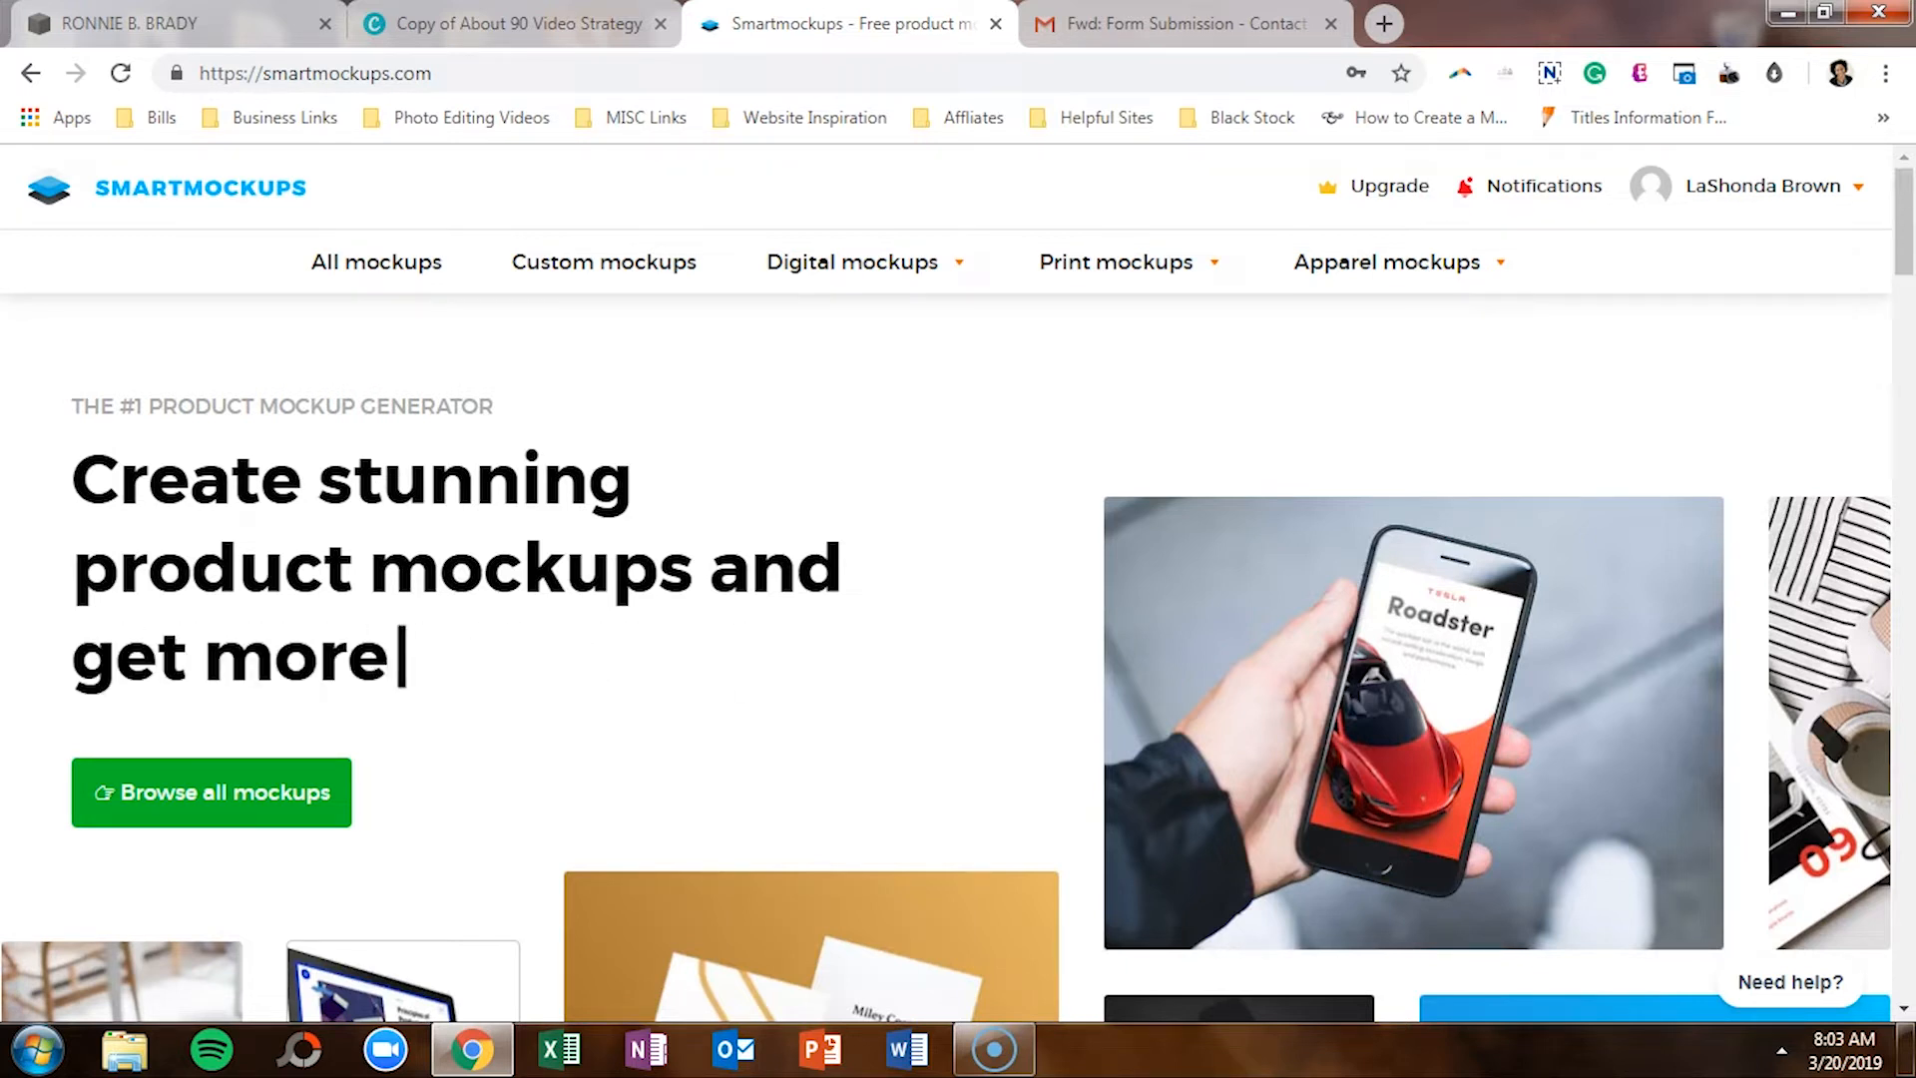
pyautogui.click(139, 22)
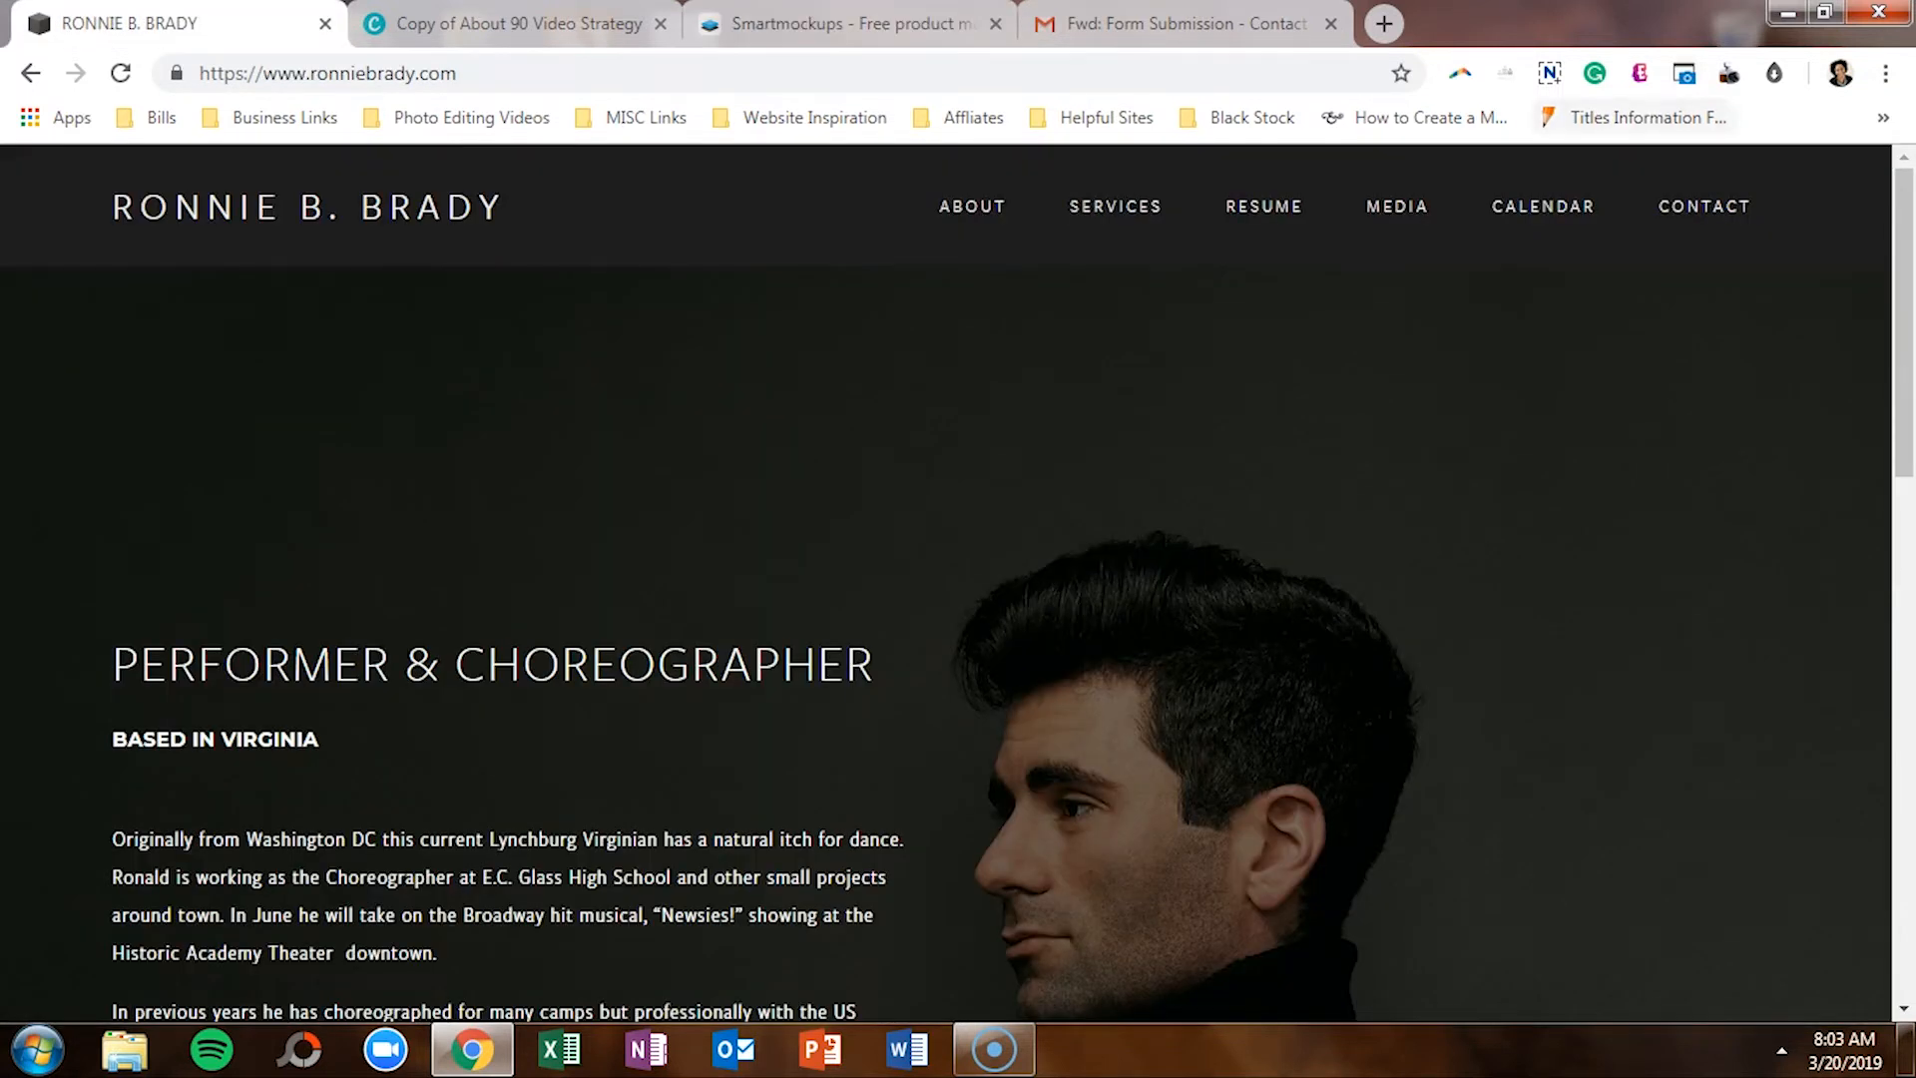
# Step: Capture the entire Ronnie B. Brady homepage with the screenshot extension and save it as PNG
pyautogui.click(1685, 72)
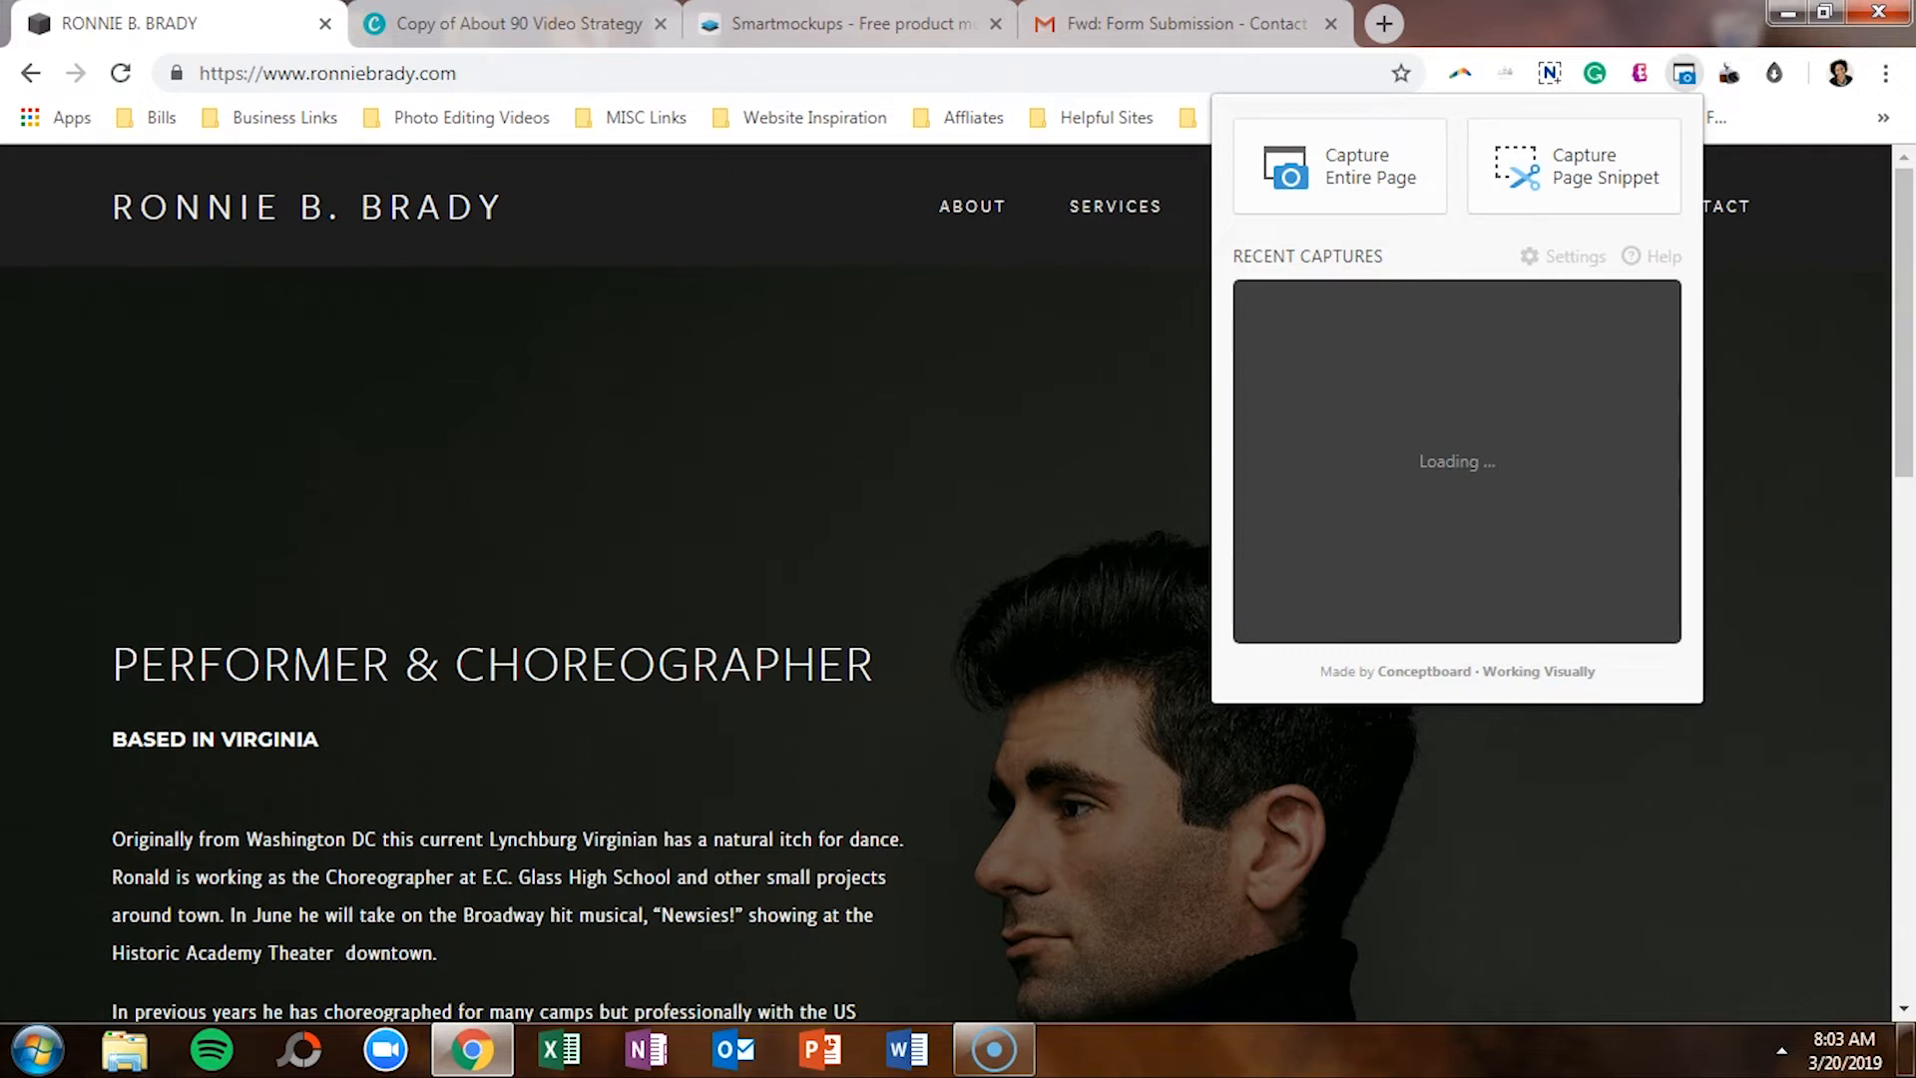
pyautogui.click(1340, 167)
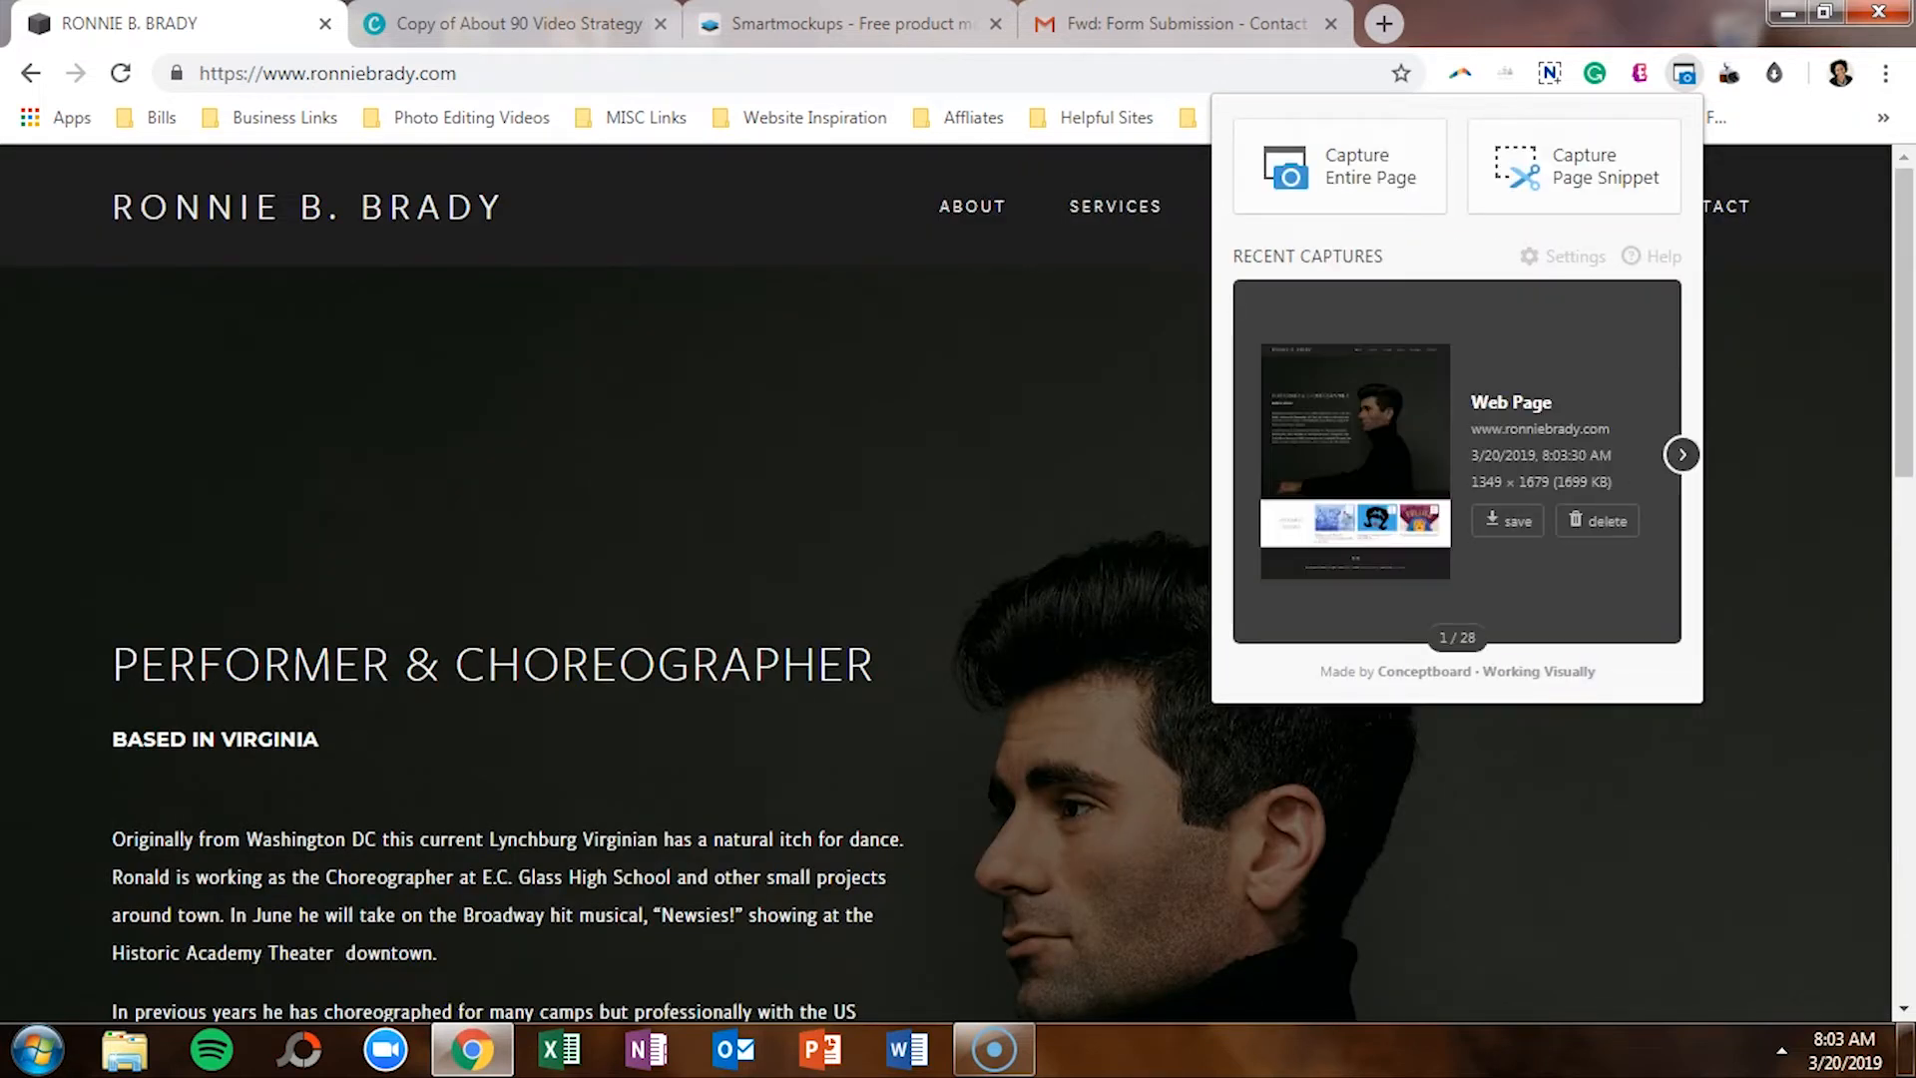
pyautogui.click(1507, 520)
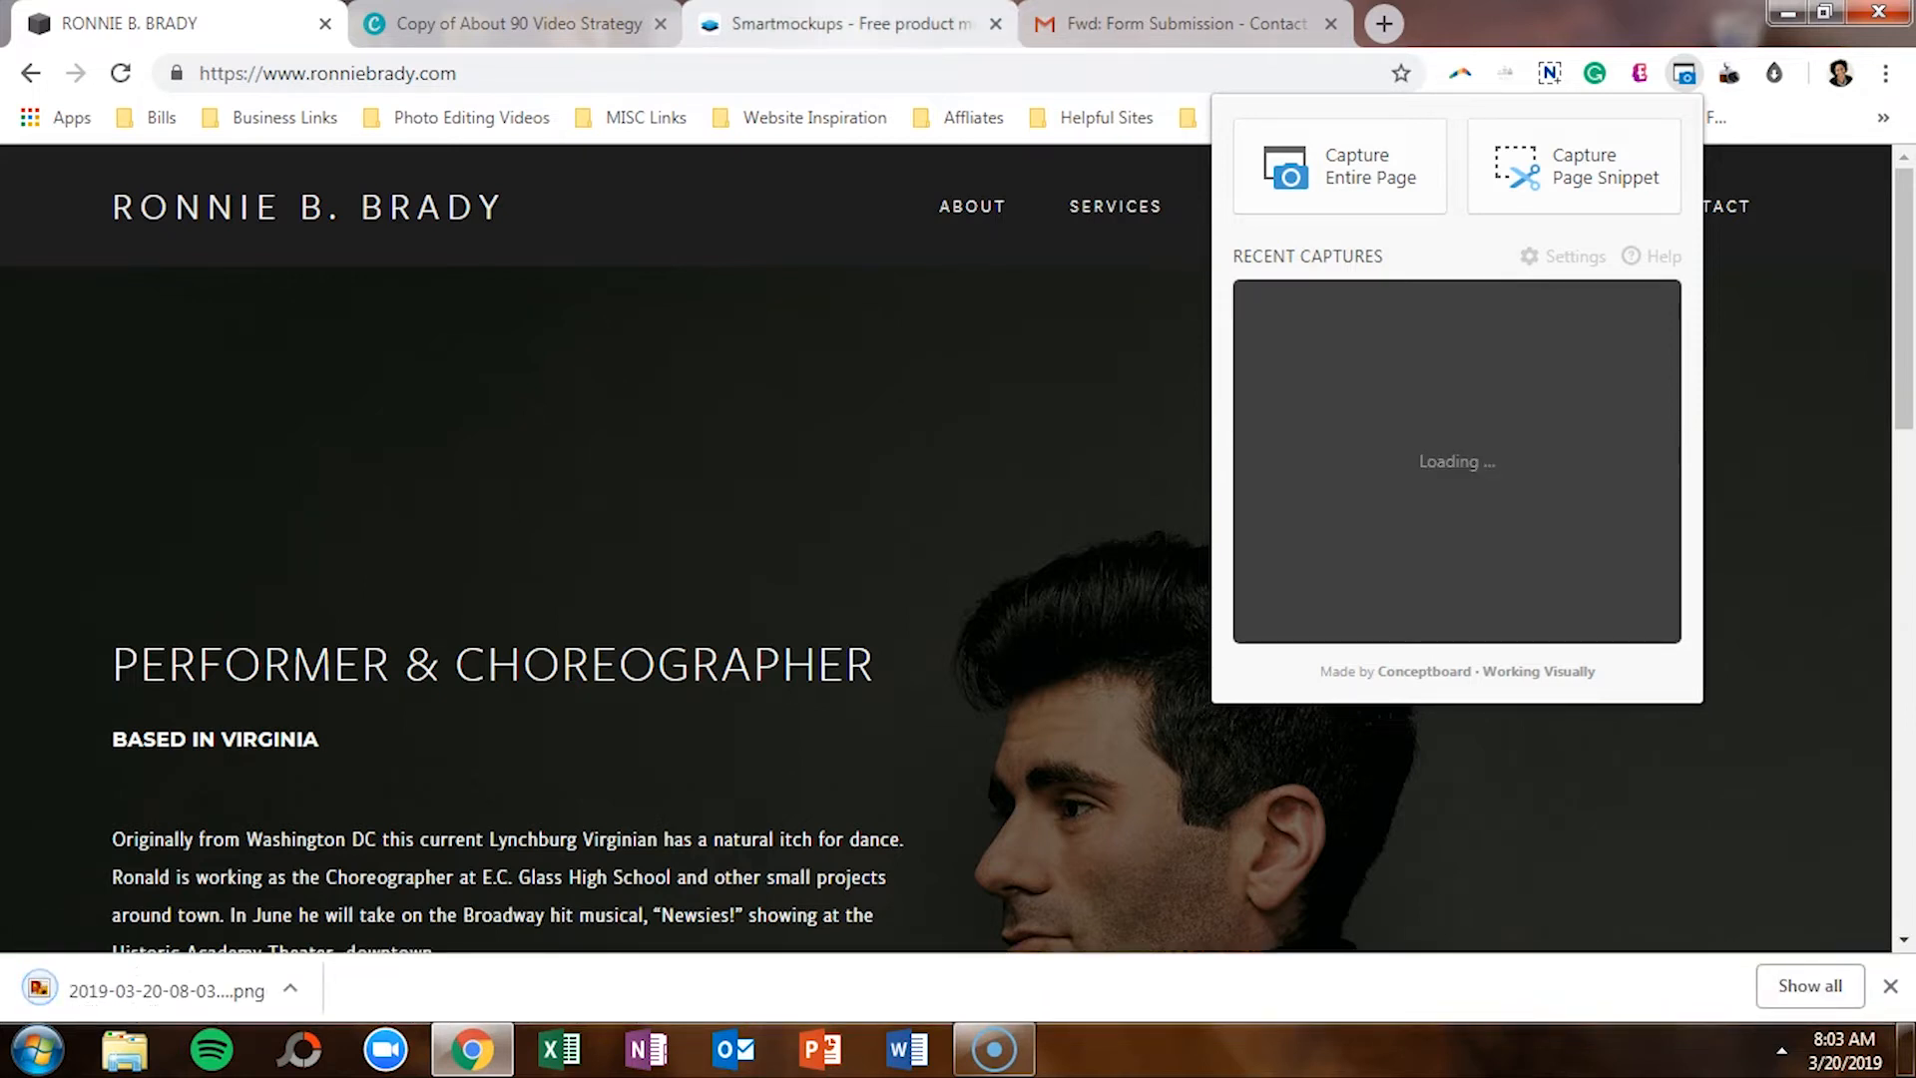
pyautogui.click(853, 24)
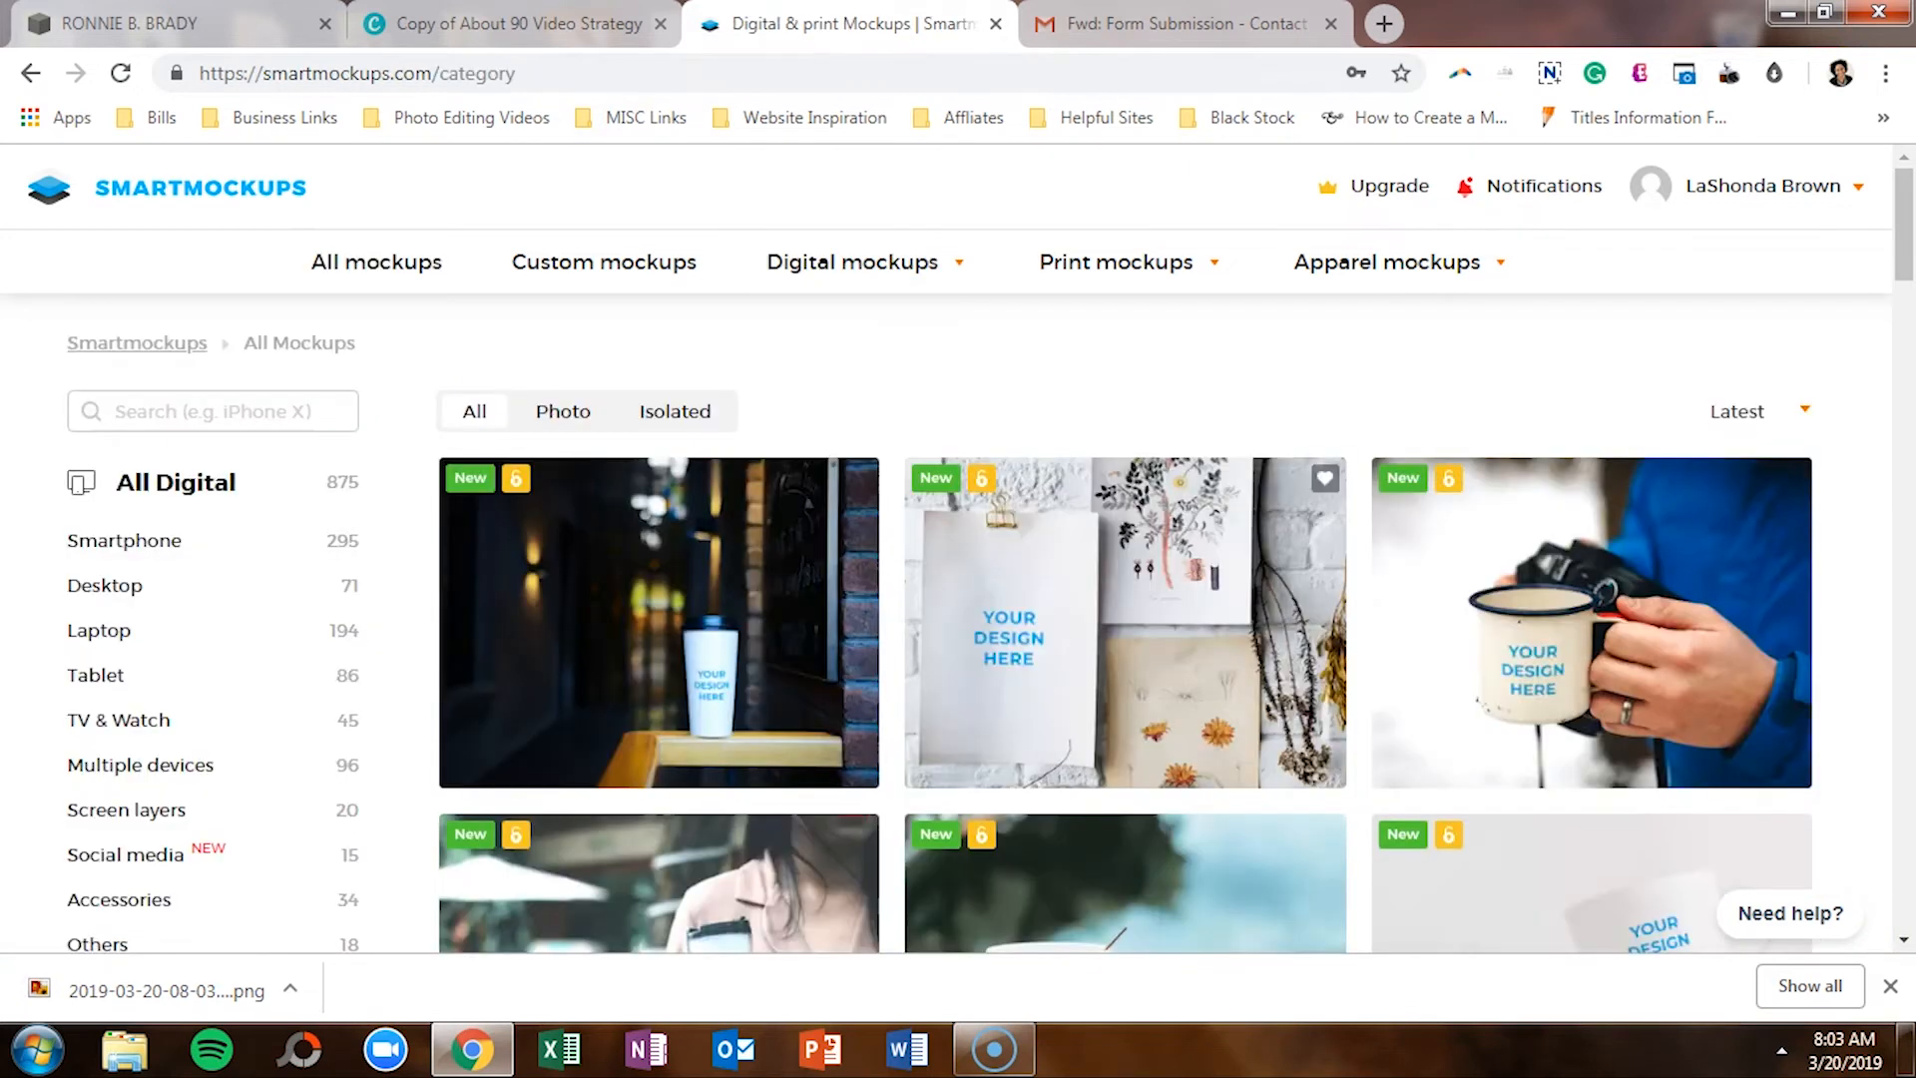
# Step: Scroll the Laptop category grid to find the Macbook Pro on wooden desk mockup
pyautogui.scroll(-3)
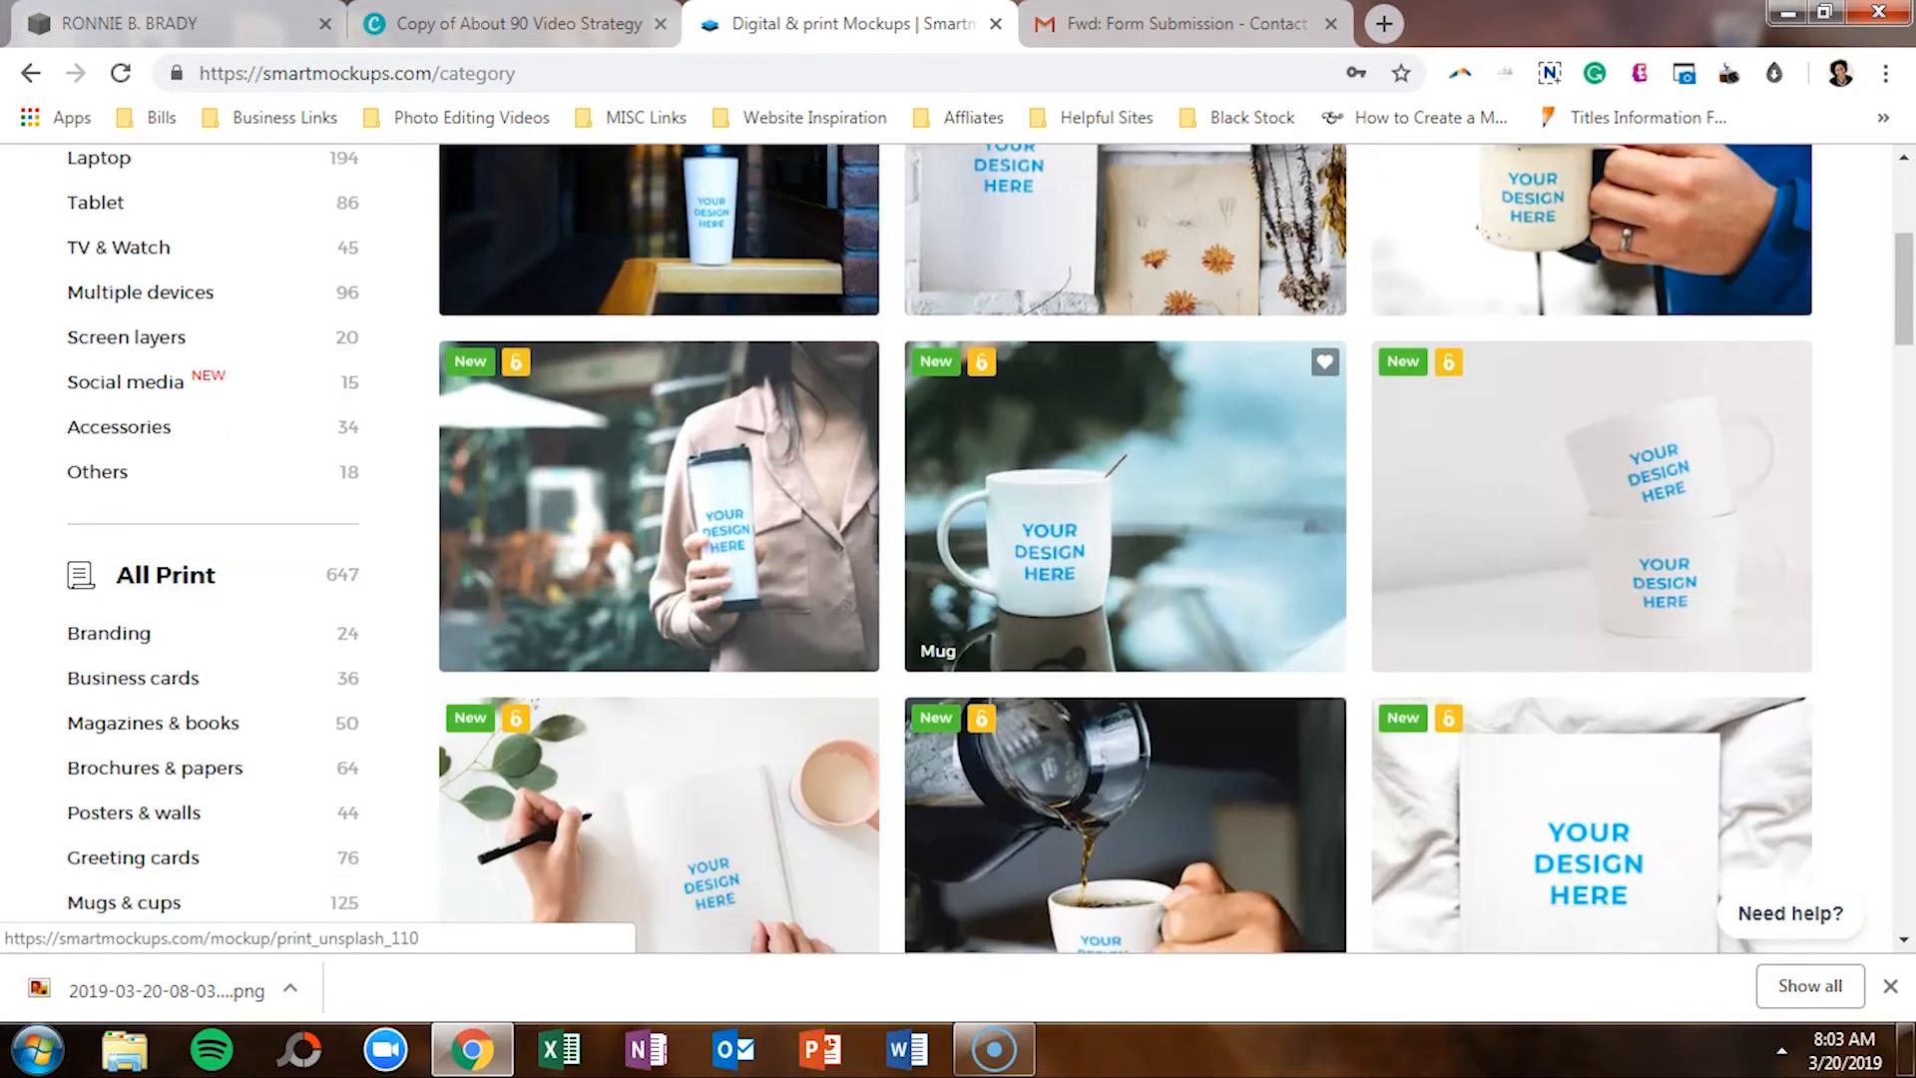
pyautogui.scroll(3)
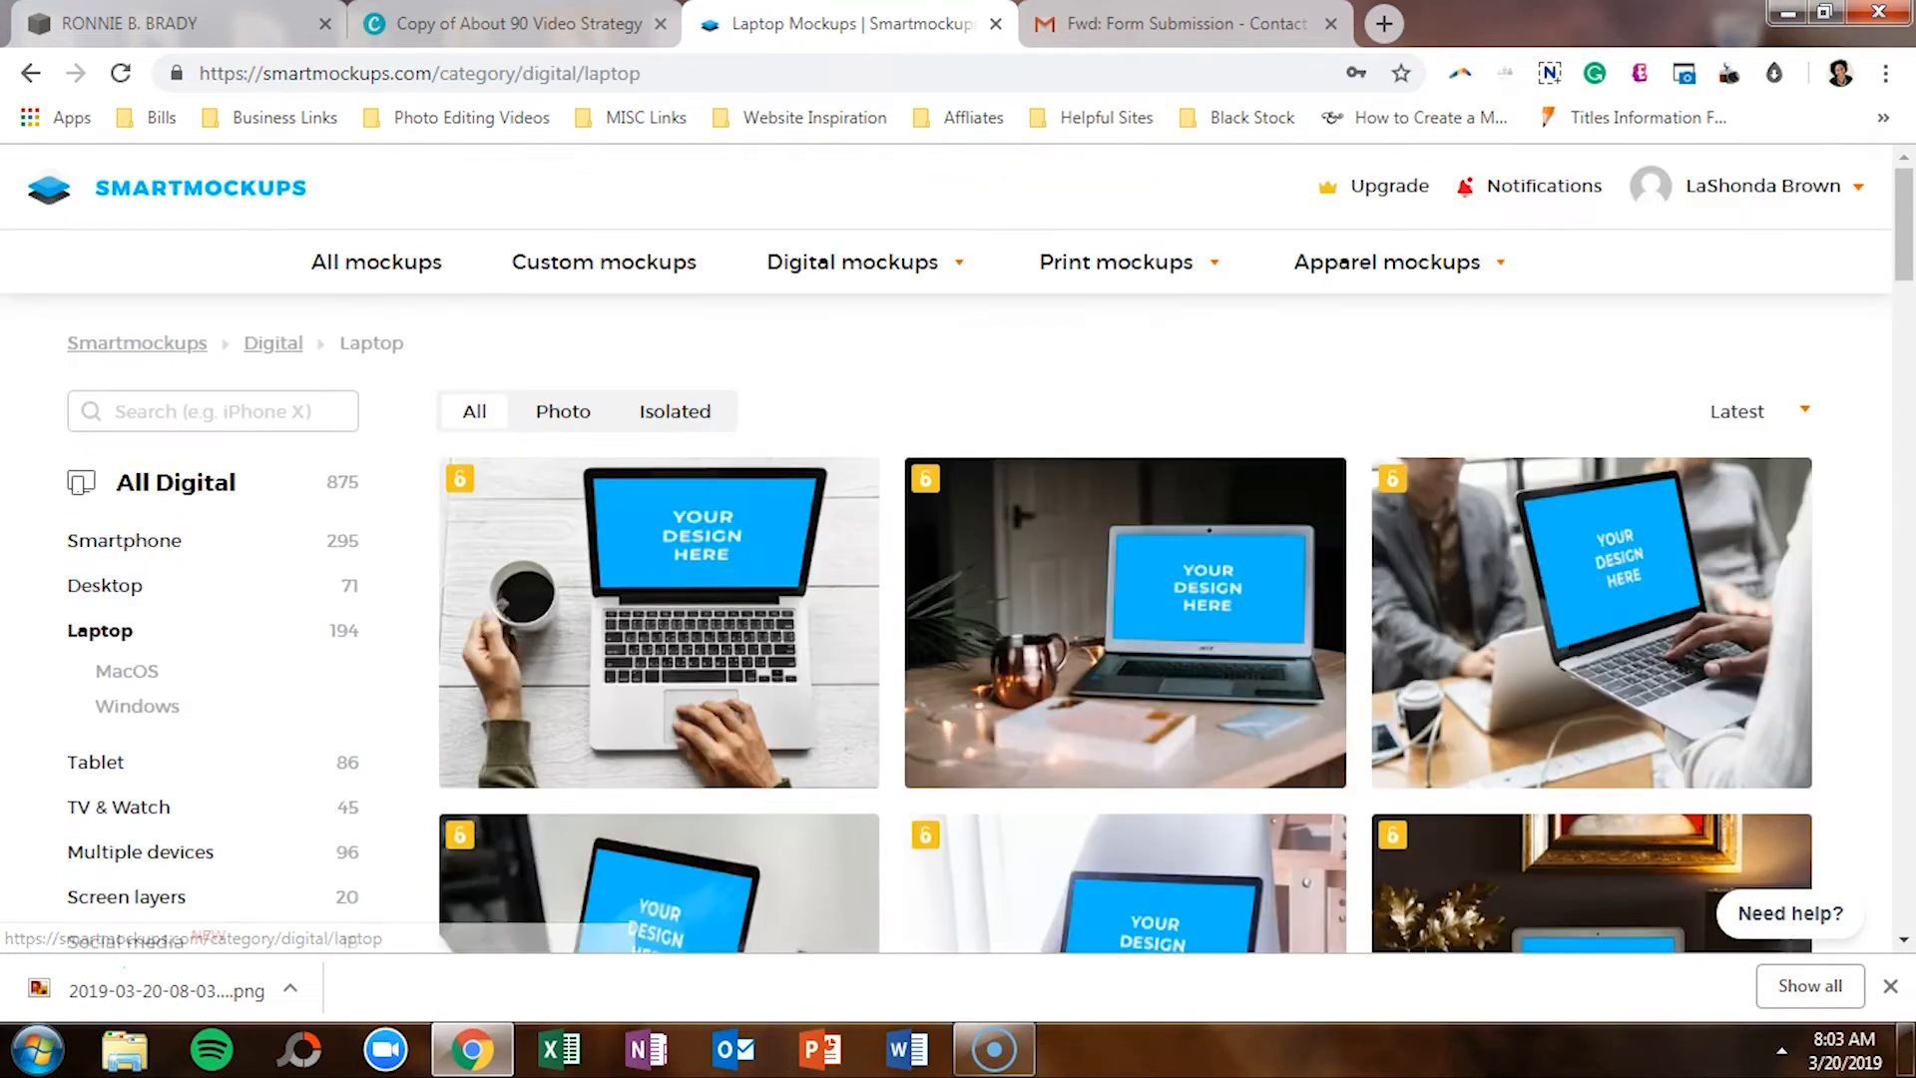
pyautogui.scroll(-3)
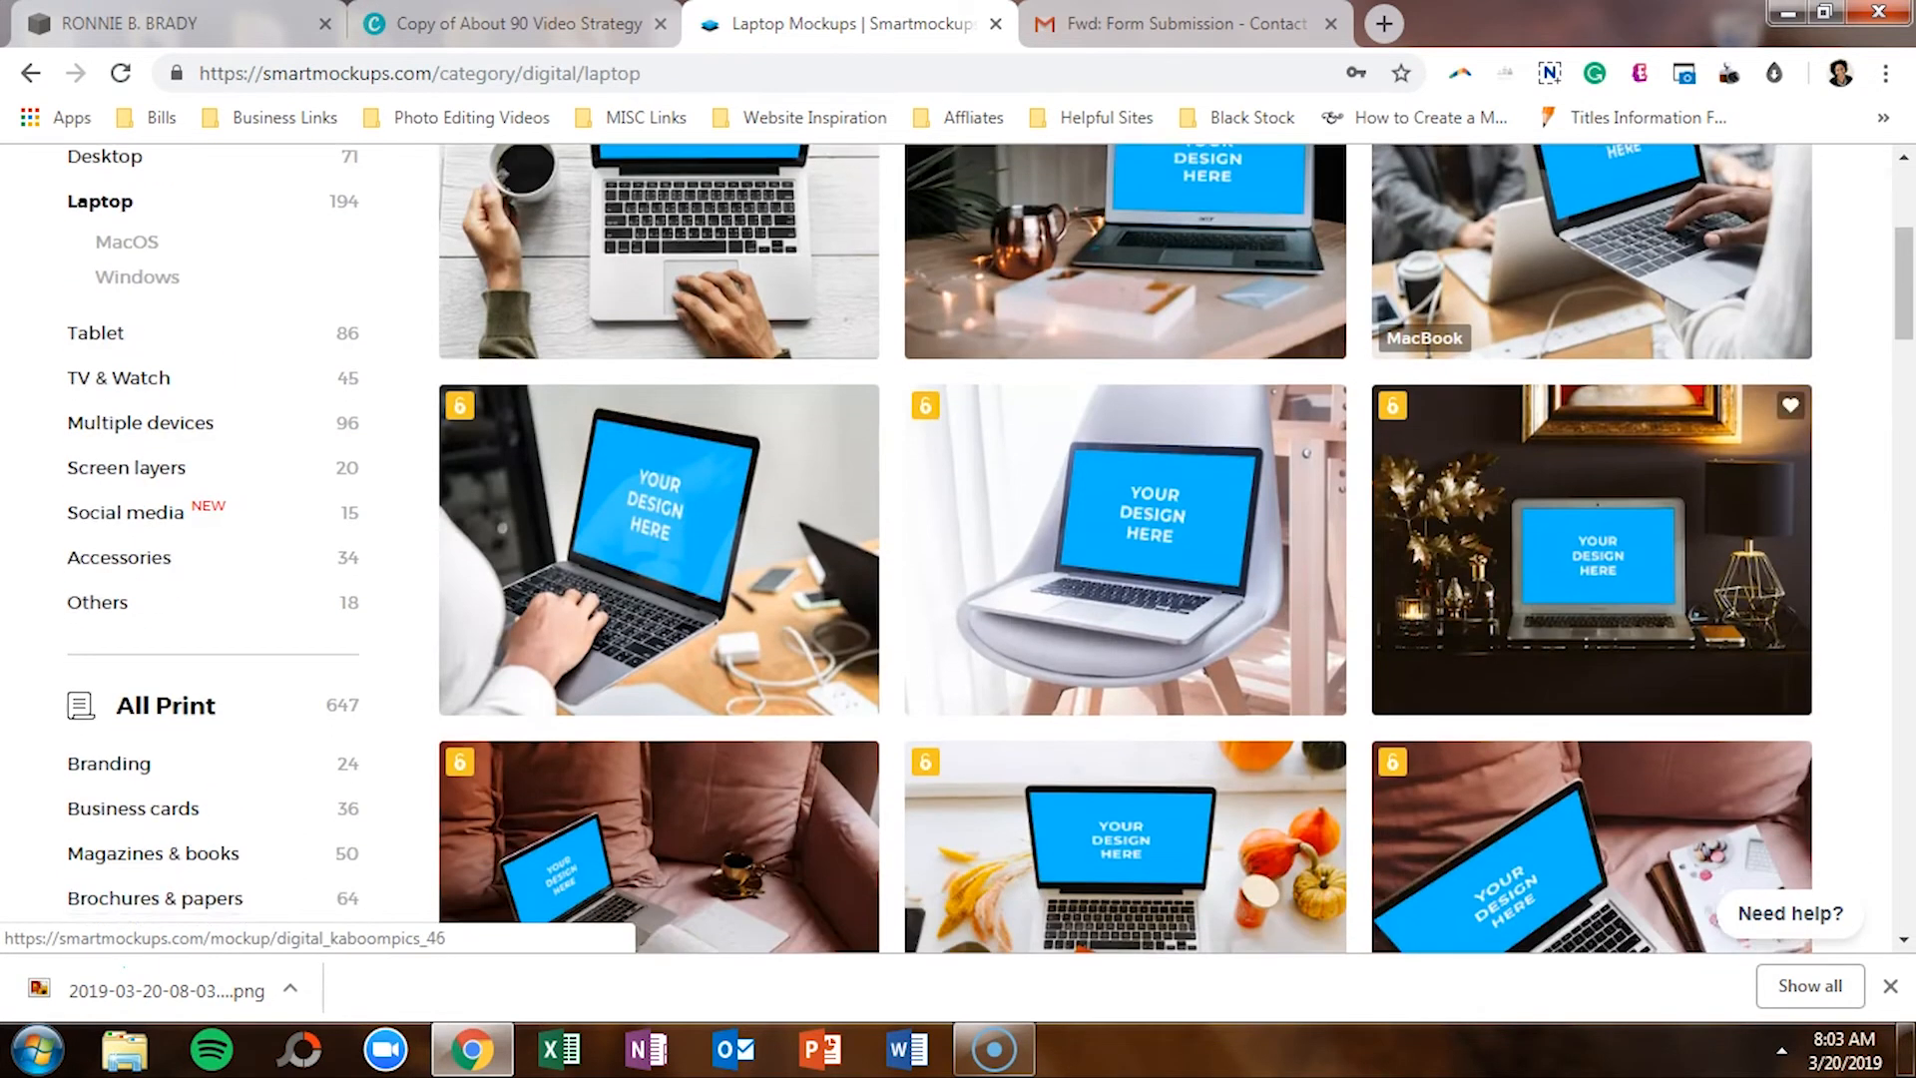
pyautogui.scroll(-3)
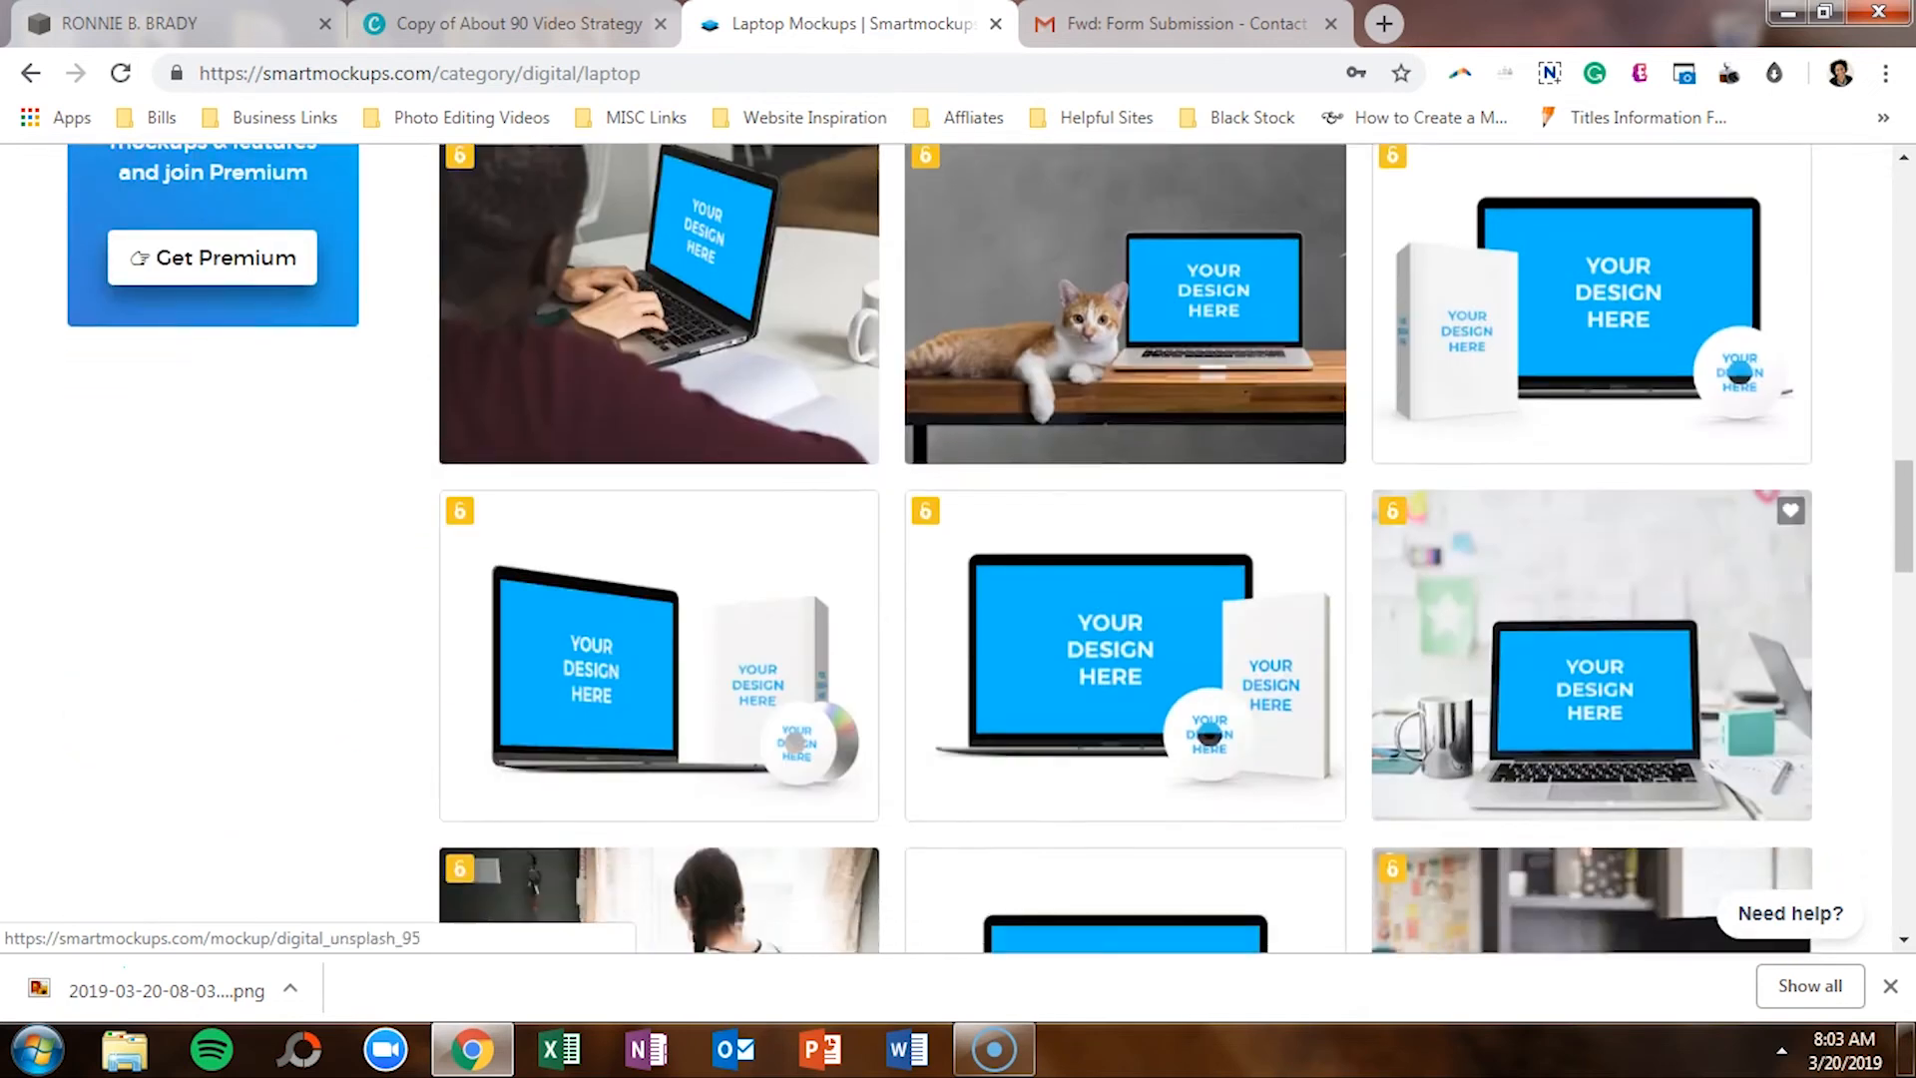
pyautogui.scroll(-3)
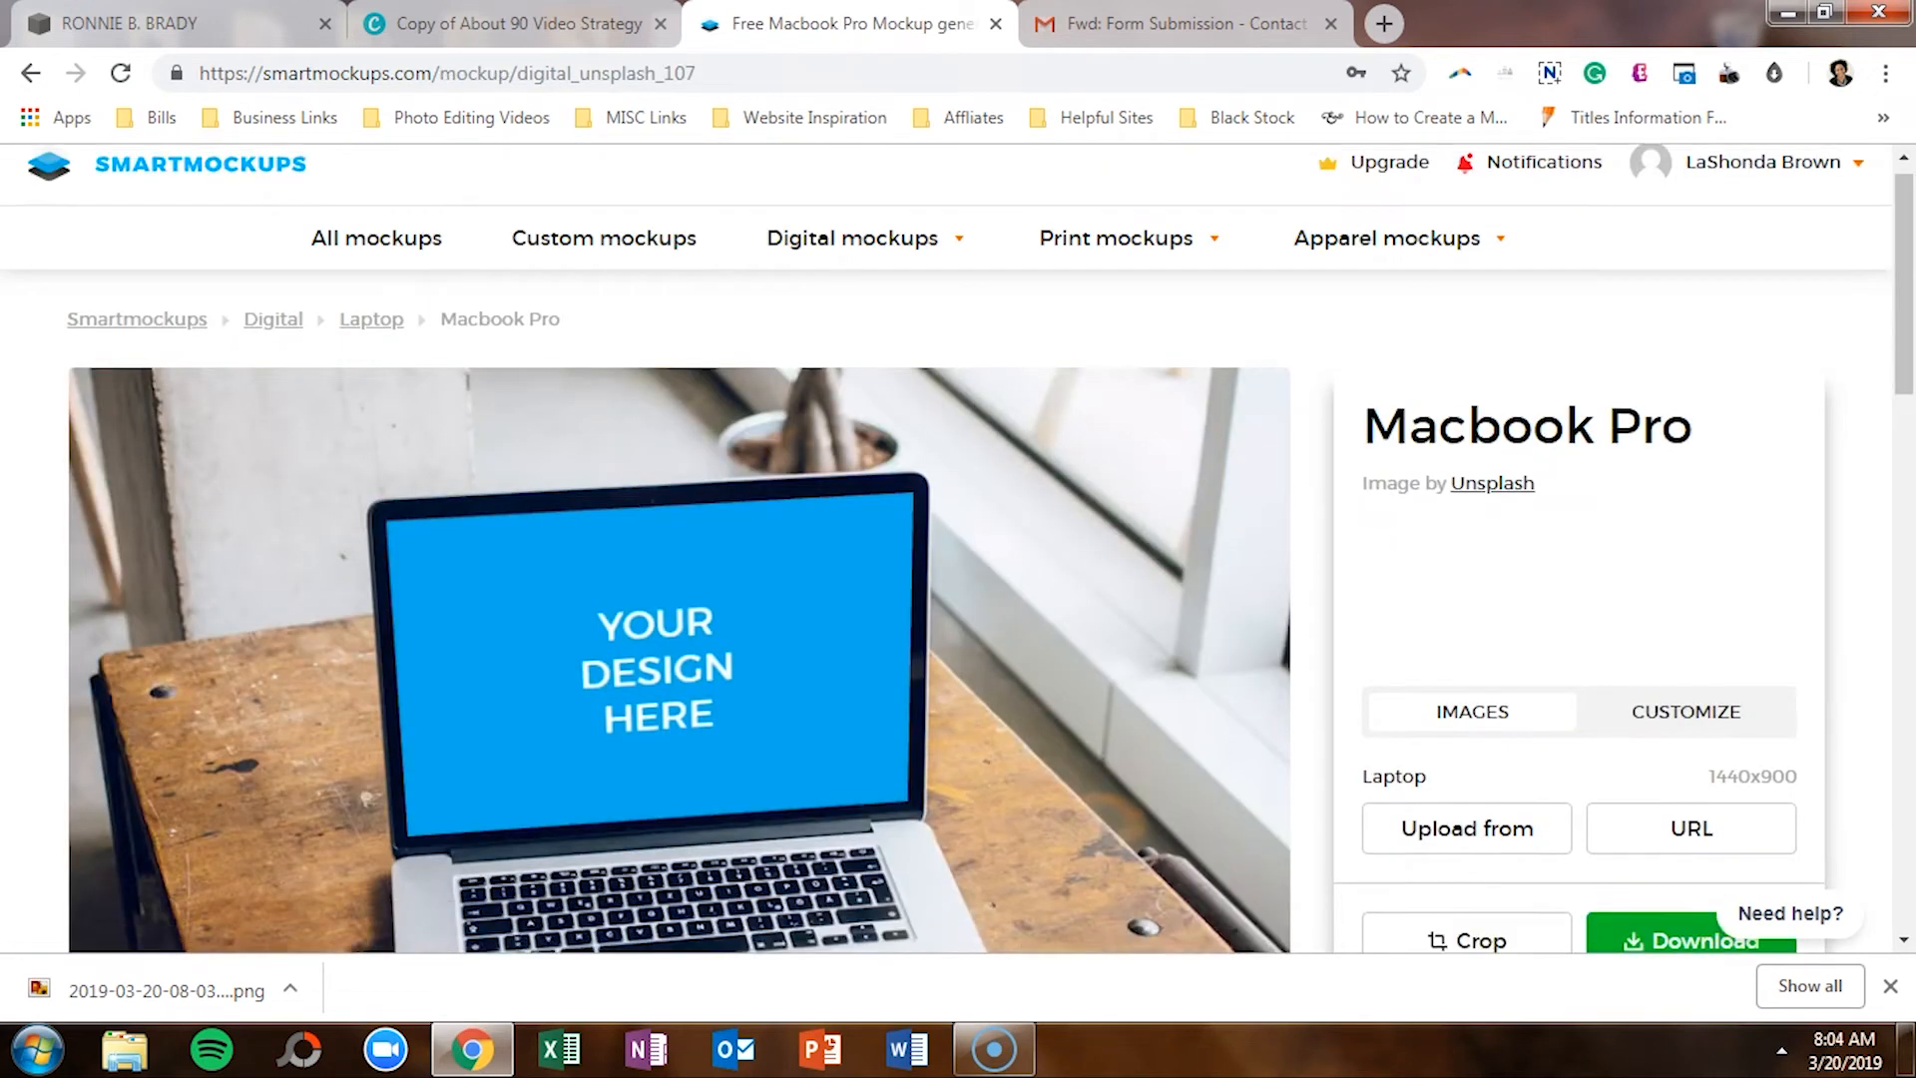
# Step: Upload the ronniebrady.com screenshot from the computer onto the laptop screen and crop it
pyautogui.scroll(-3)
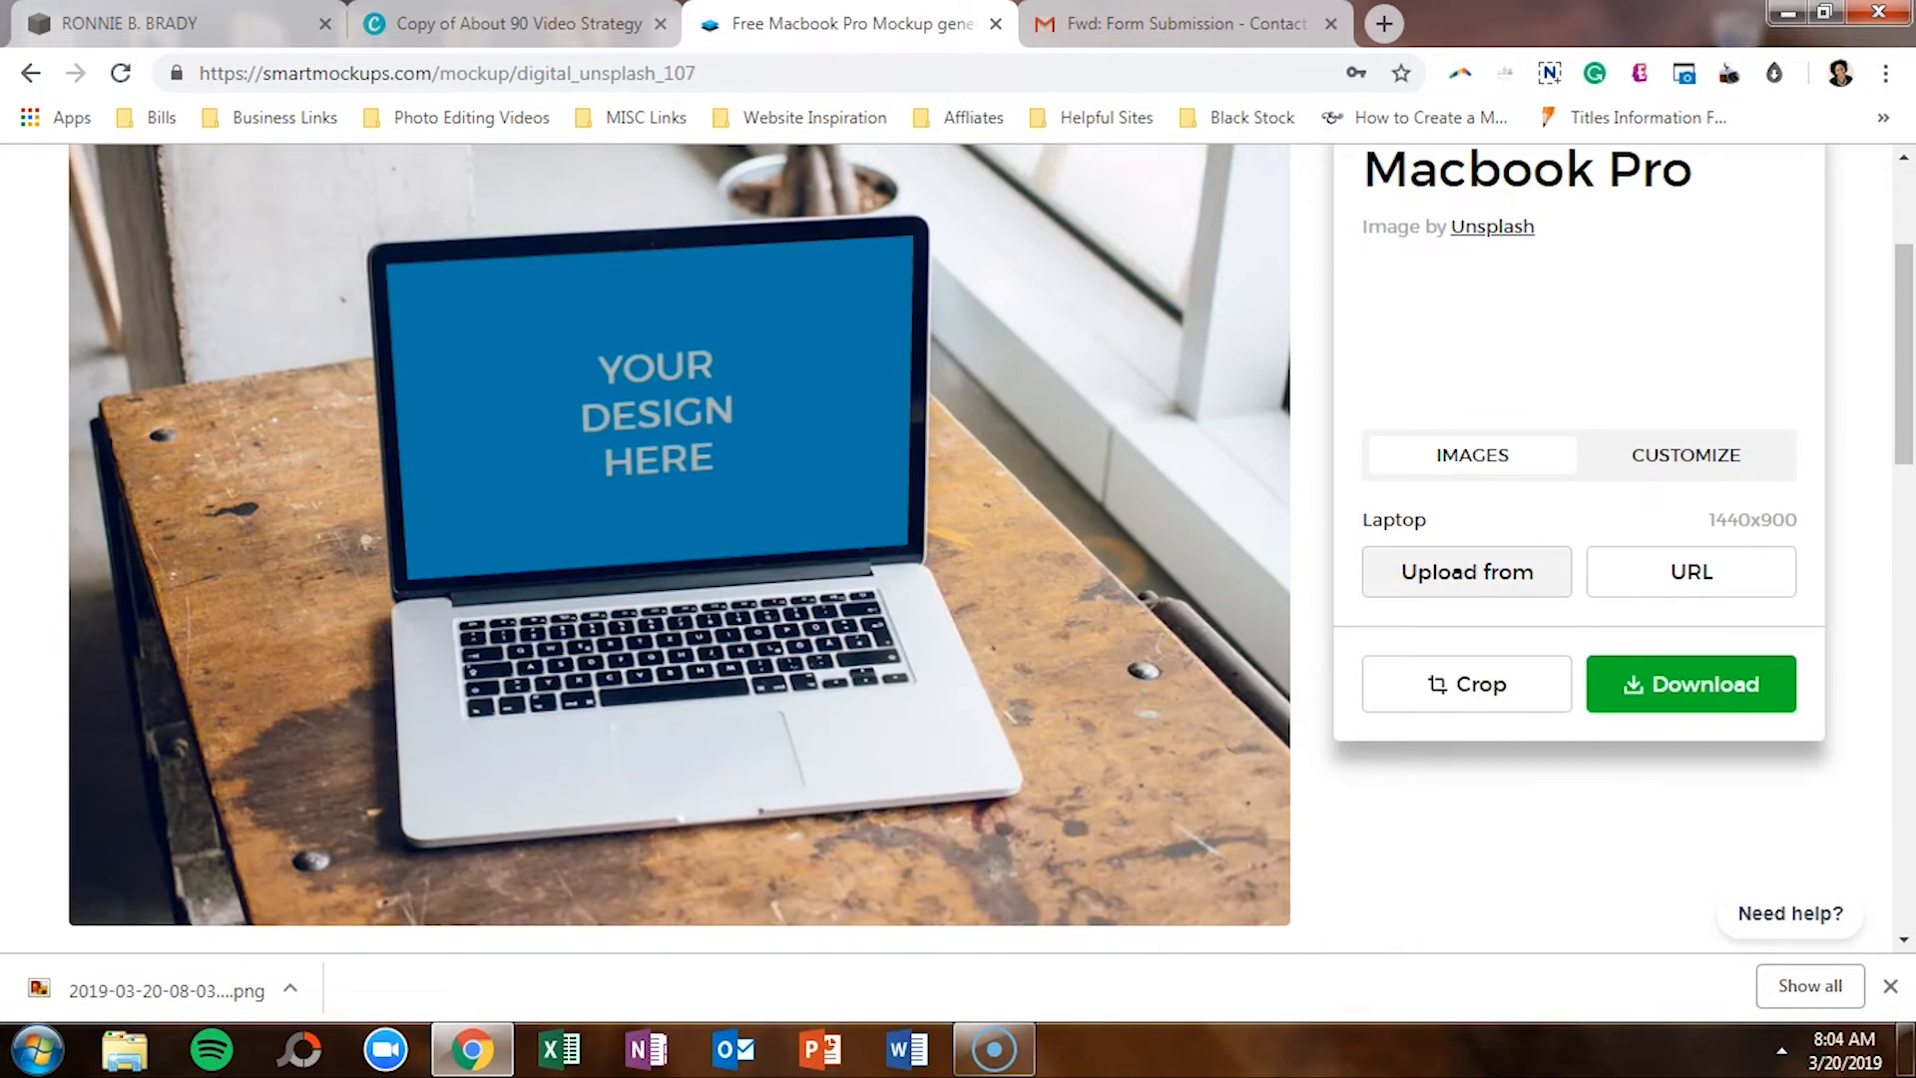
pyautogui.click(1468, 572)
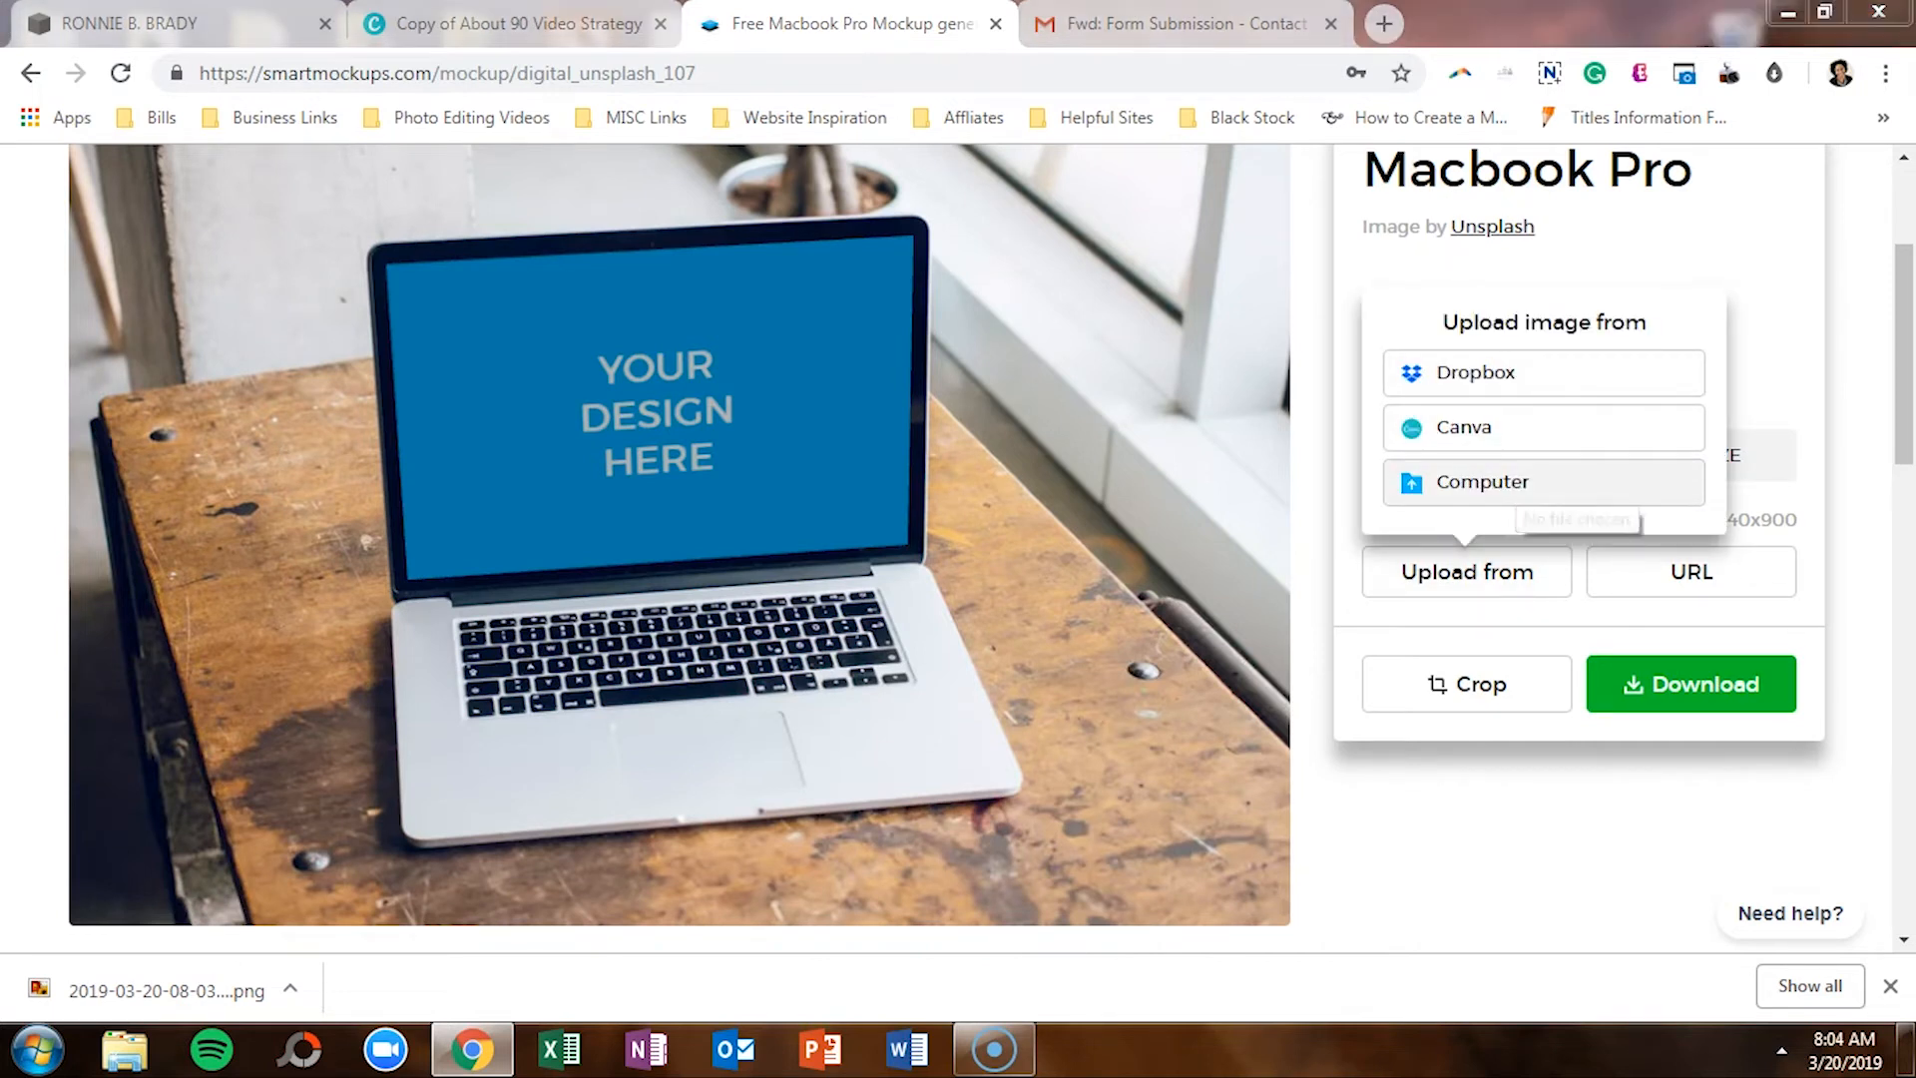
pyautogui.click(1544, 482)
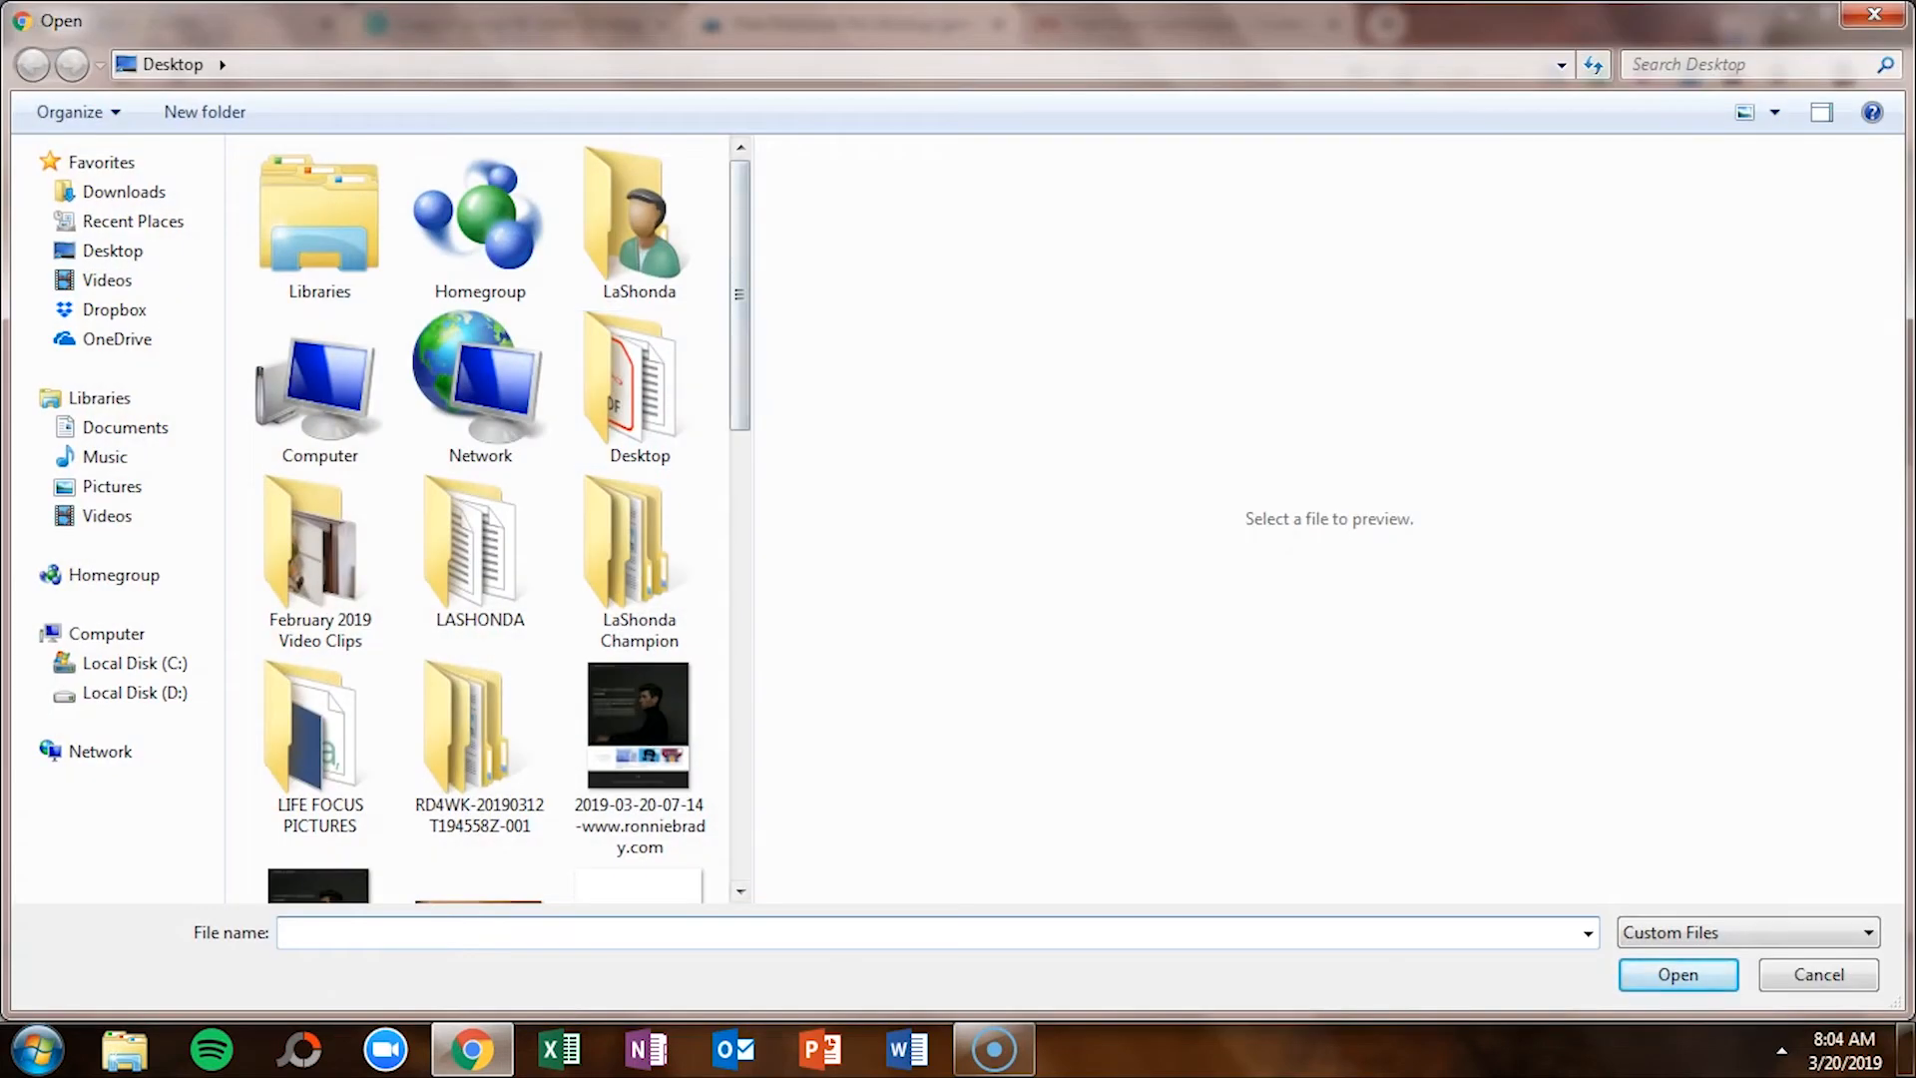
pyautogui.scroll(-3)
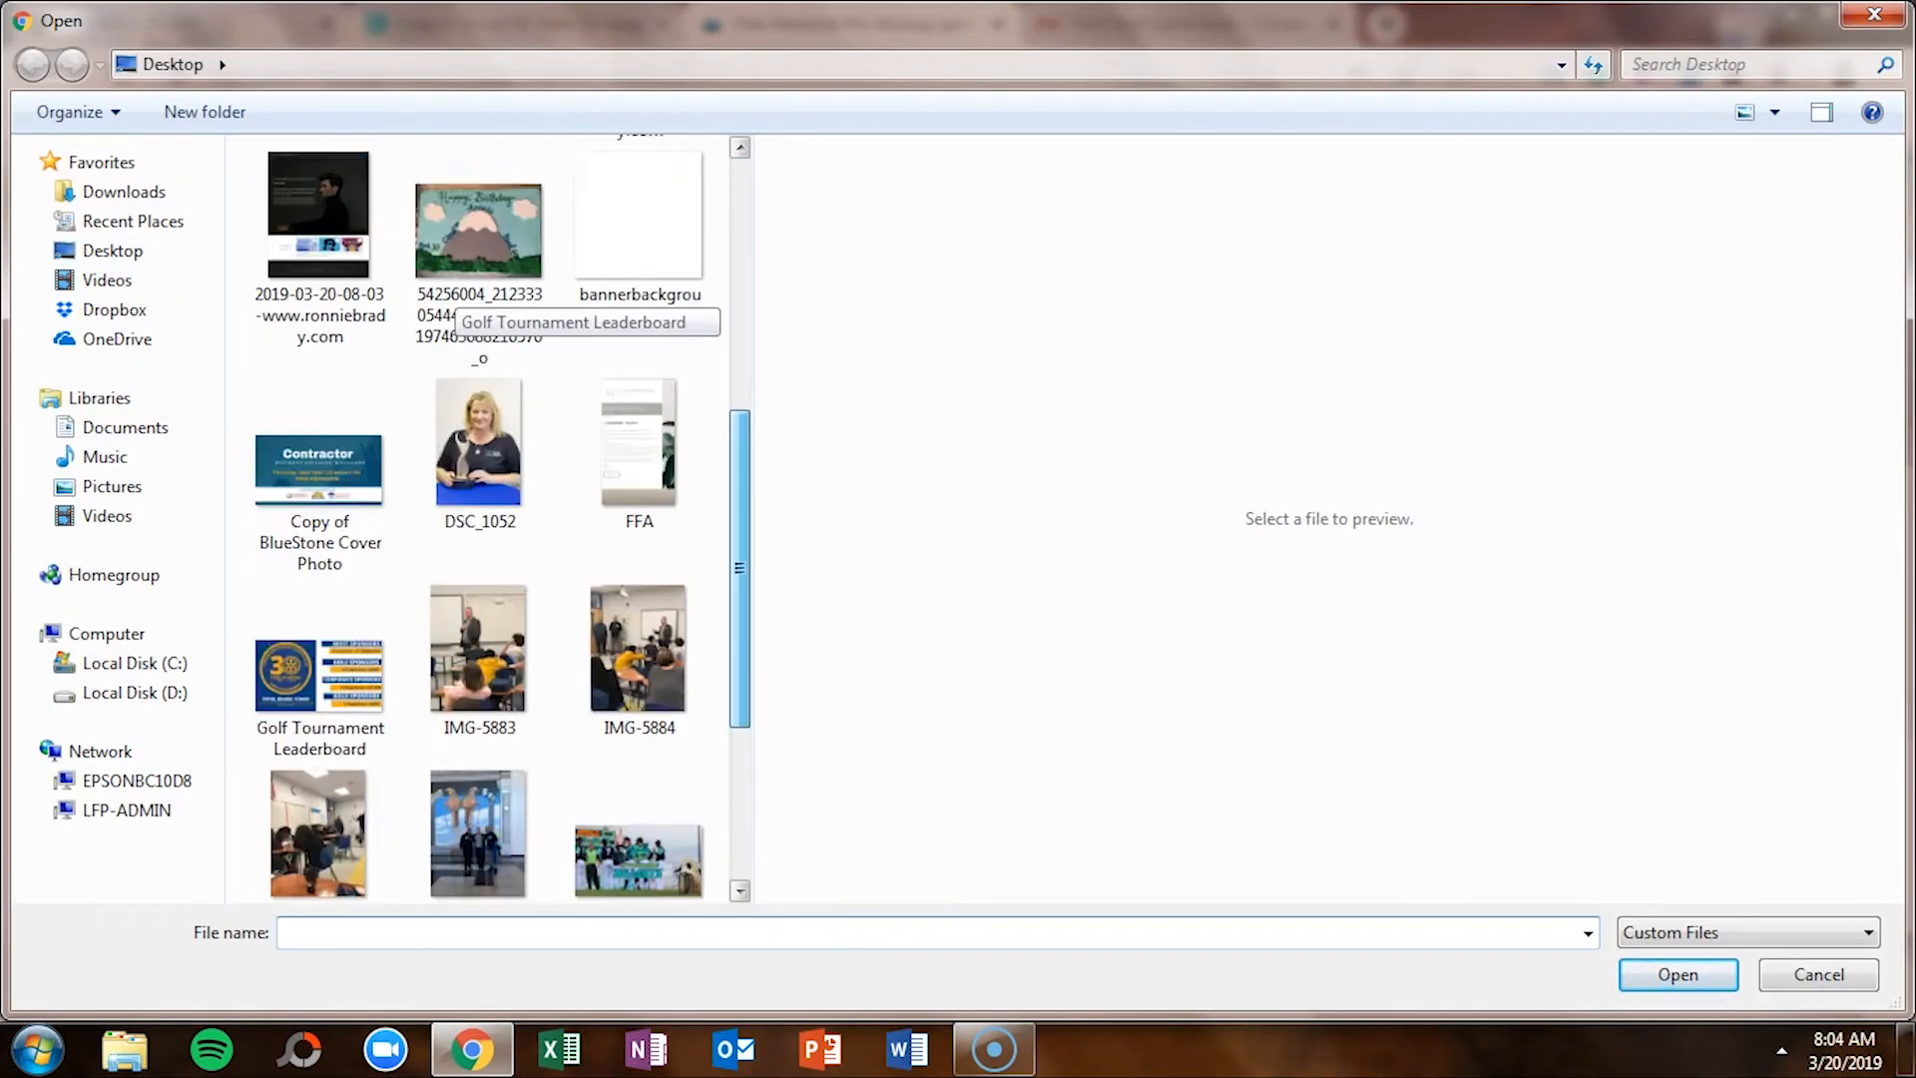
pyautogui.click(319, 216)
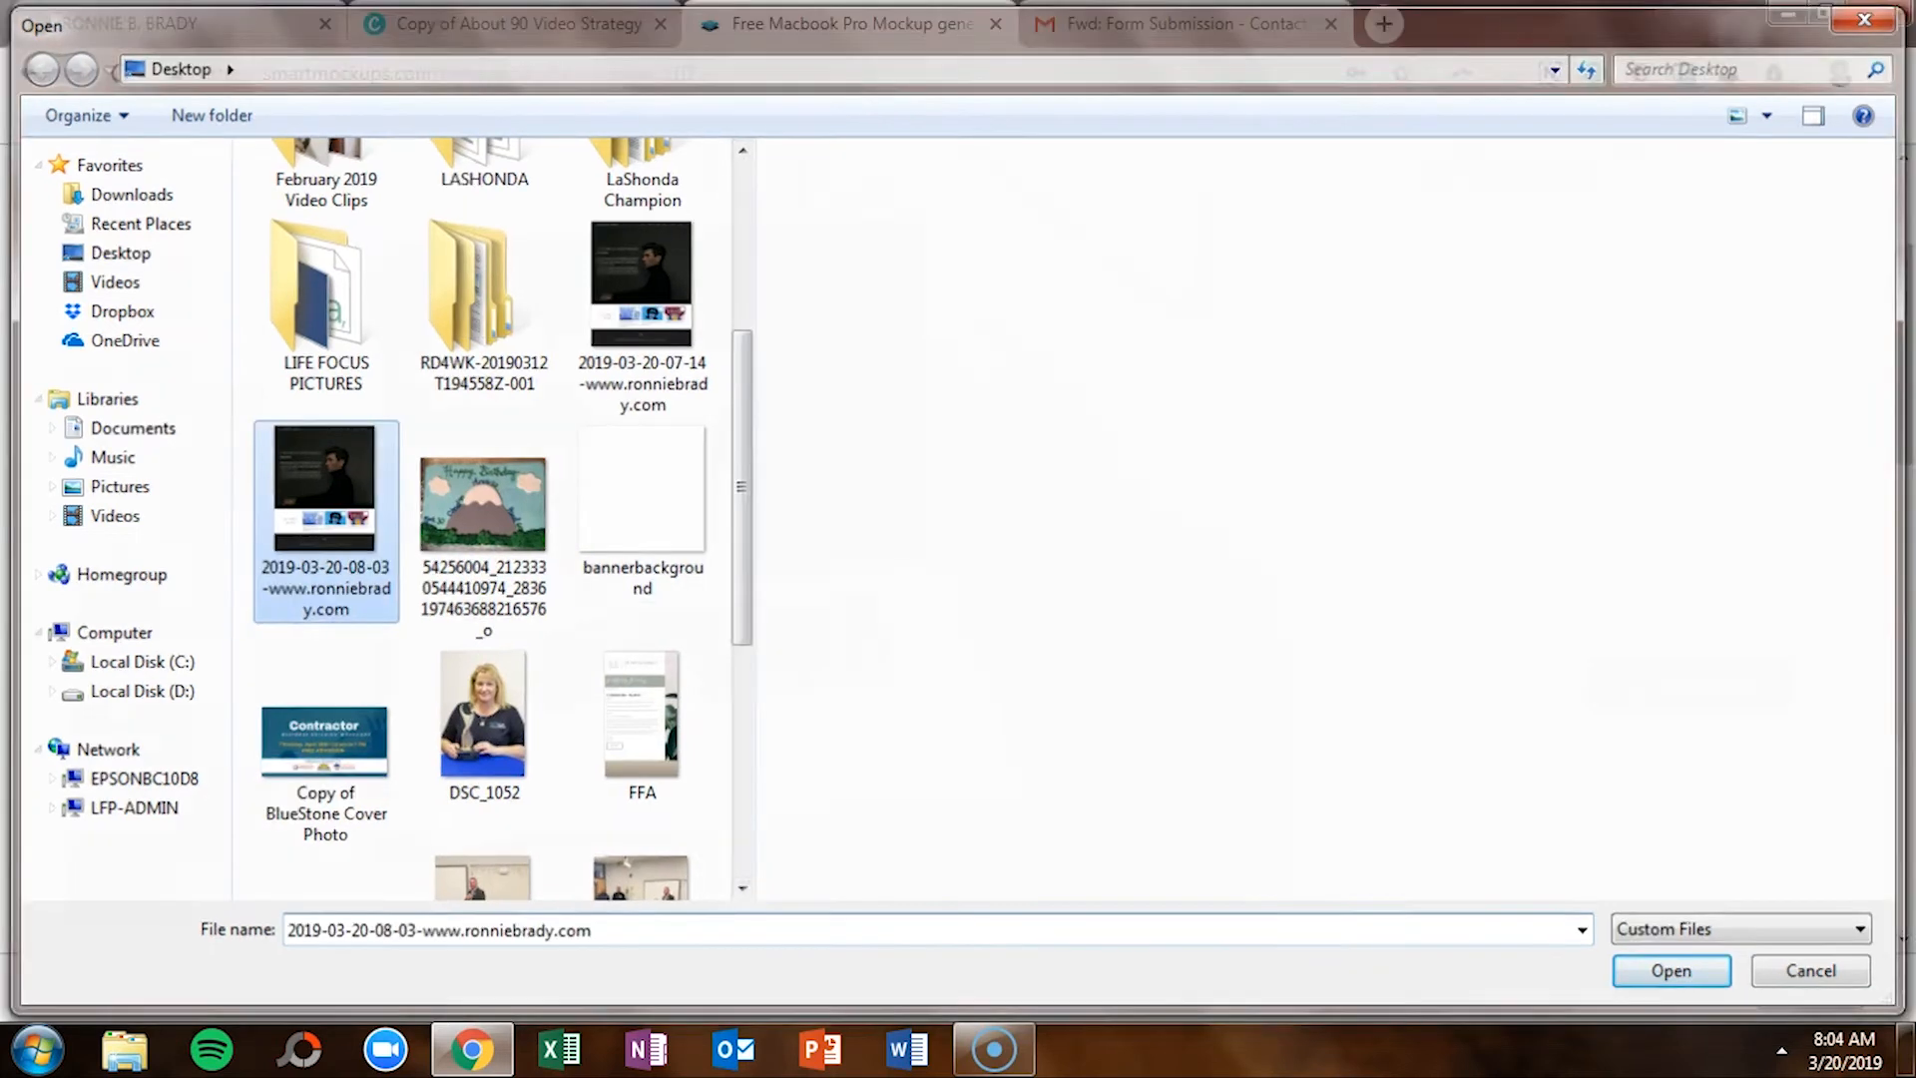
pyautogui.click(1671, 971)
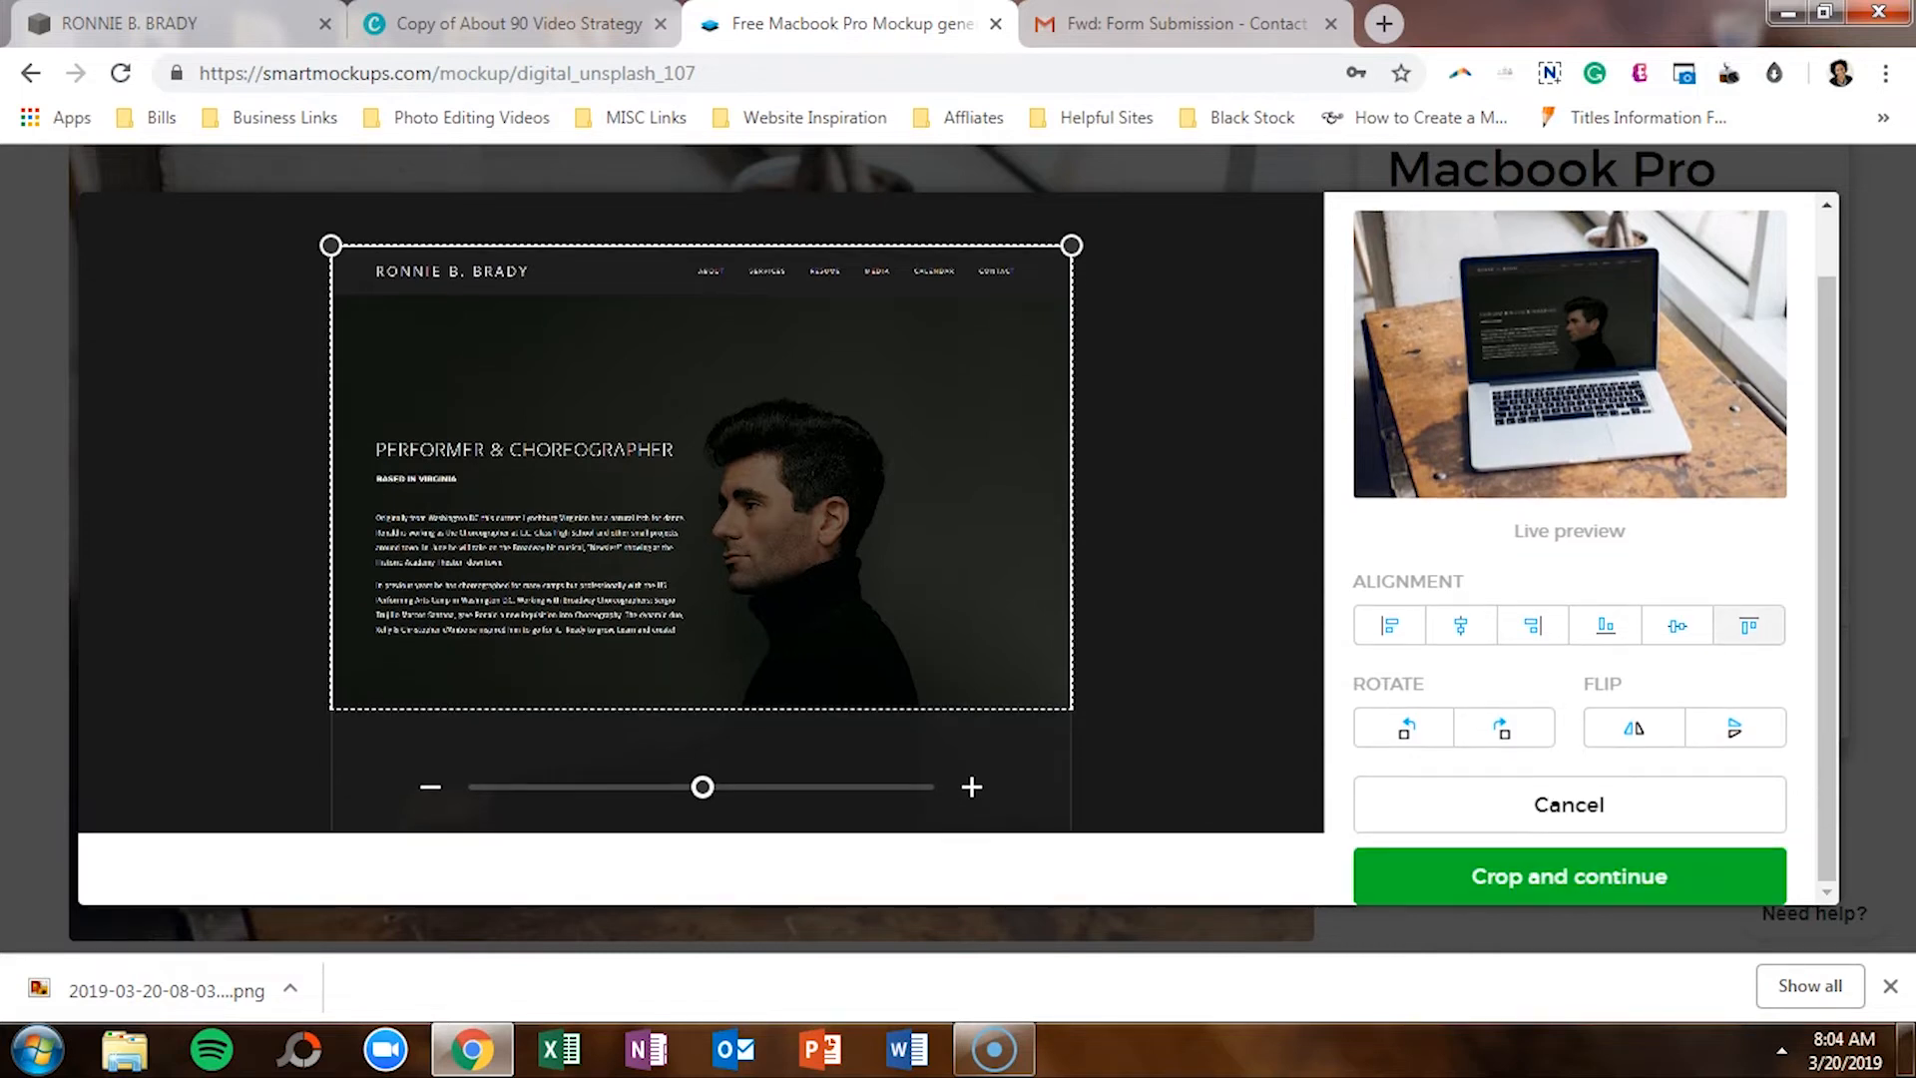
pyautogui.click(1569, 876)
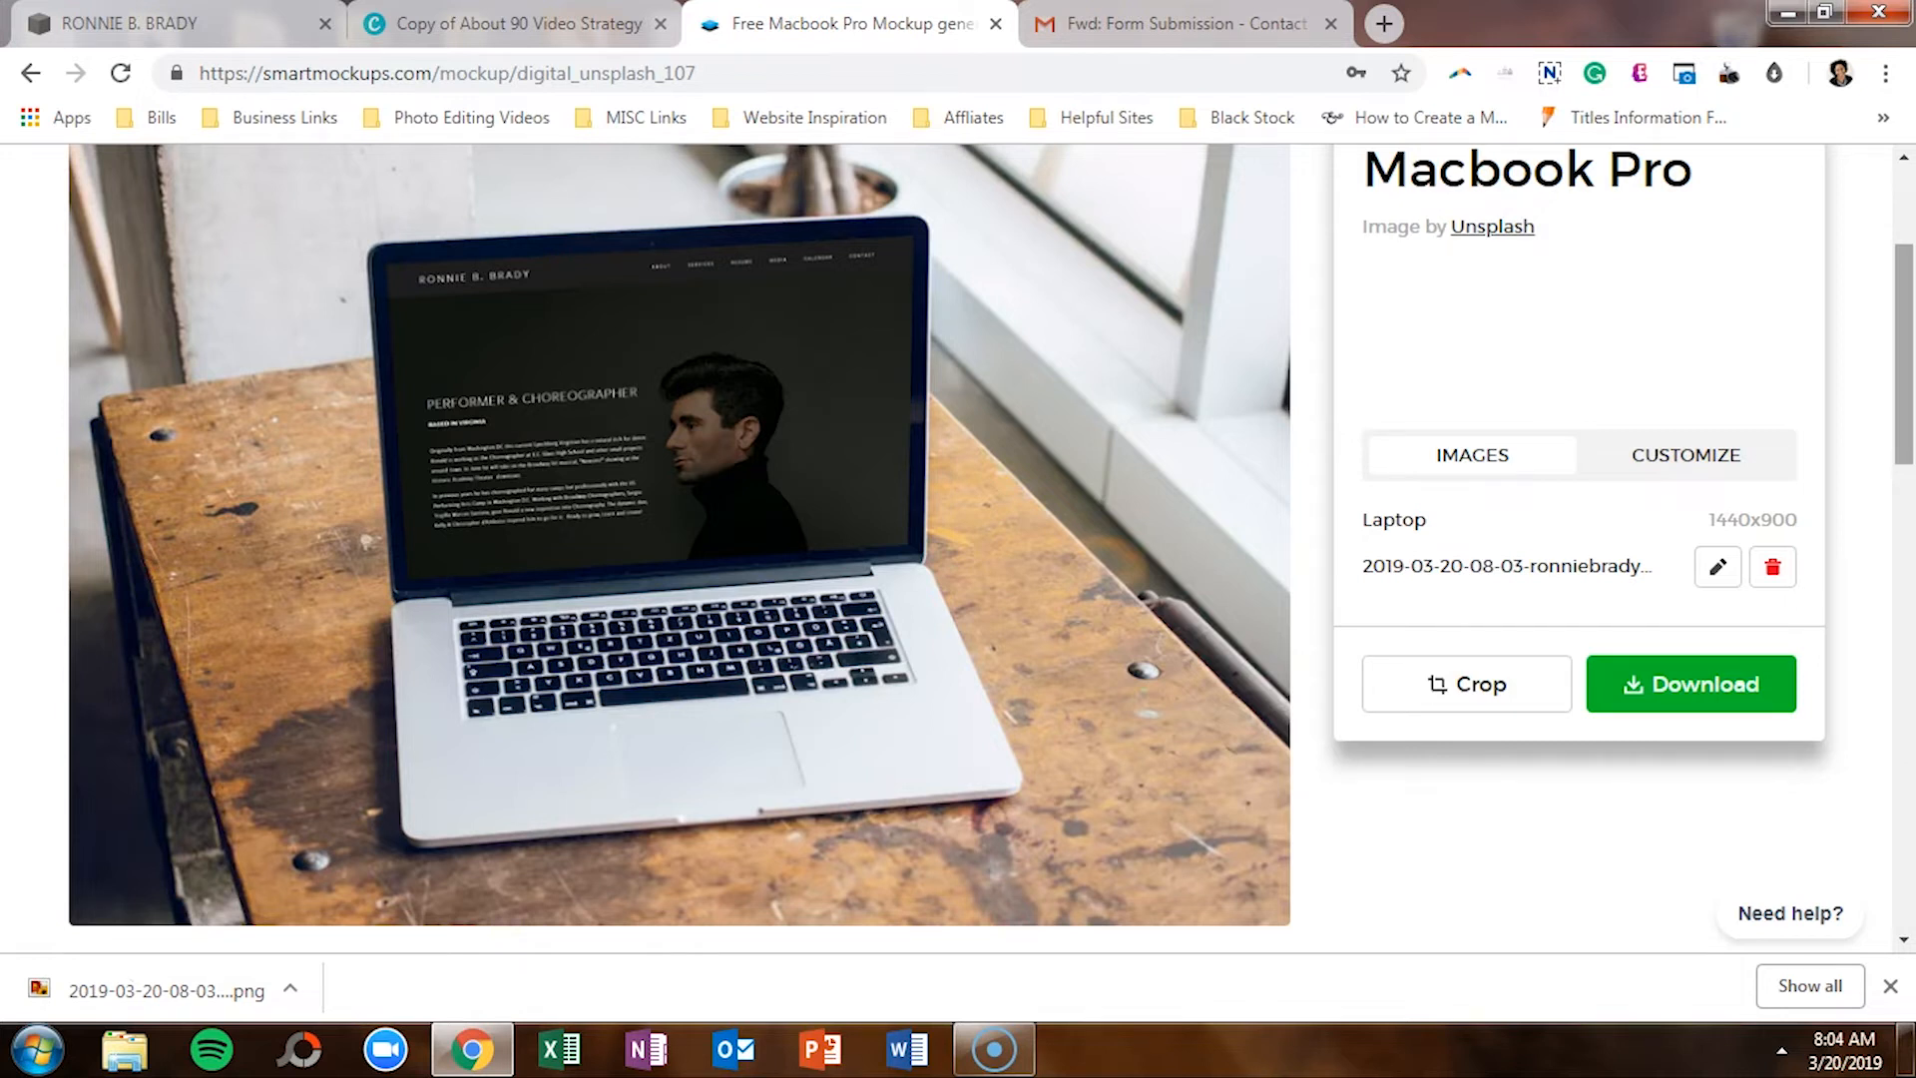
# Step: Download the finished Macbook Pro mockup with the homepage on screen as a JPG
pyautogui.click(1692, 683)
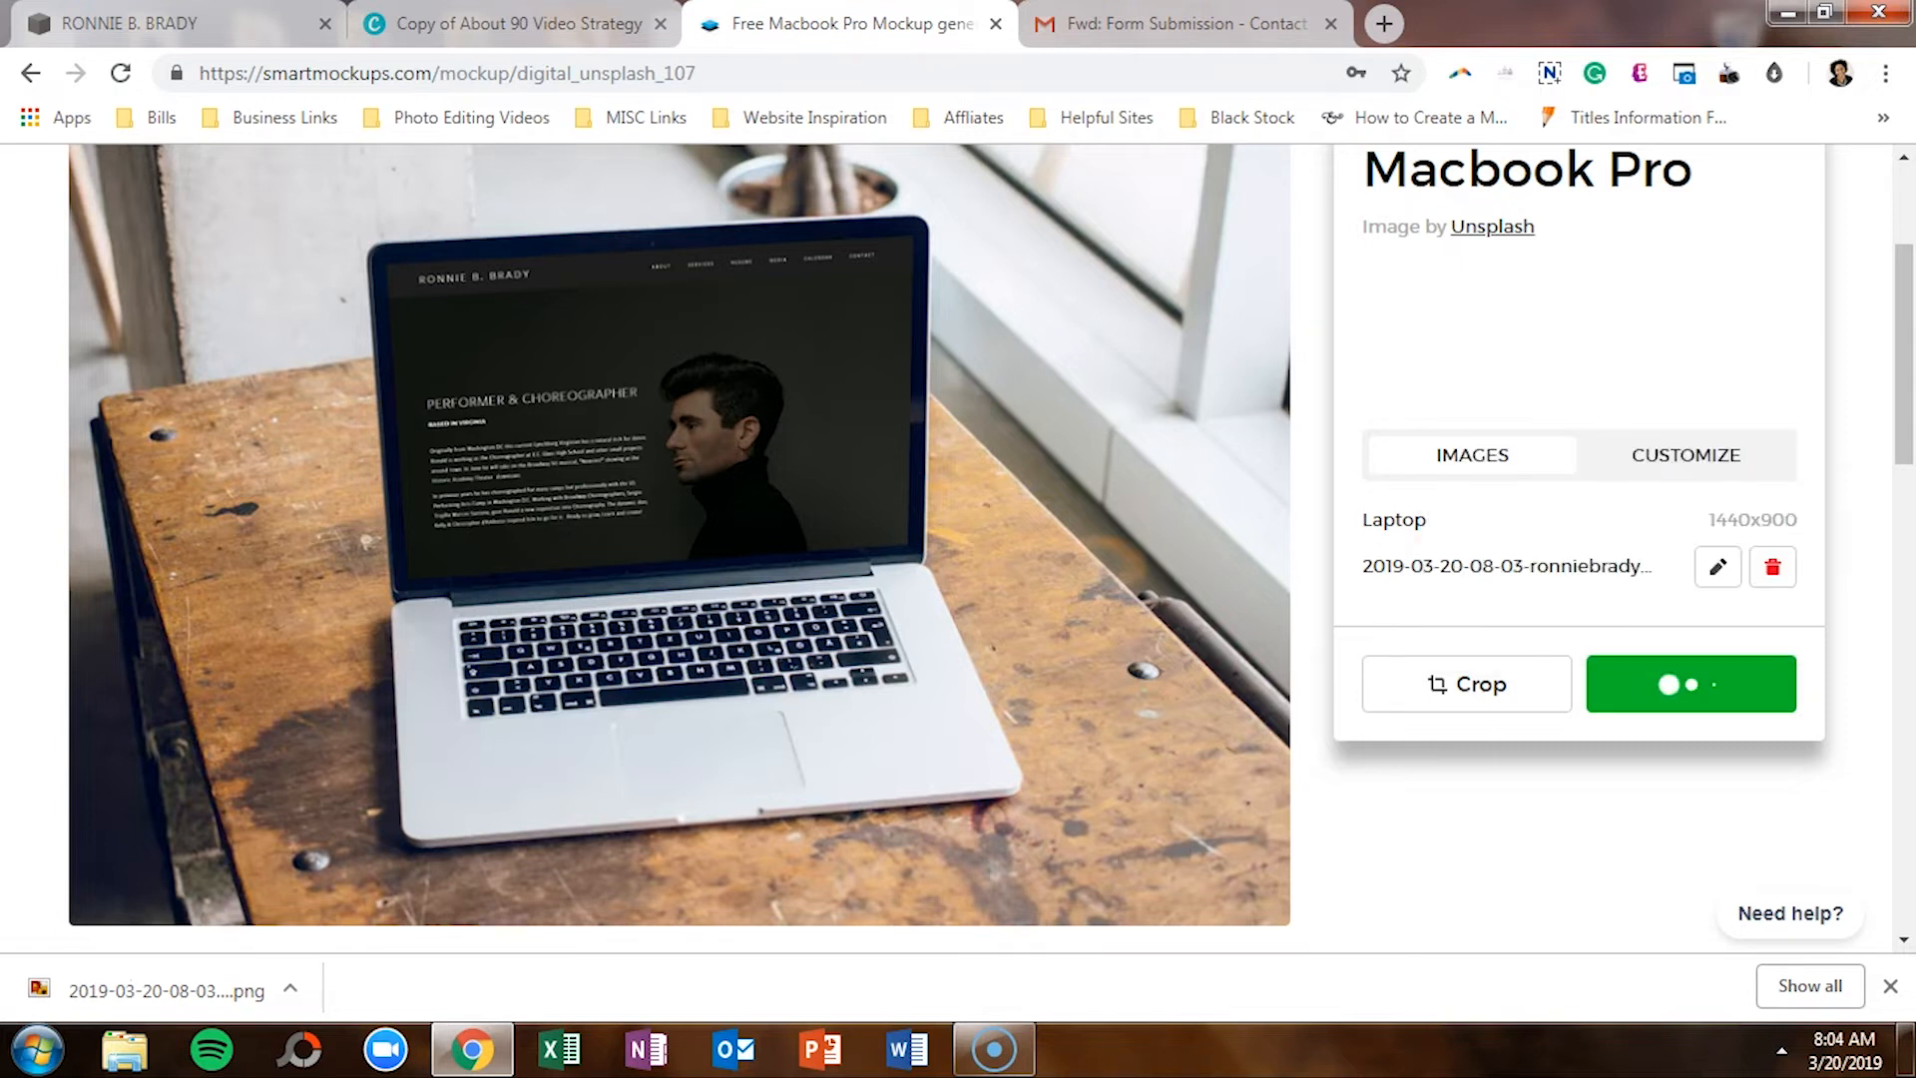
pyautogui.click(1691, 683)
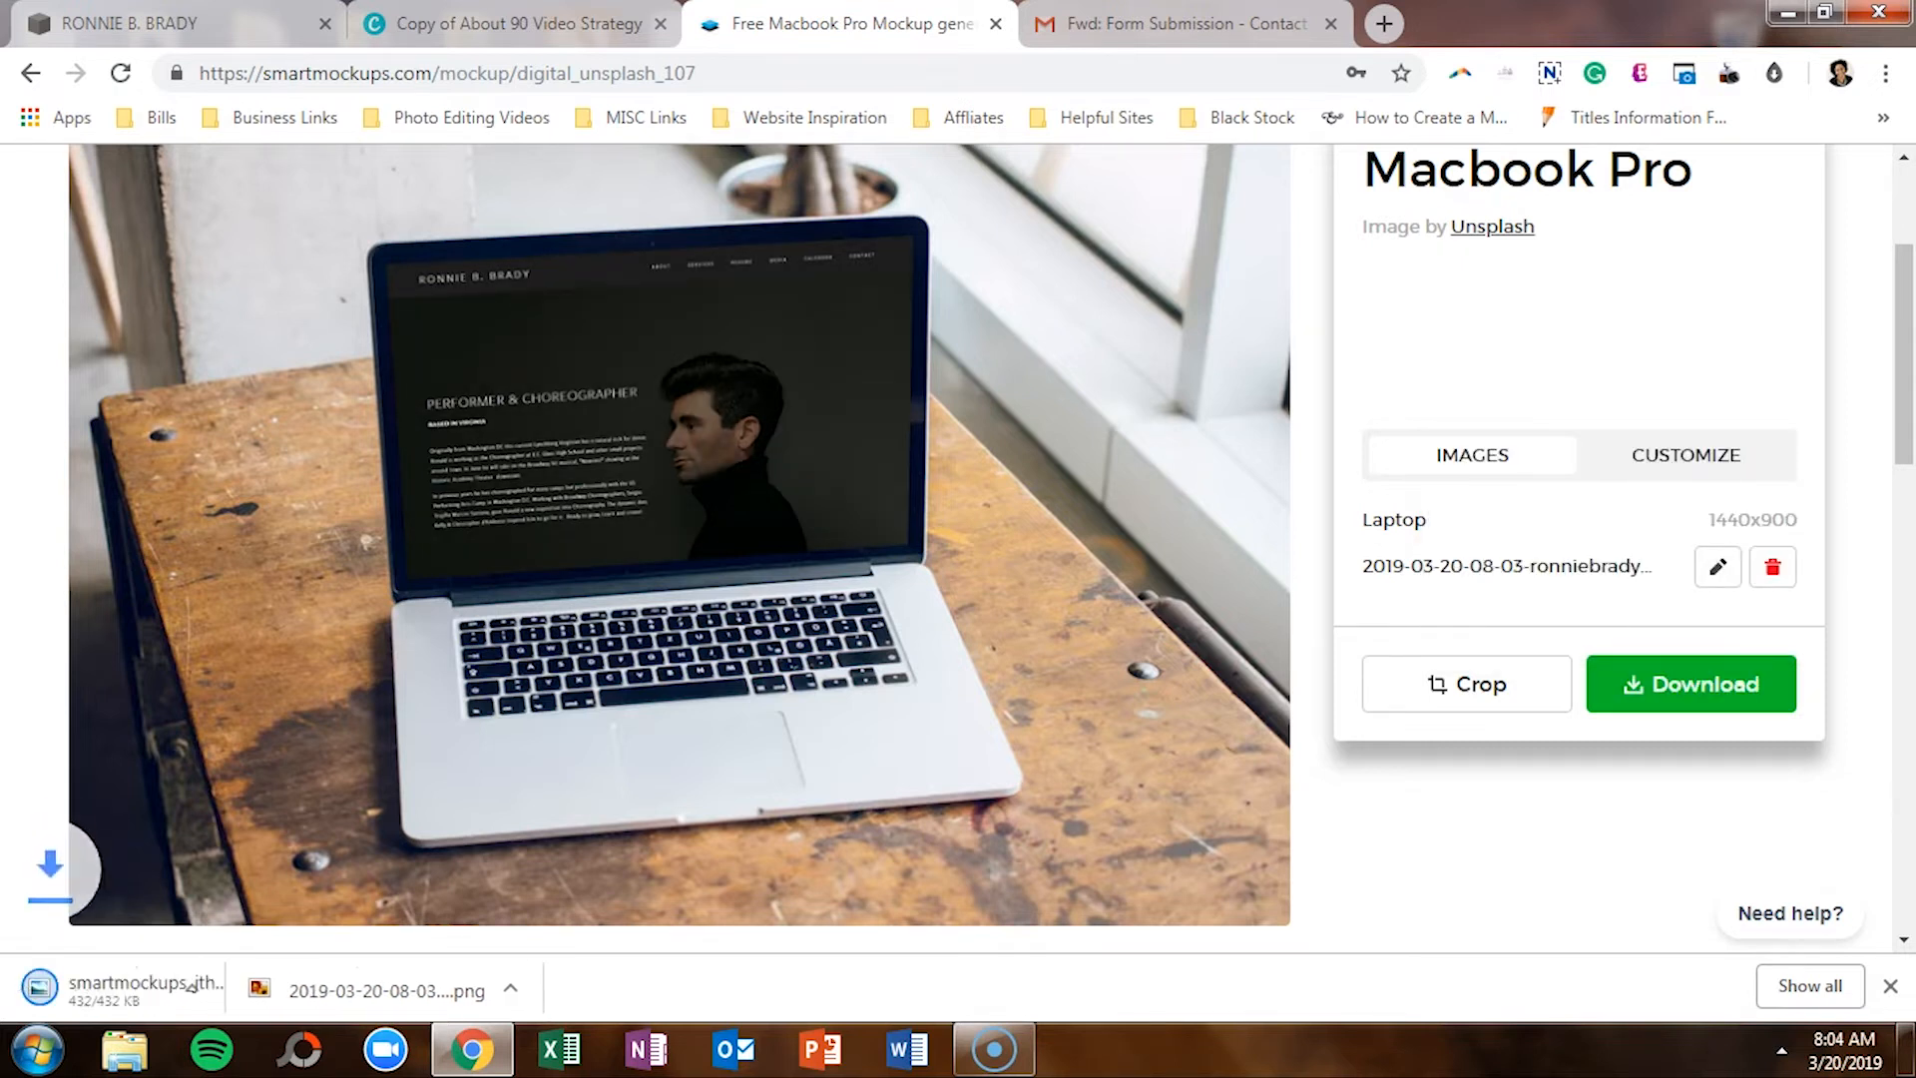
pyautogui.click(1692, 684)
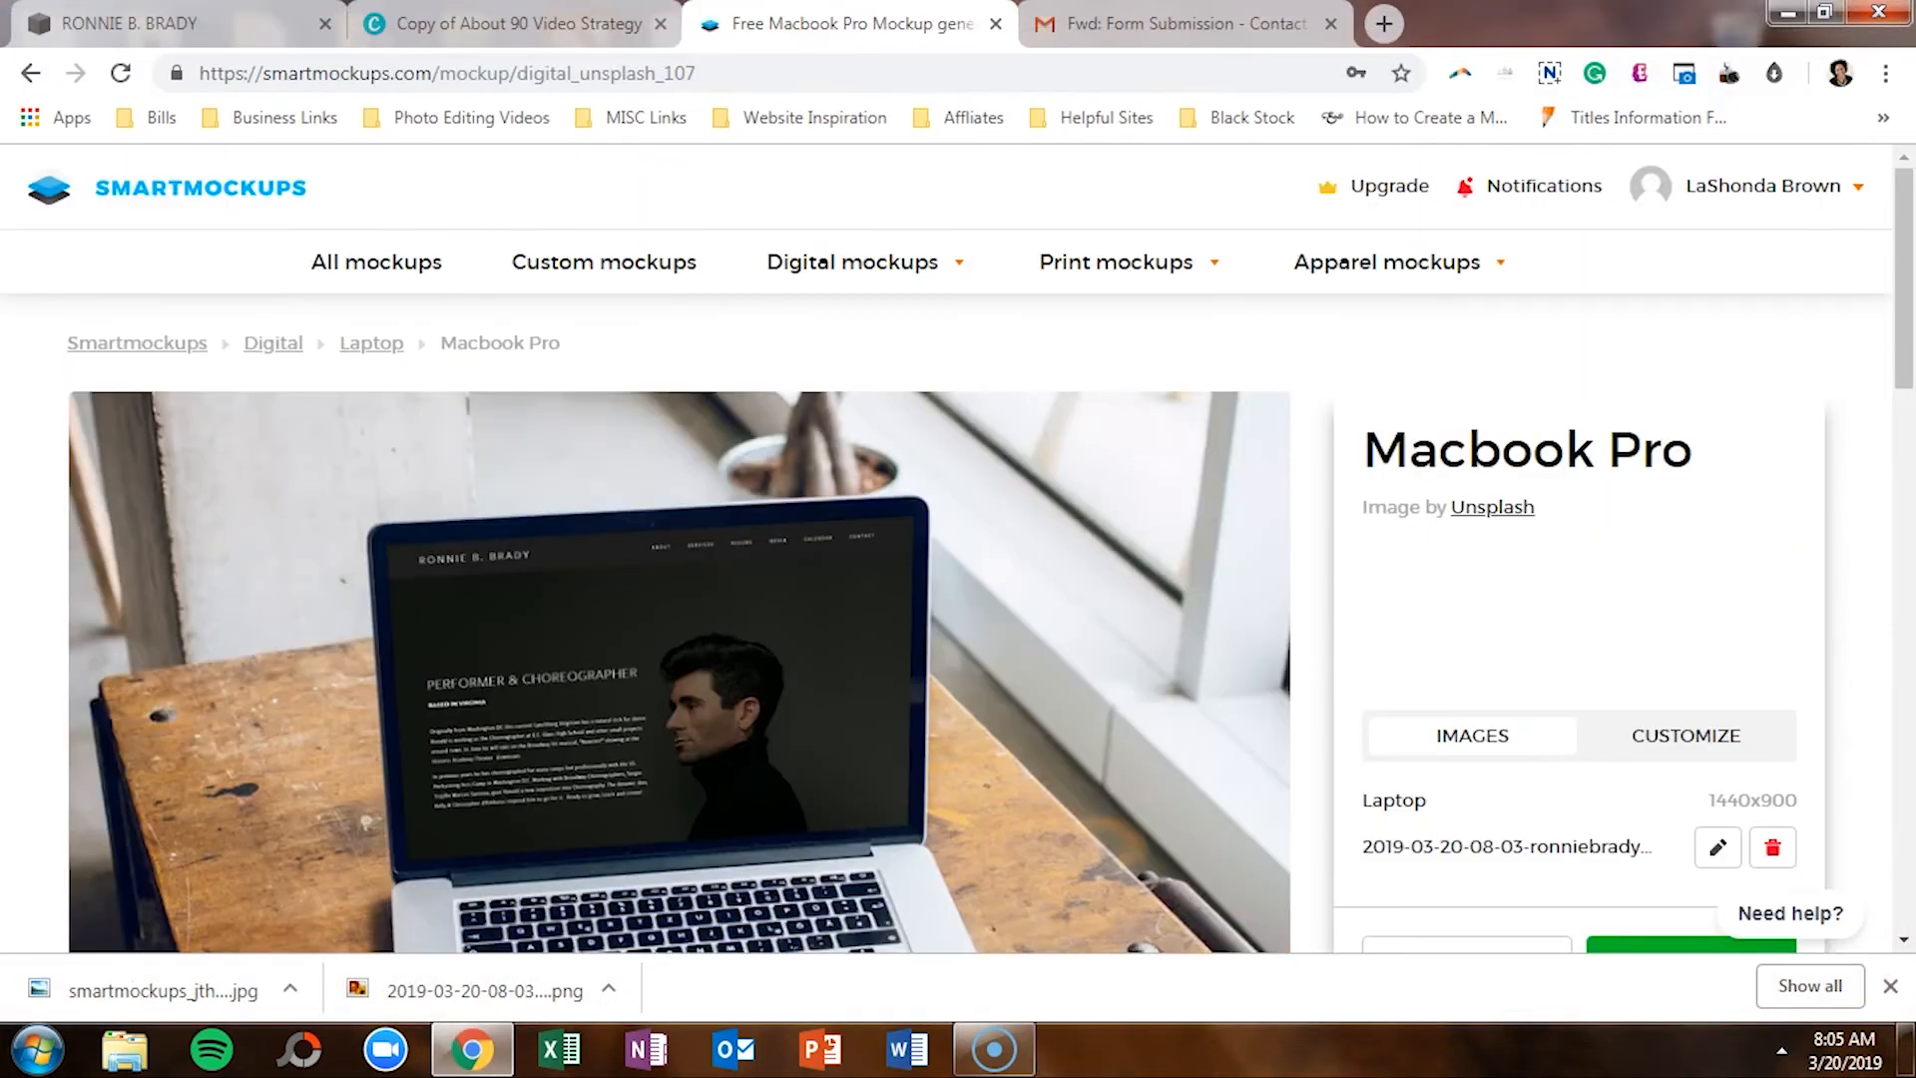
# Step: Review the Pricing page's subscription plans, then open the All mockups catalogue
pyautogui.scroll(-3)
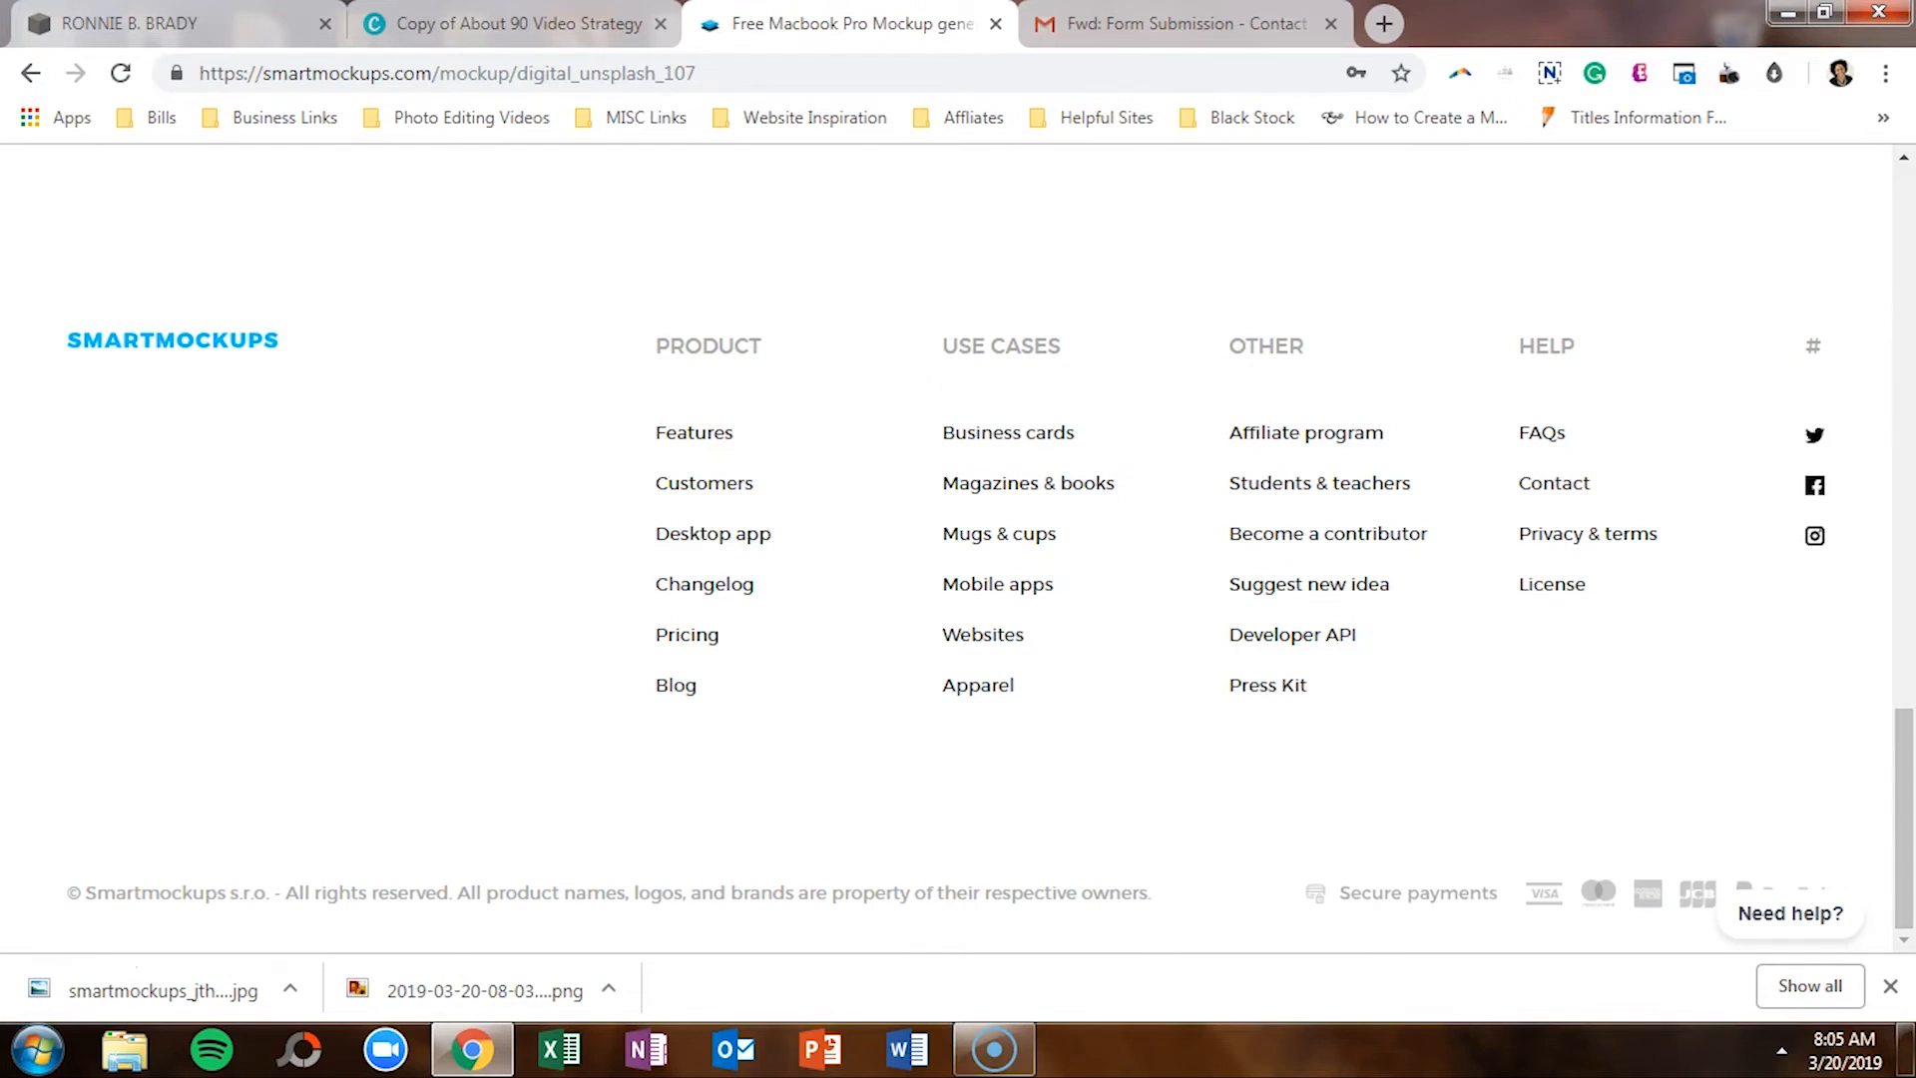
pyautogui.click(687, 635)
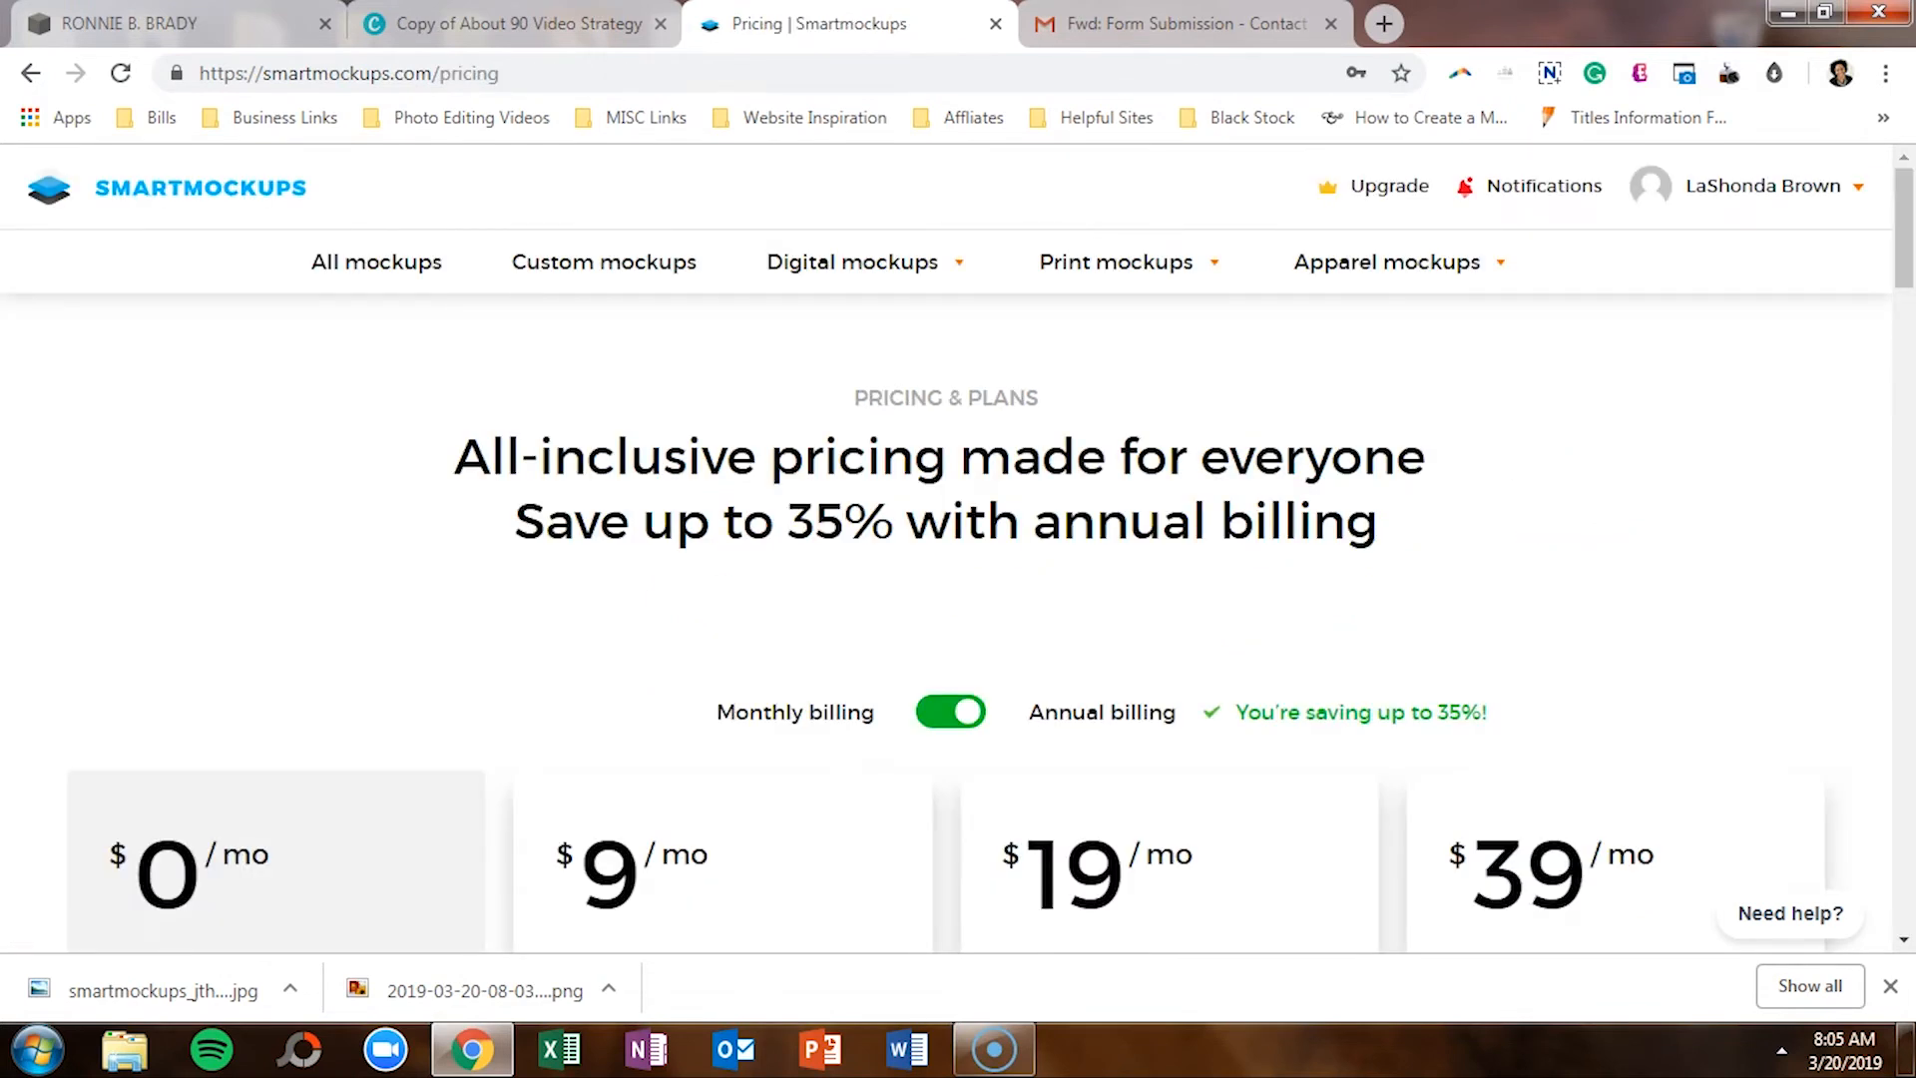
pyautogui.scroll(-3)
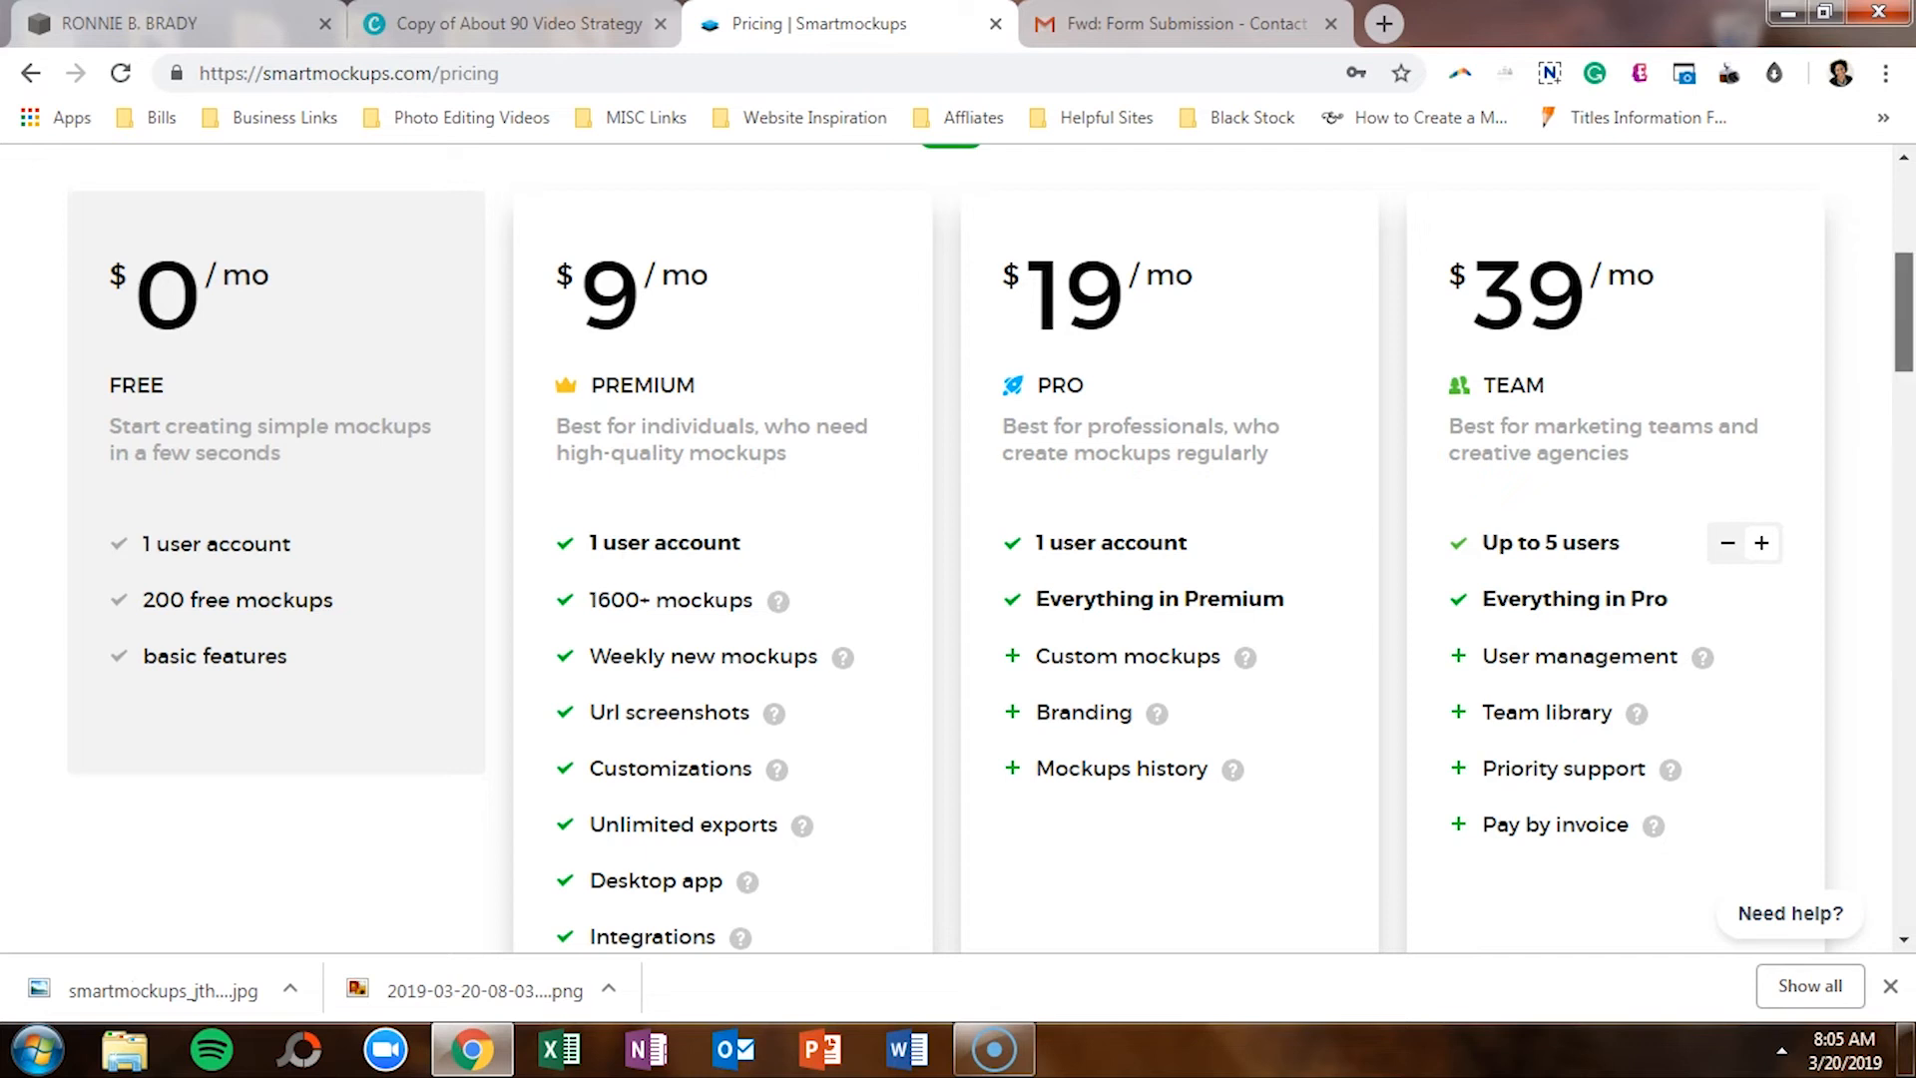
pyautogui.scroll(-3)
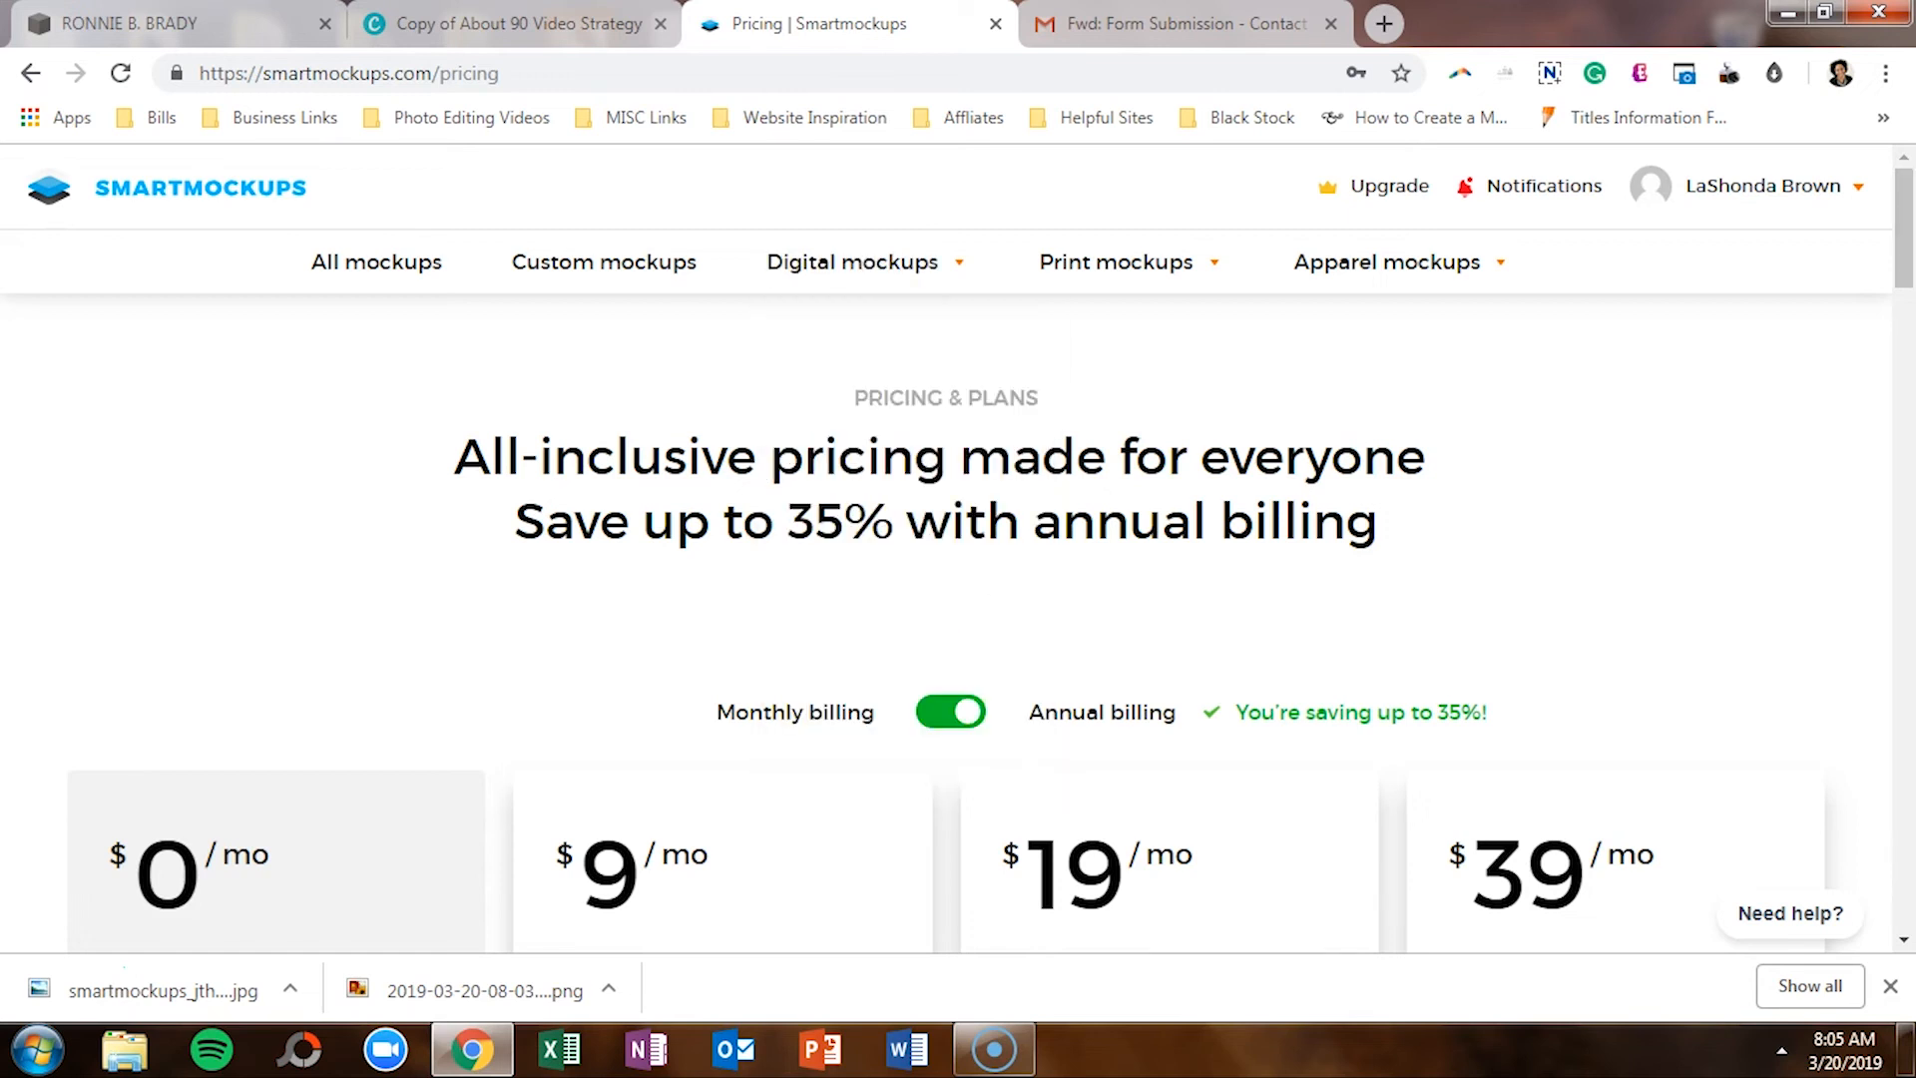
pyautogui.click(51, 189)
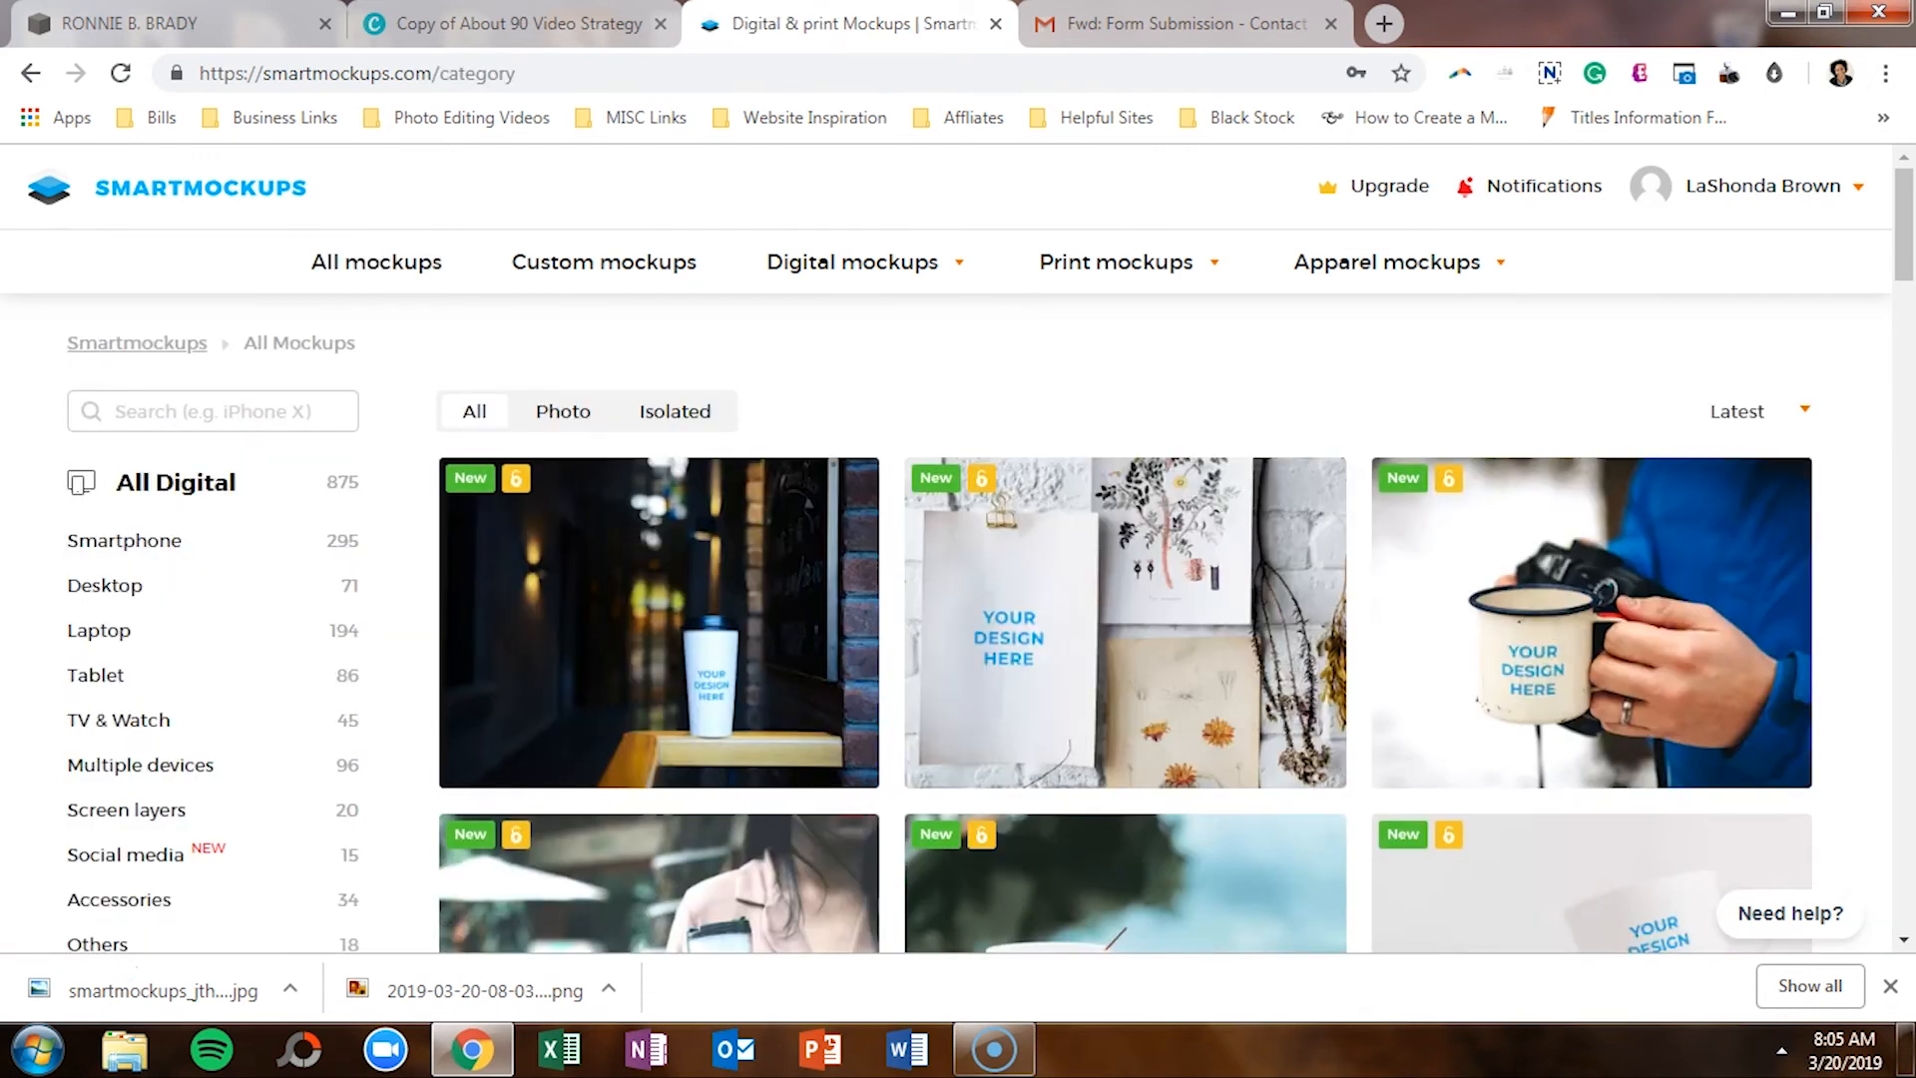
pyautogui.scroll(-3)
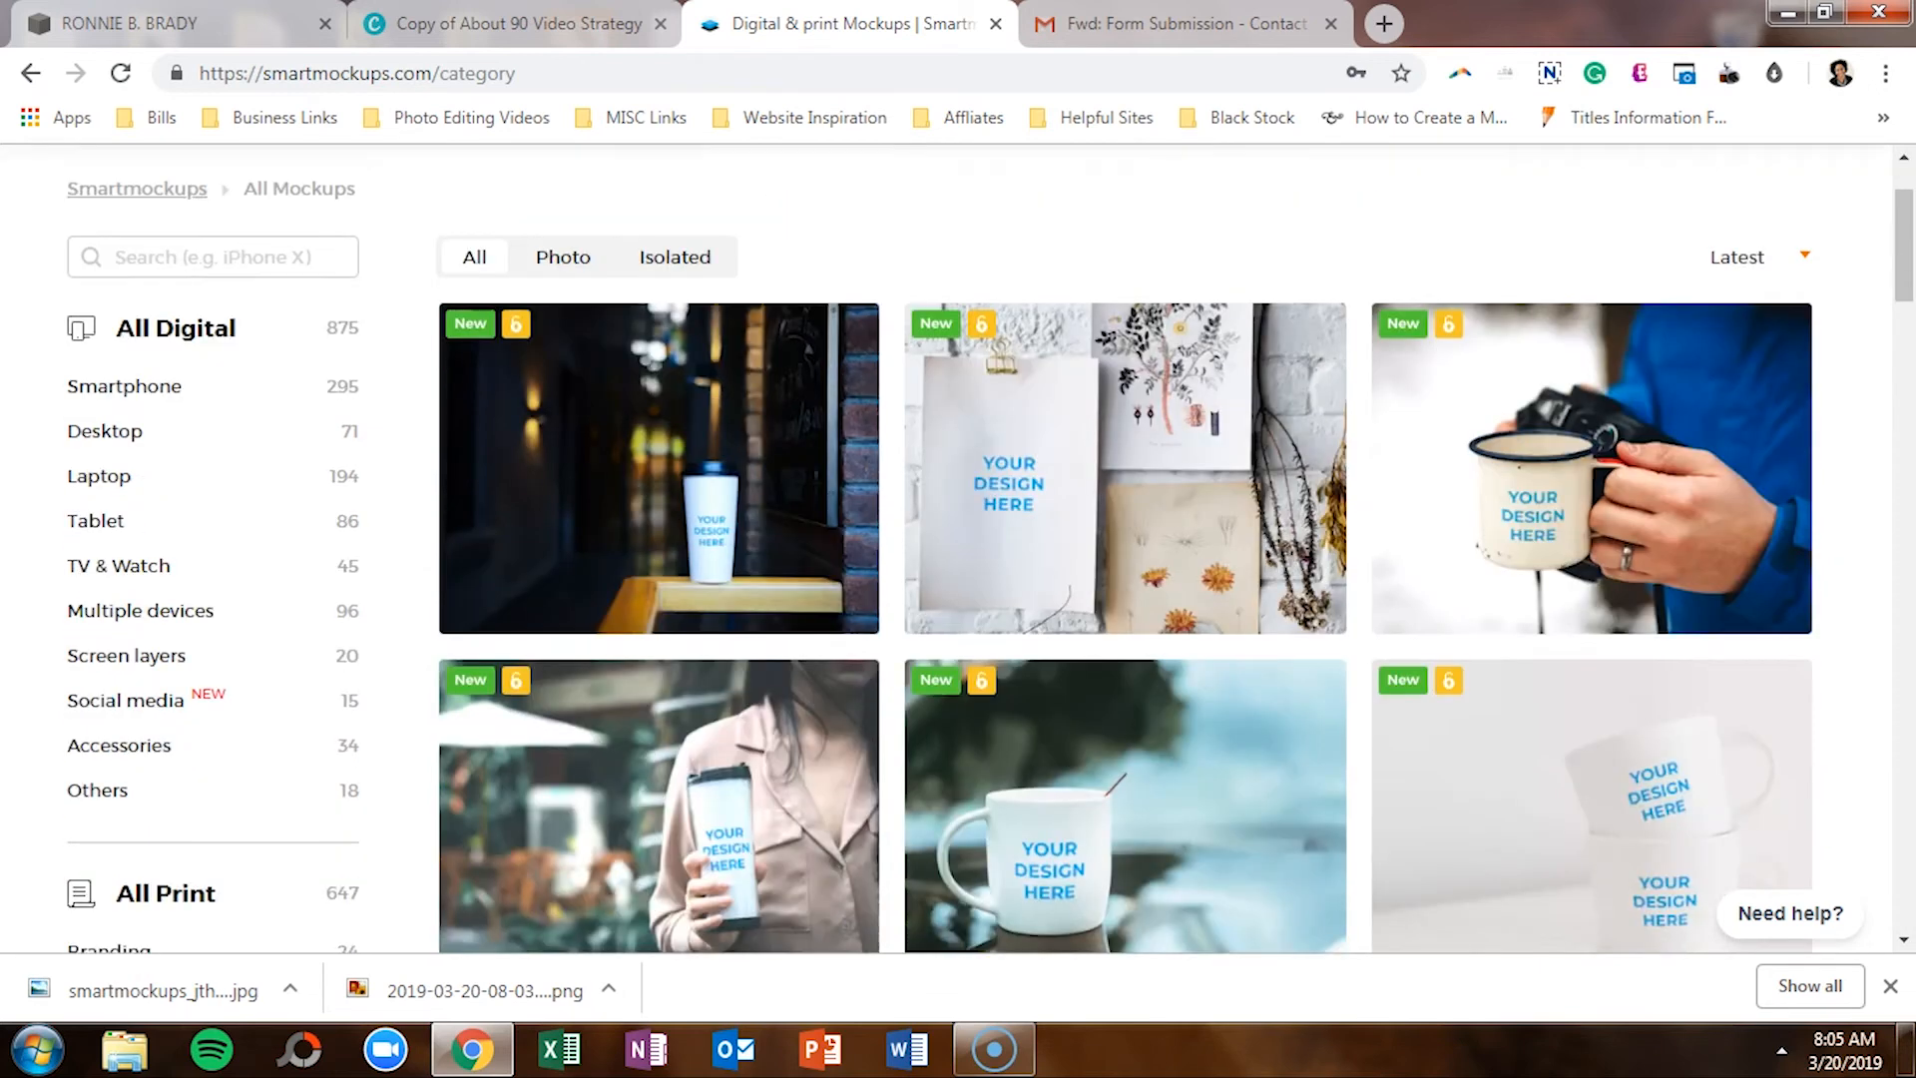
pyautogui.scroll(-3)
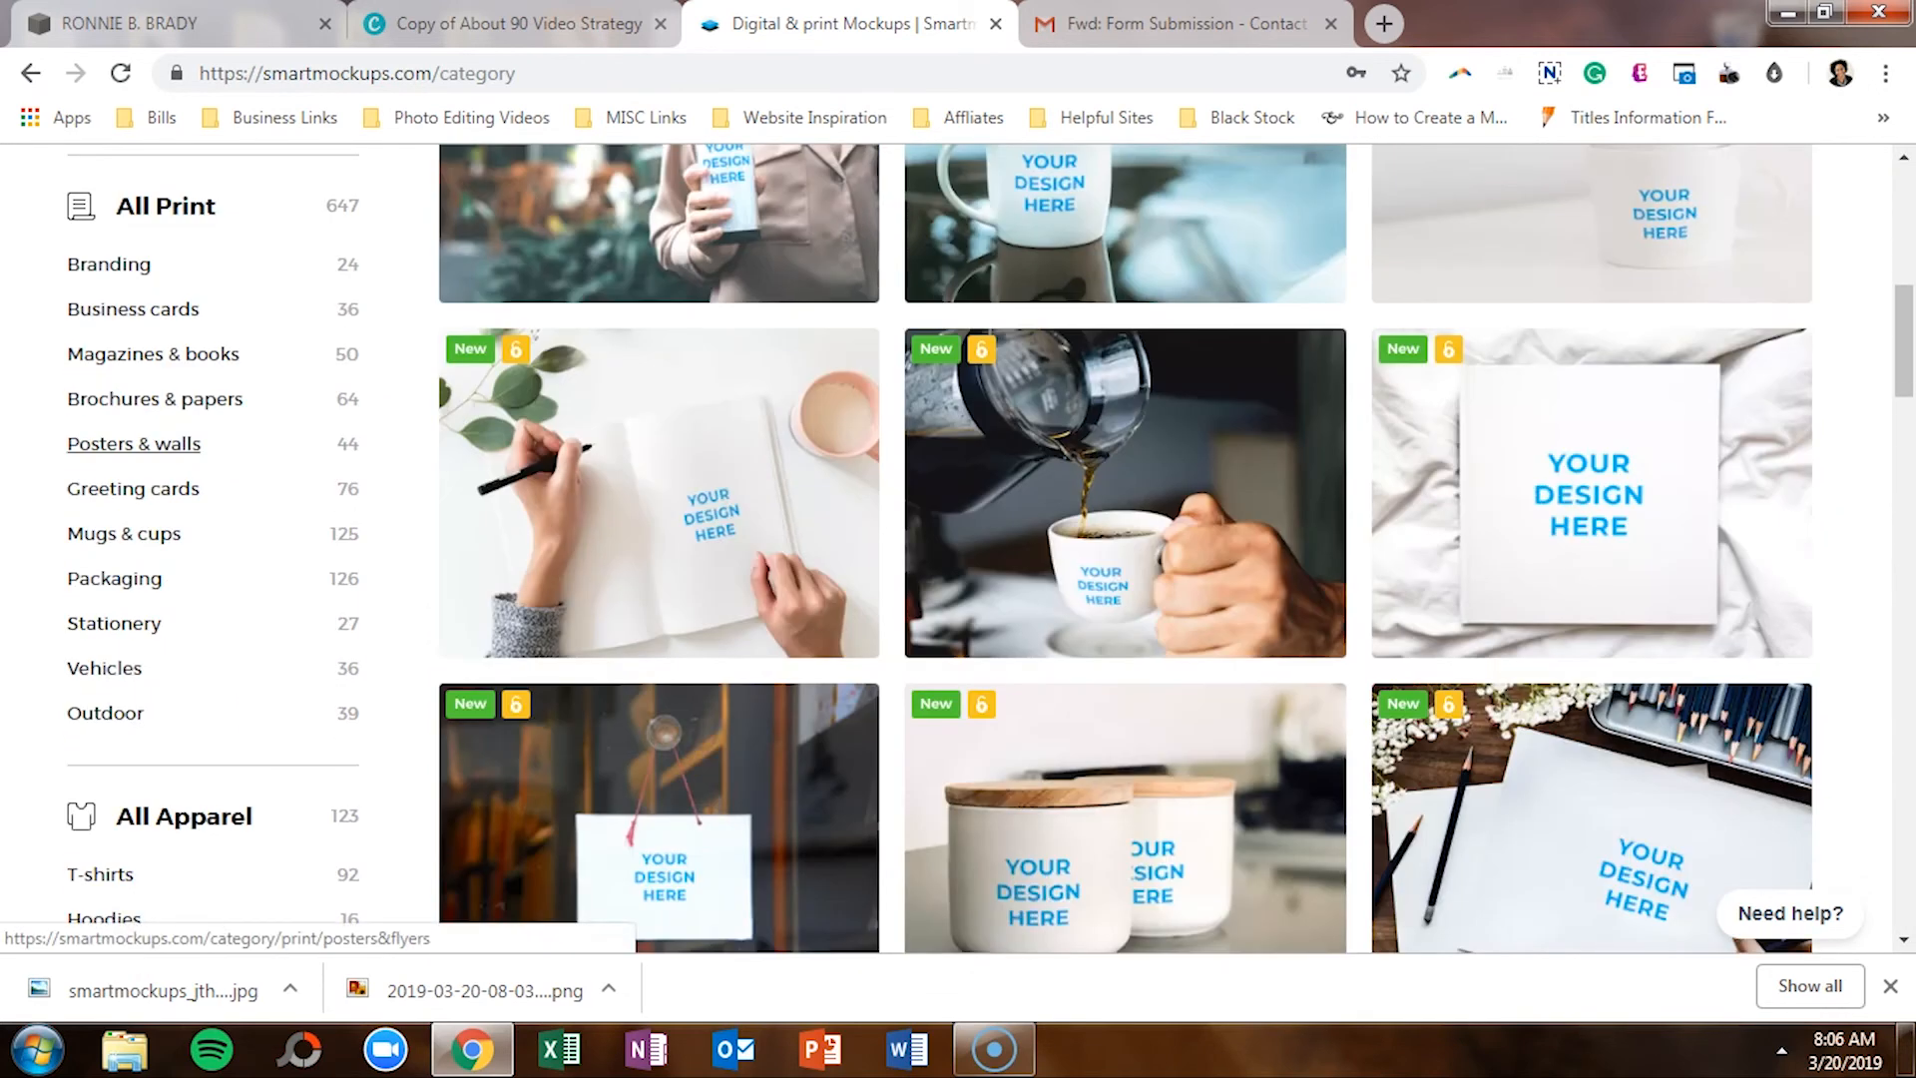
pyautogui.scroll(-3)
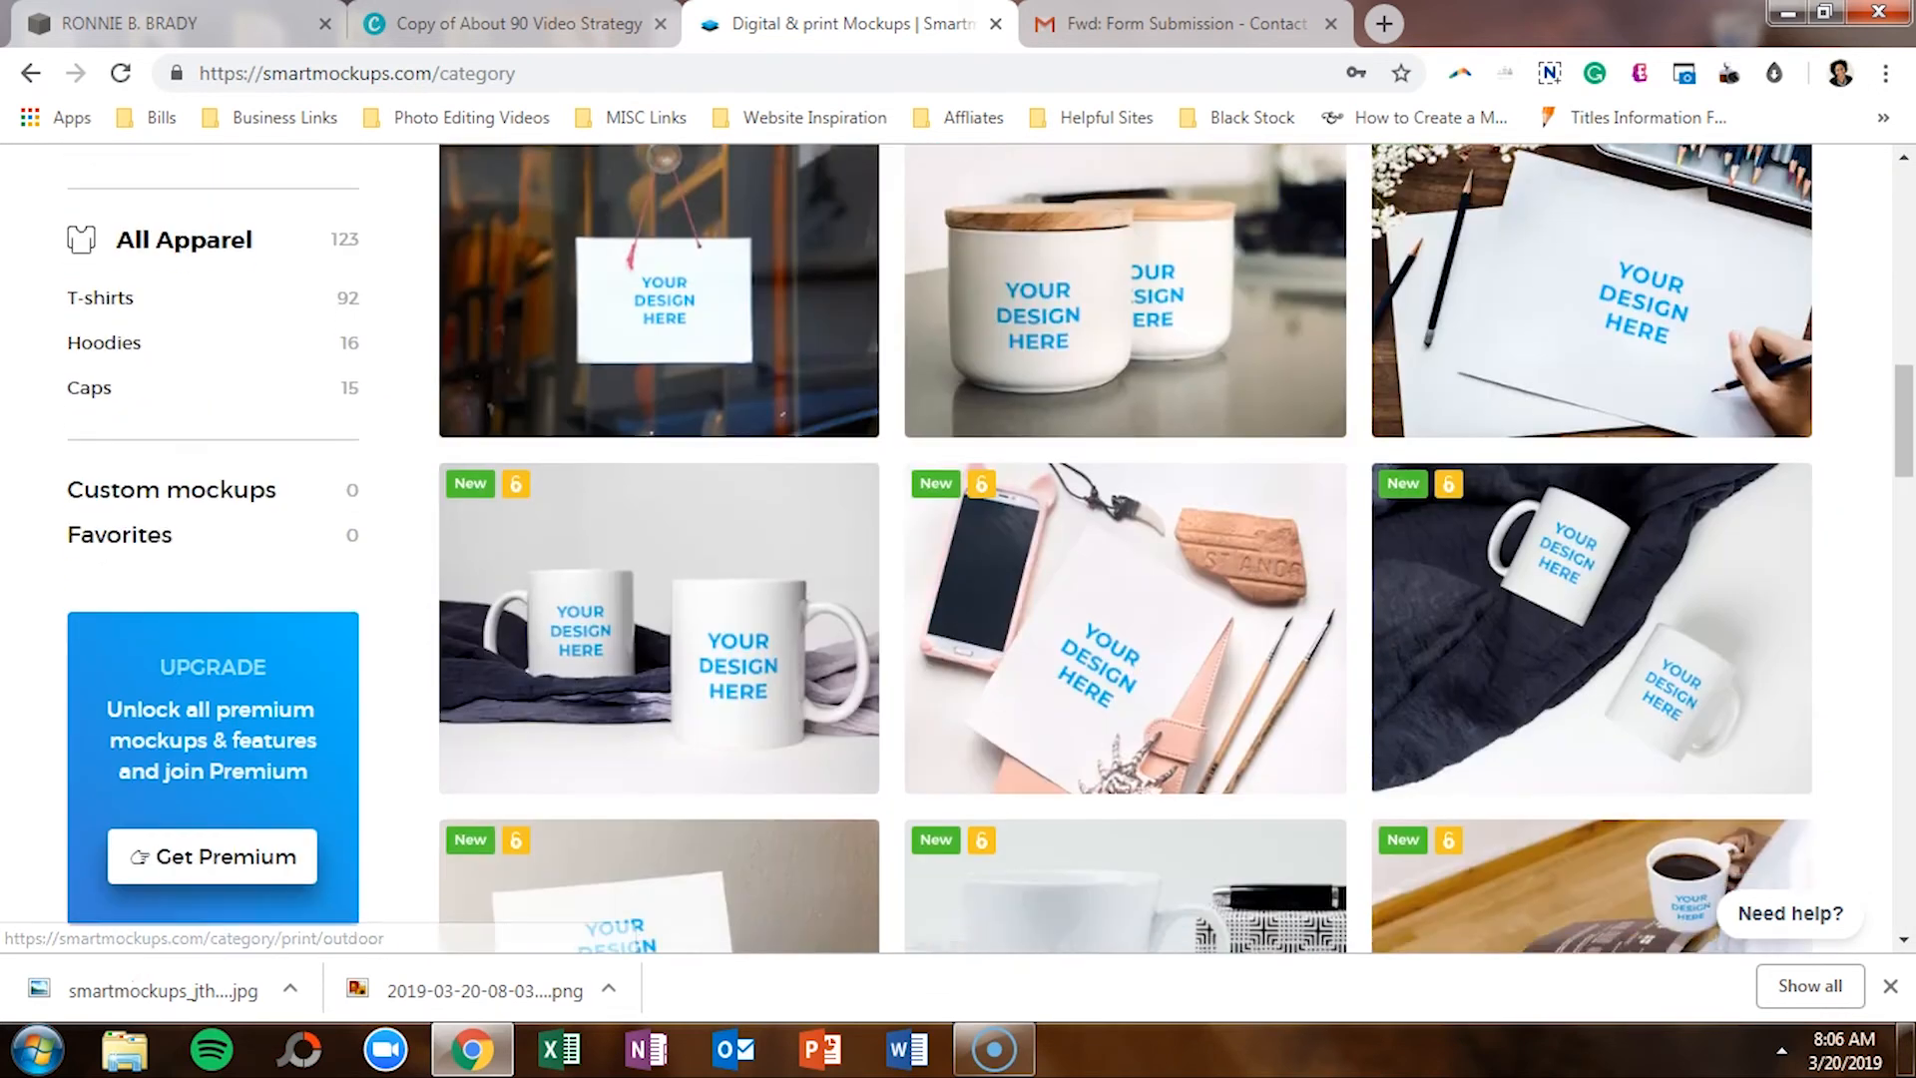
pyautogui.scroll(-3)
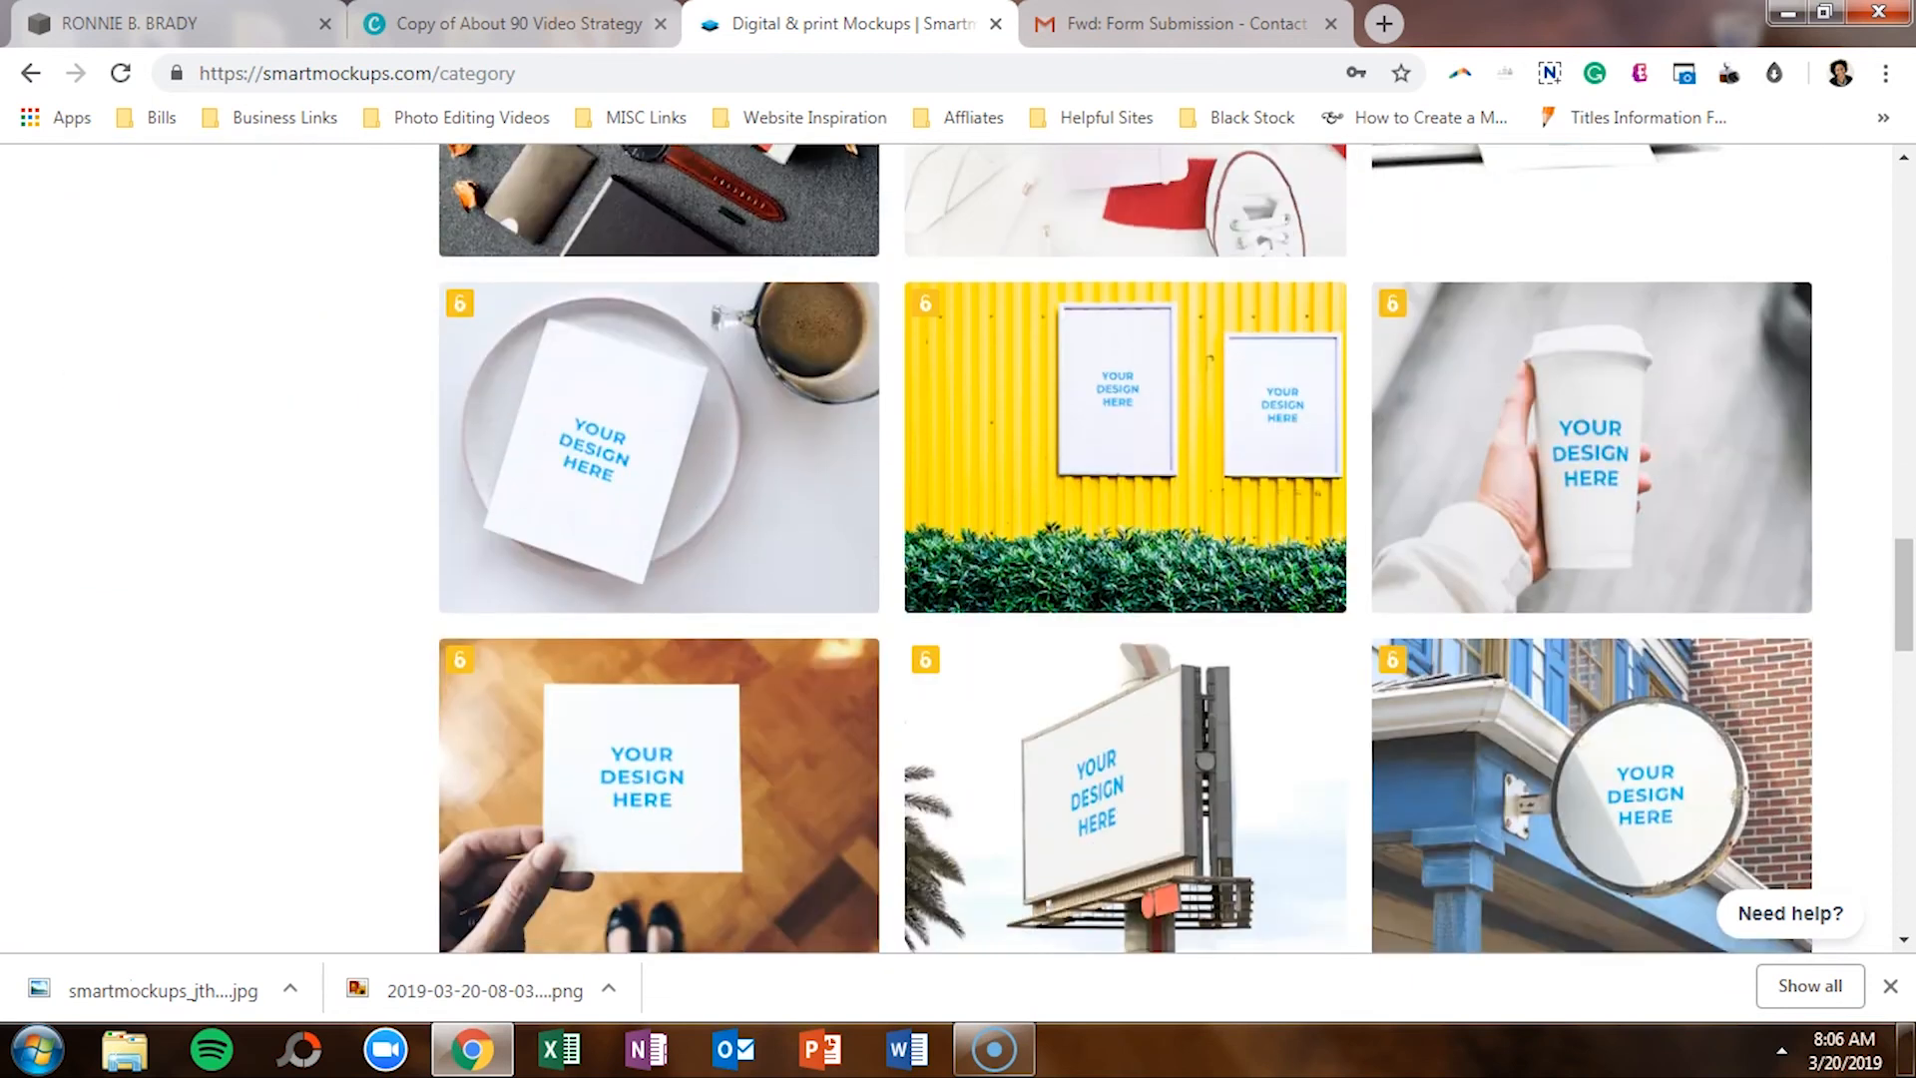
pyautogui.scroll(-3)
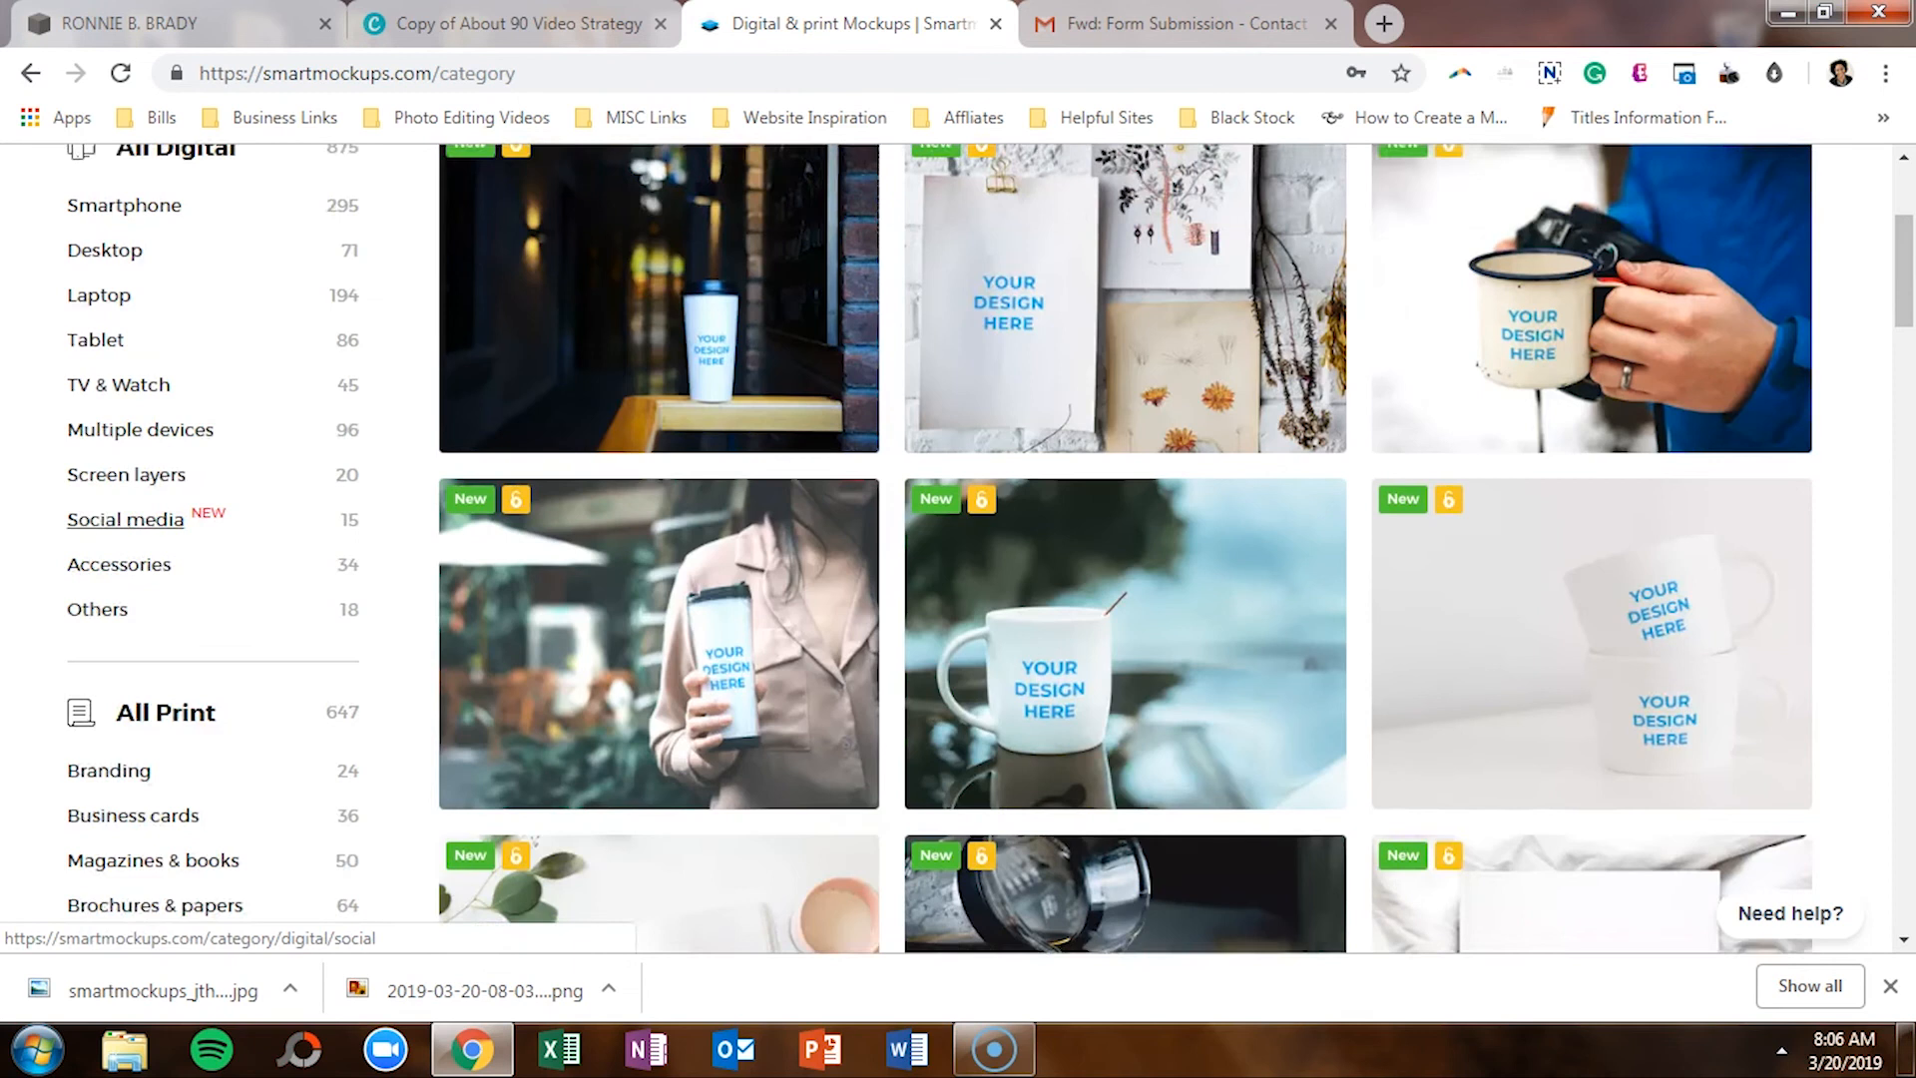
pyautogui.scroll(3)
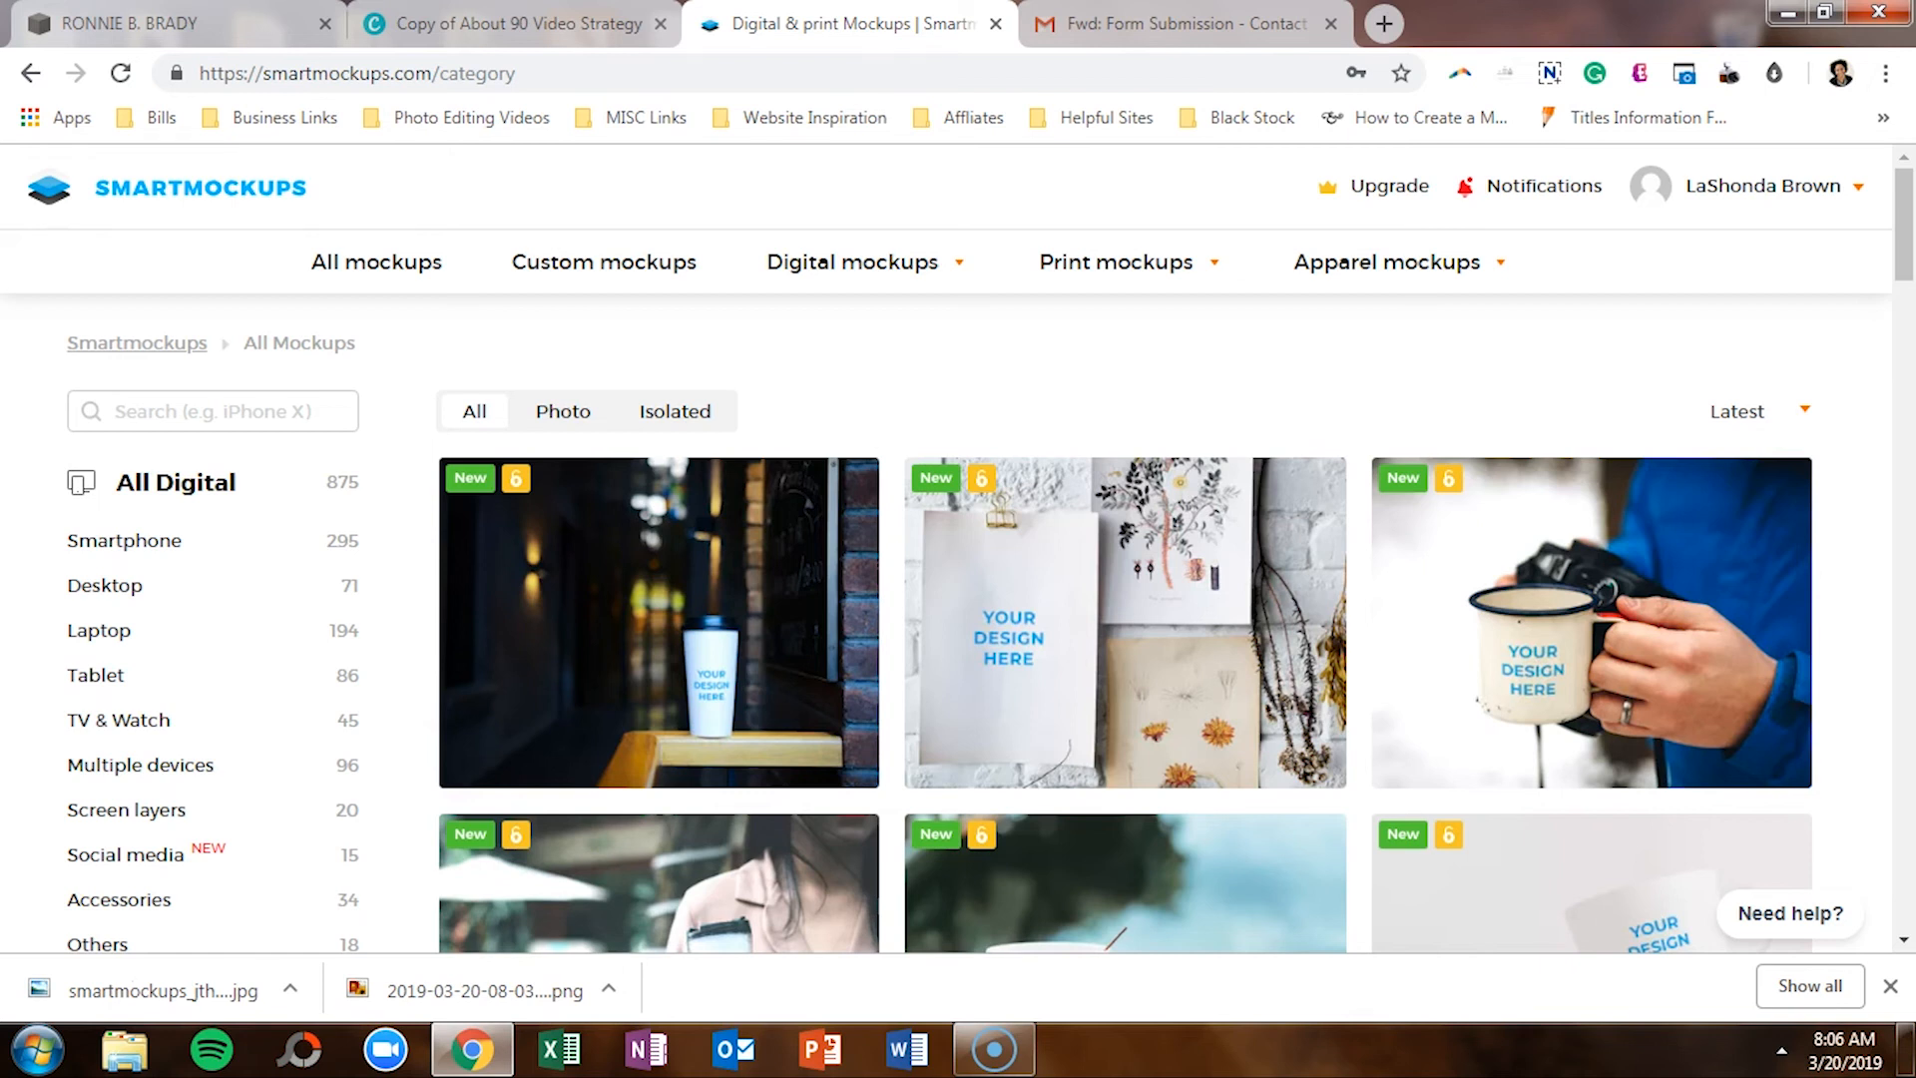
pyautogui.scroll(-3)
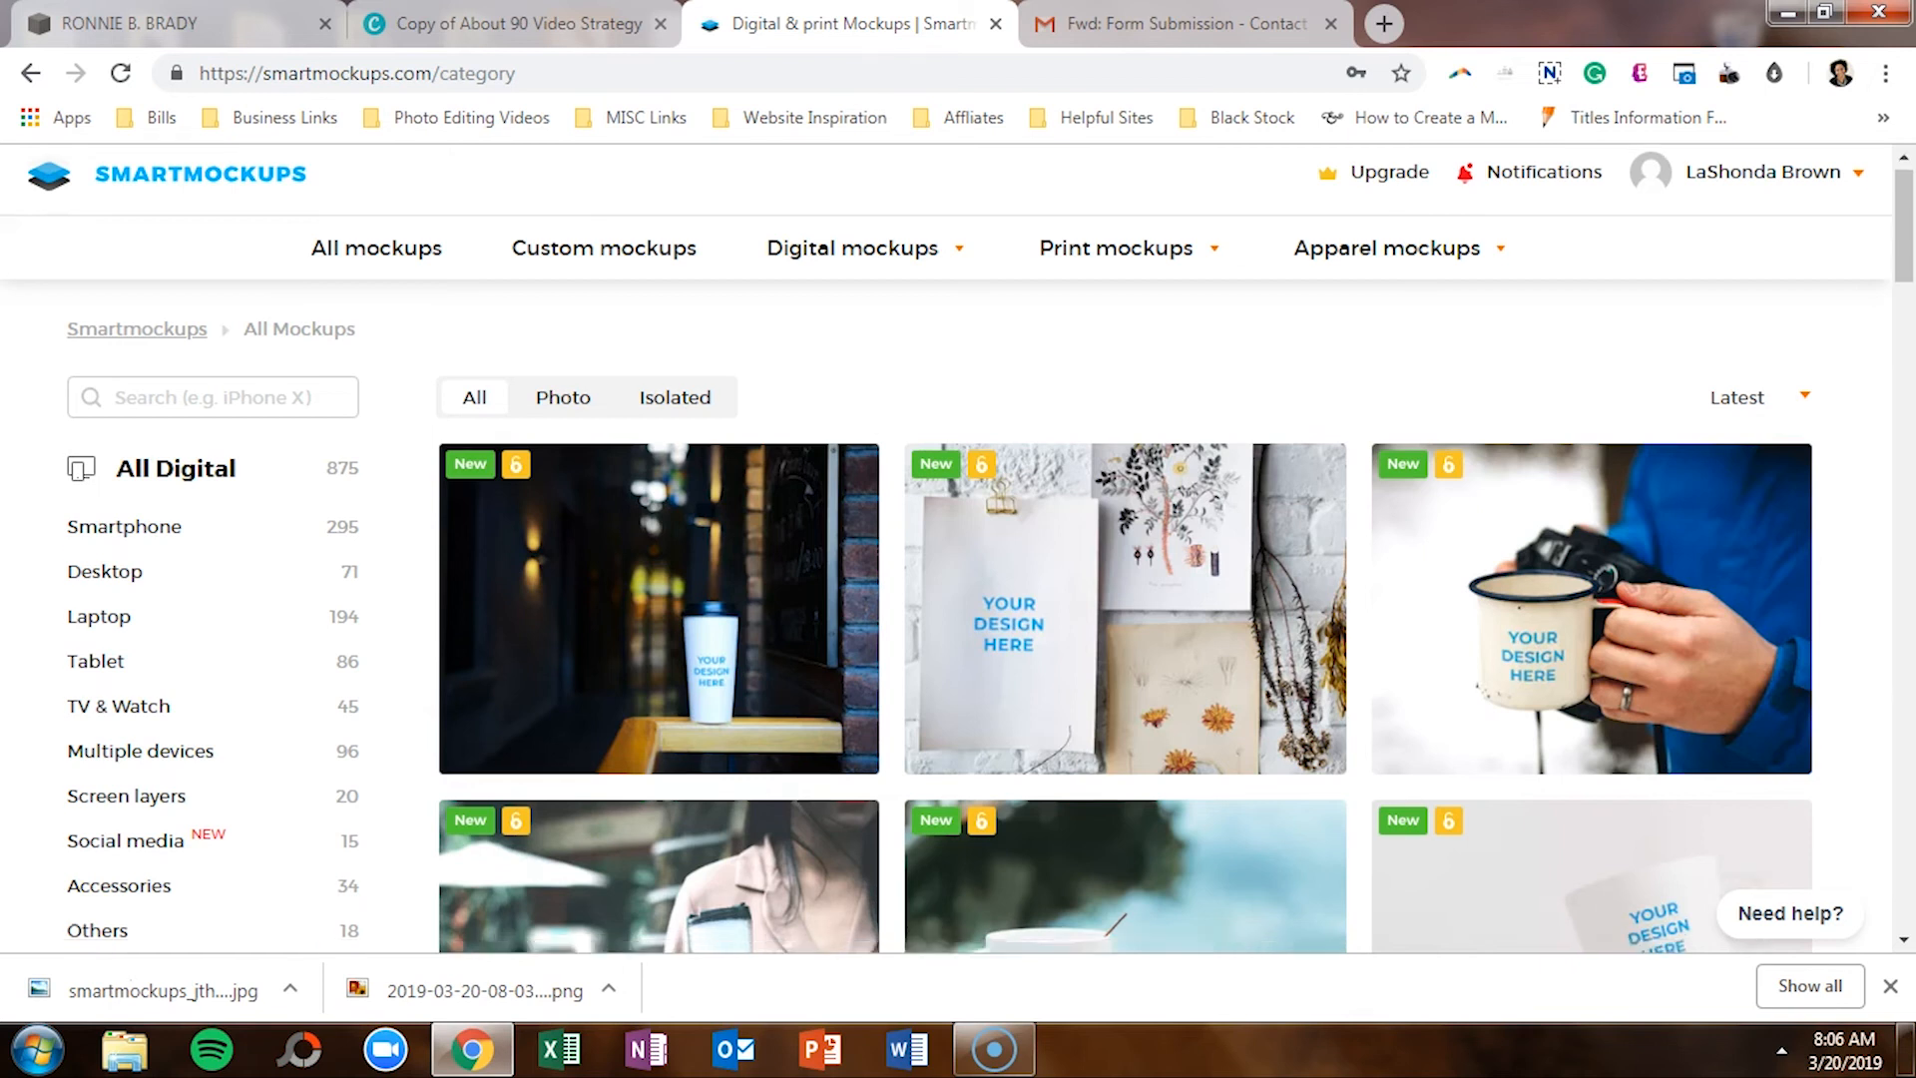
pyautogui.scroll(-3)
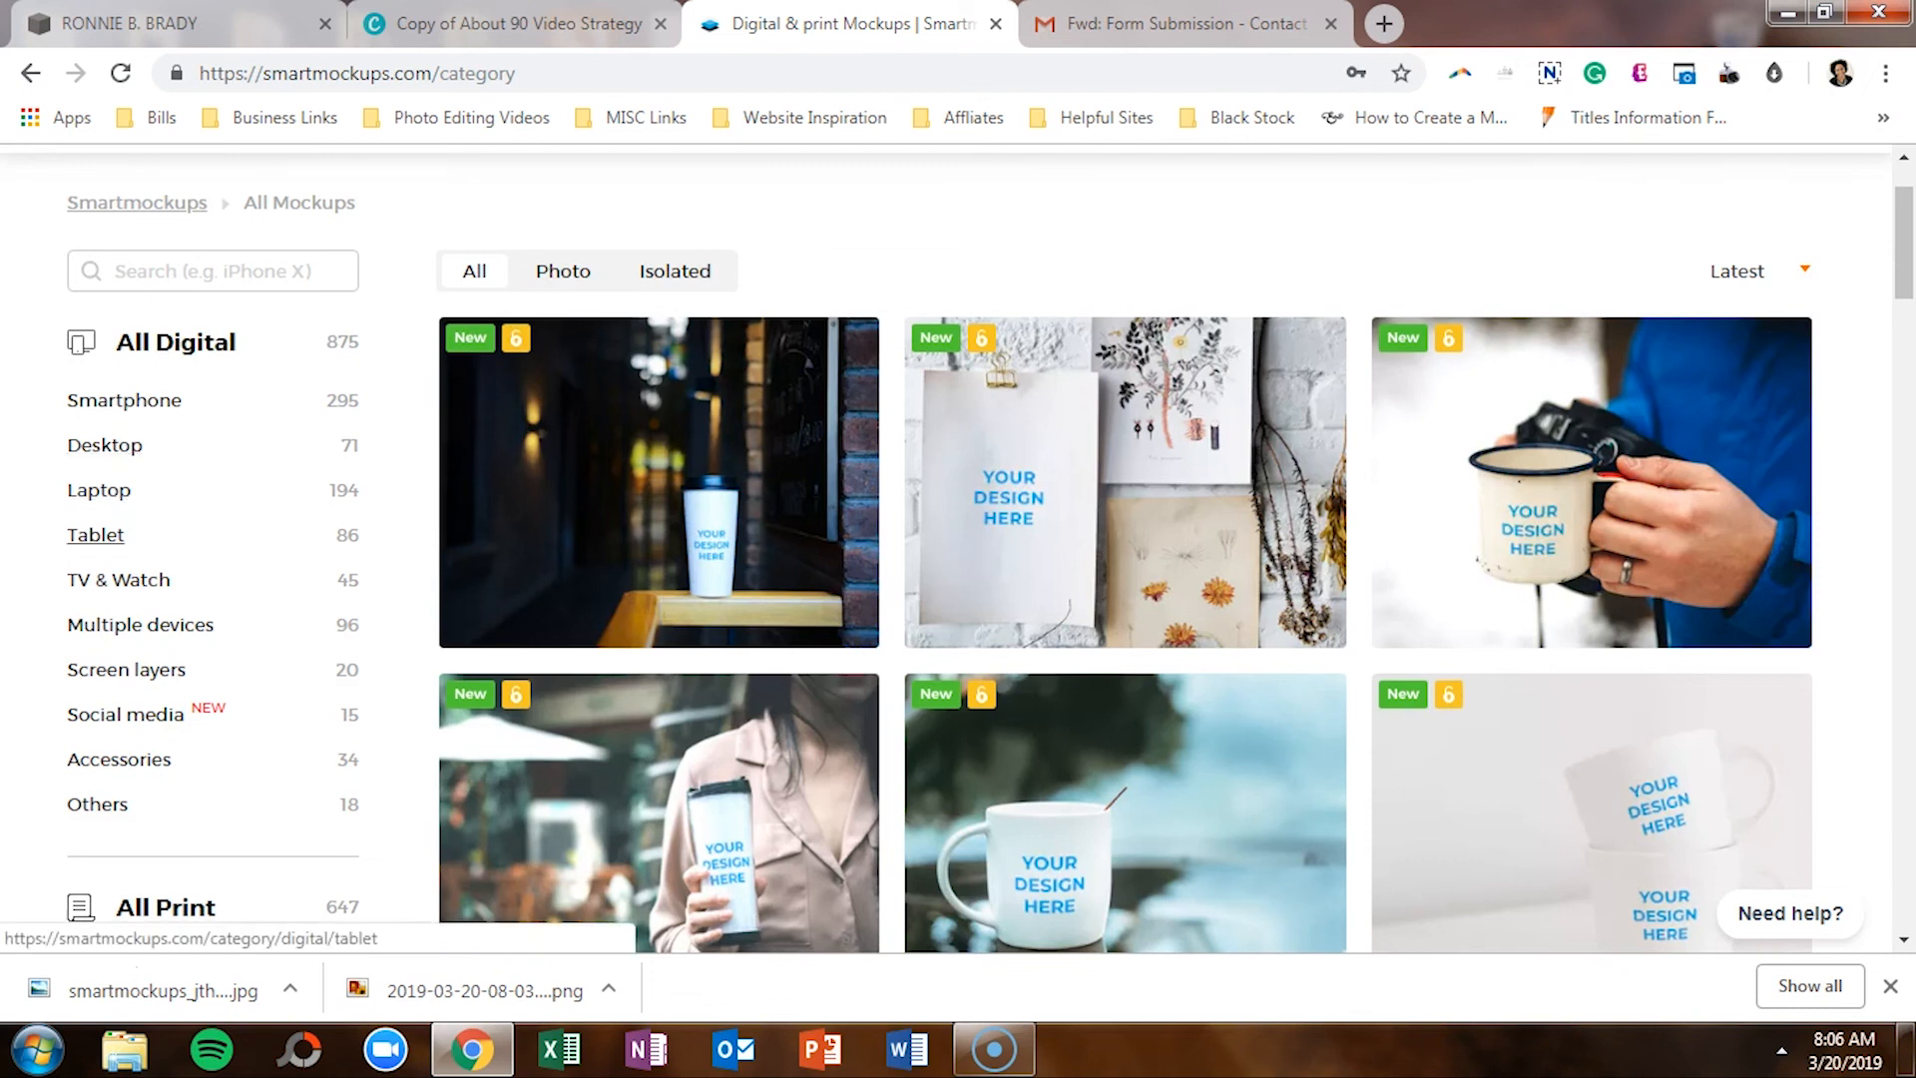